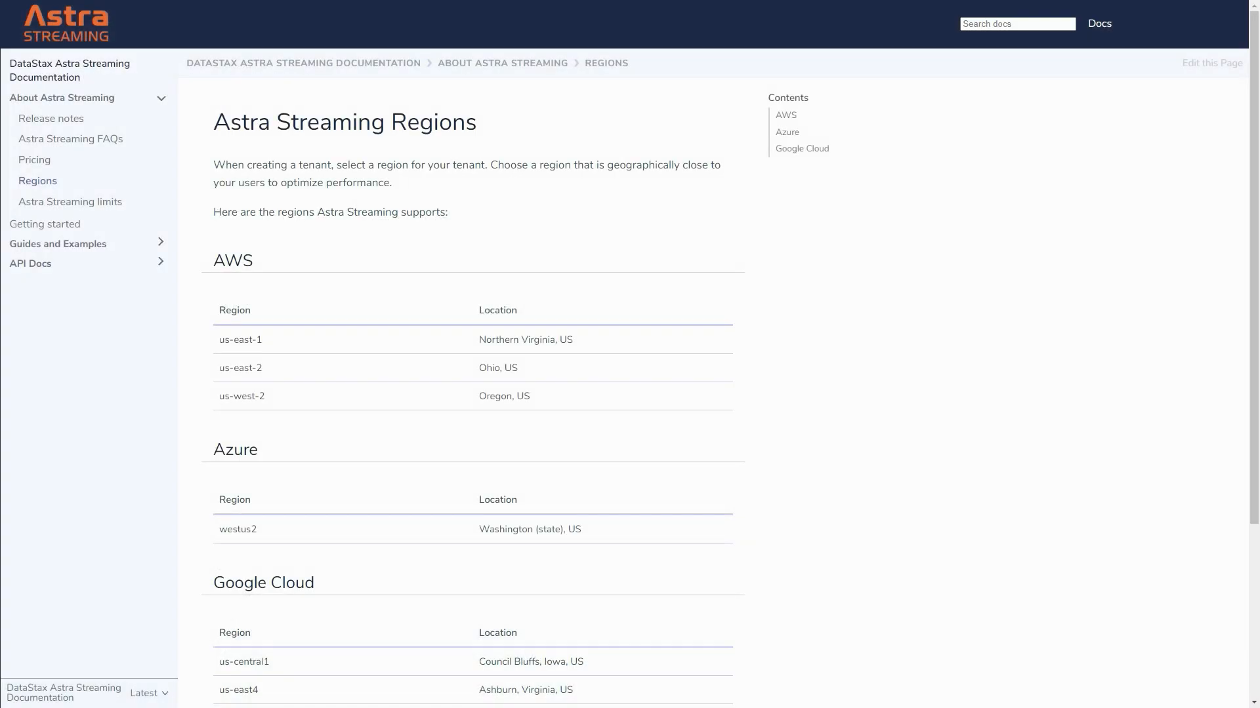
{"action": "mouse_move", "coordinate": [841, 287]}
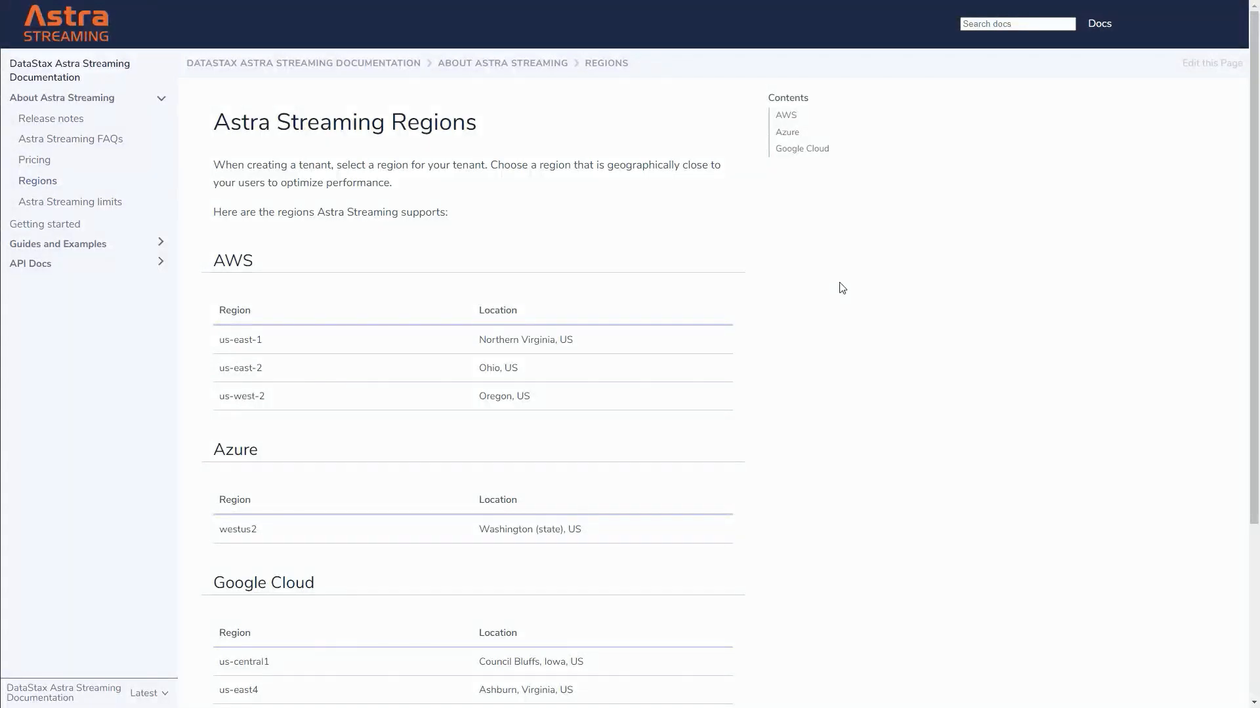
{"action": "mouse_move", "coordinate": [874, 326]}
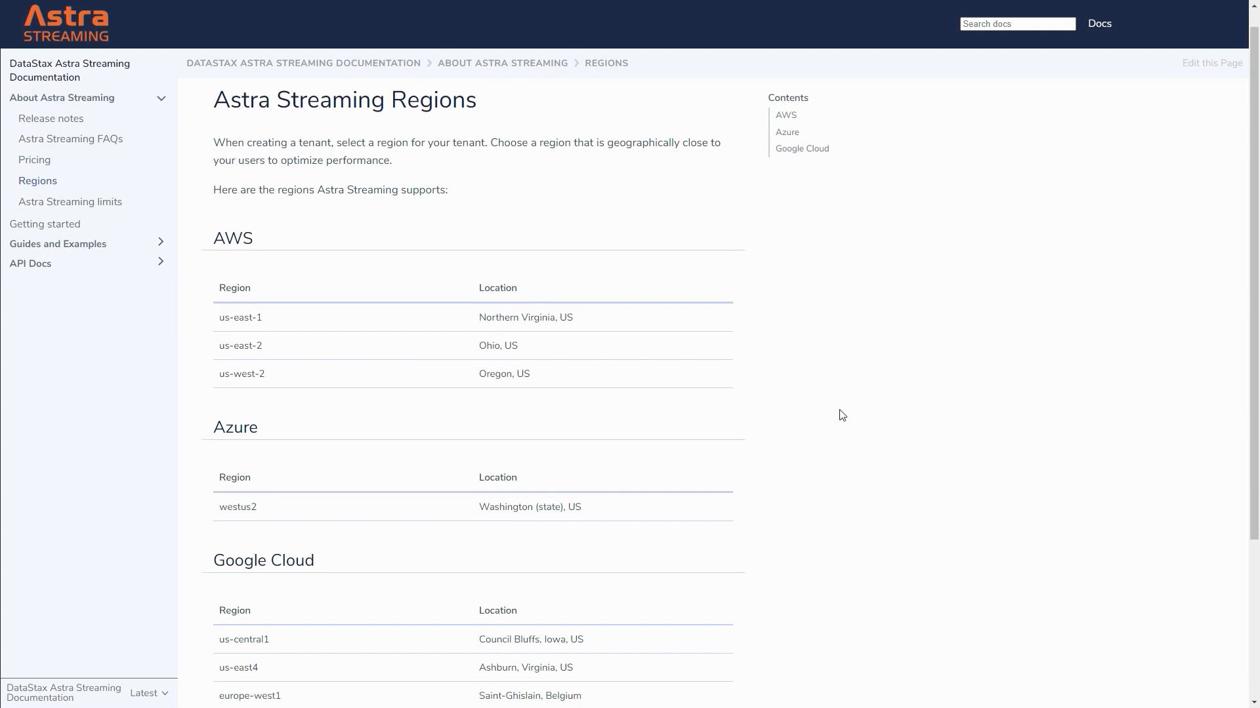
Scroll the Regions docs to Google Cloud and select the us-central1 region name
{"action": "scroll", "scroll_direction": "down", "scroll_amount": 3}
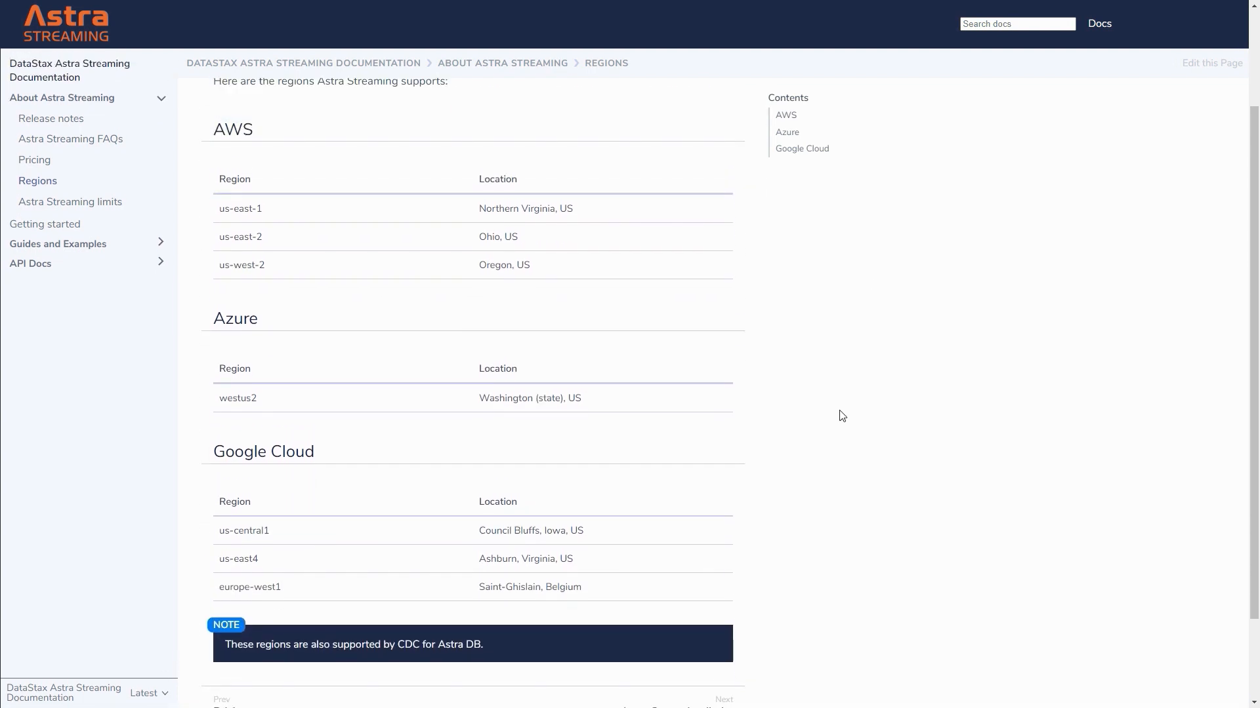
{"action": "mouse_move", "coordinate": [553, 300]}
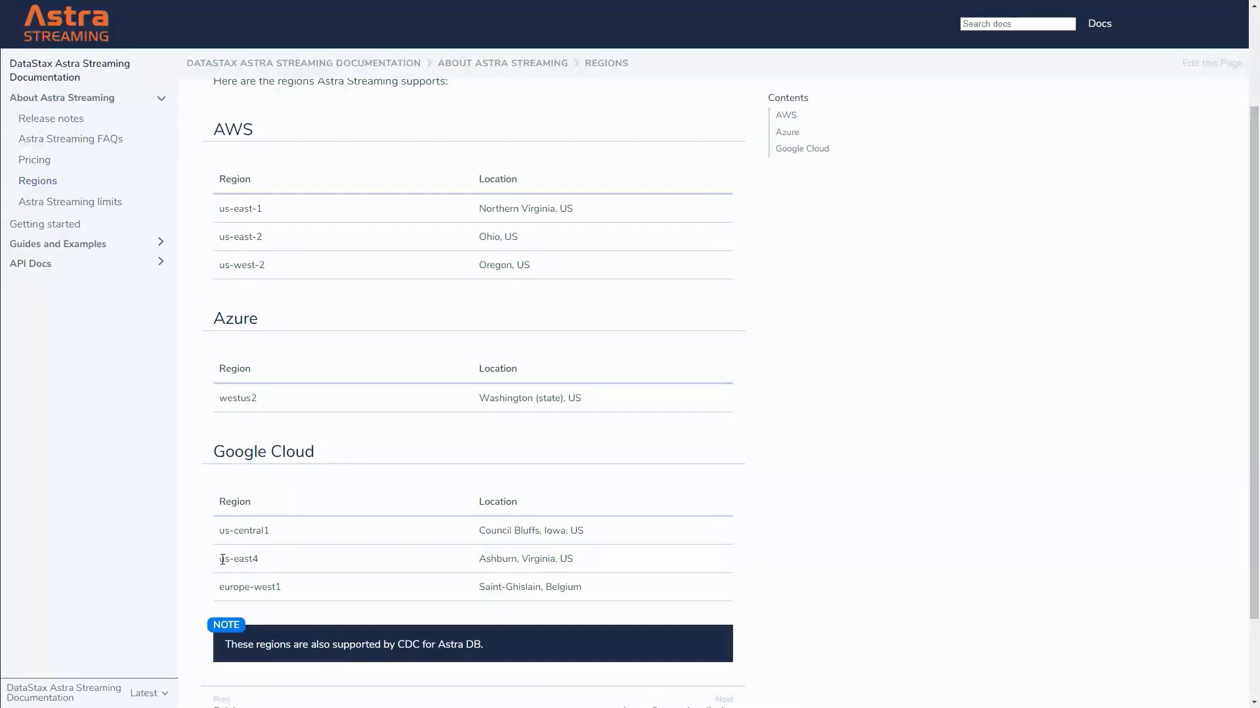
{"action": "double_click", "coordinate": [244, 530]}
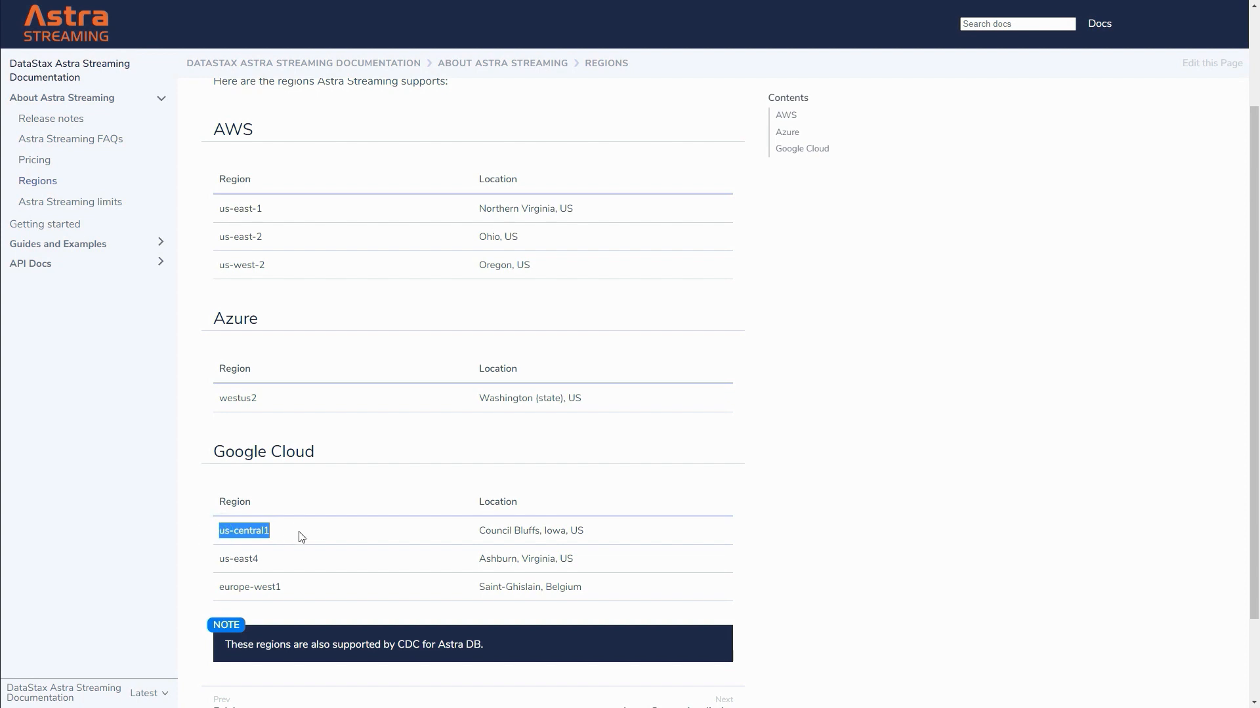
{"action": "mouse_move", "coordinate": [312, 540]}
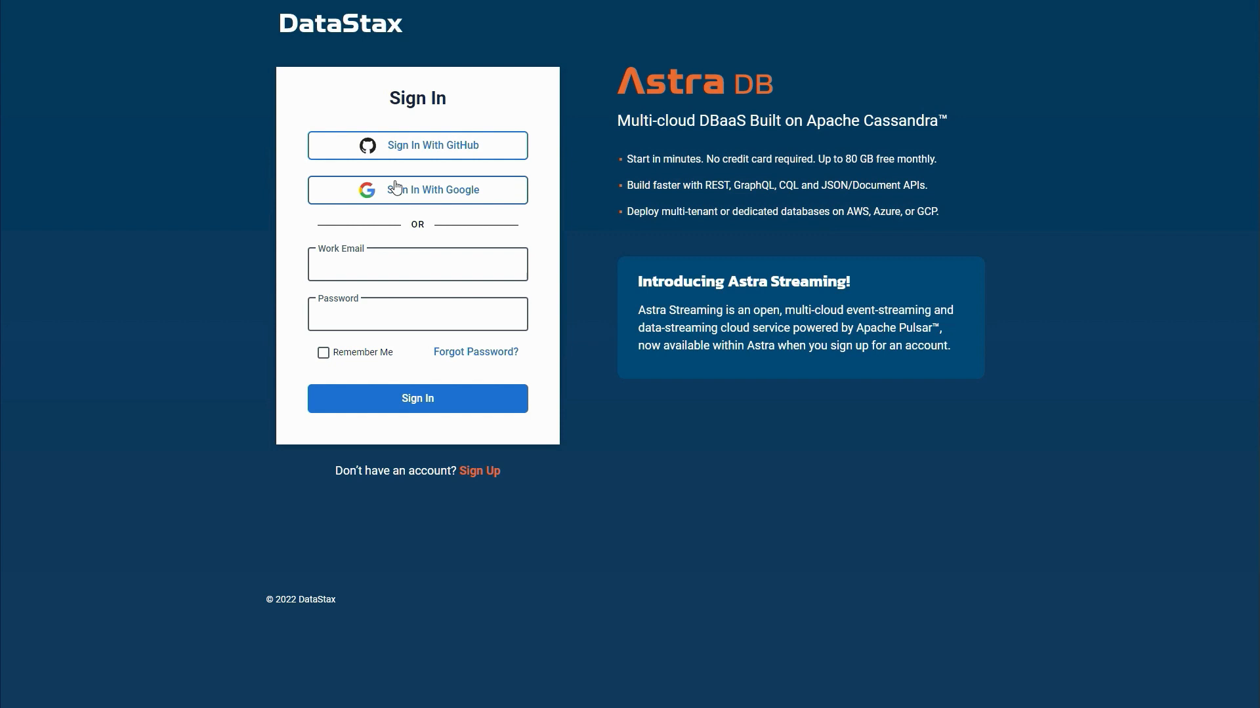
{"action": "mouse_move", "coordinate": [417, 197]}
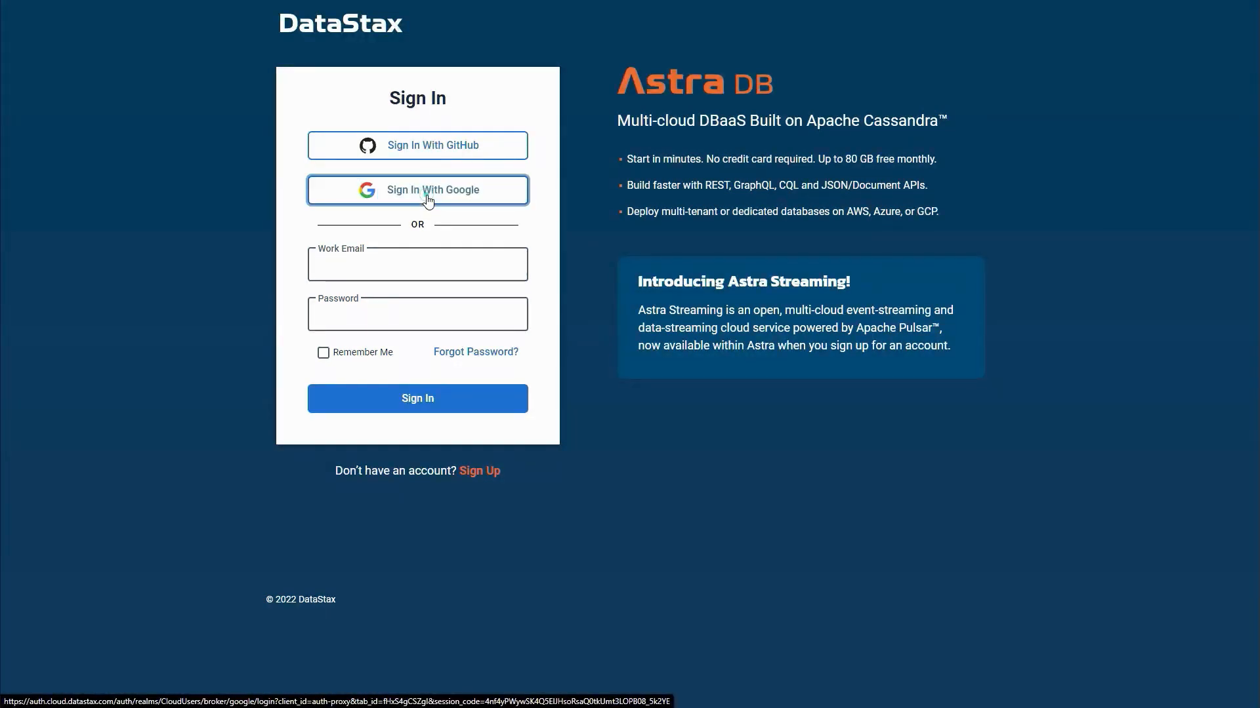
Sign in with Google and start creating a new database from the dashboard
{"action": "left_click", "coordinate": [418, 190]}
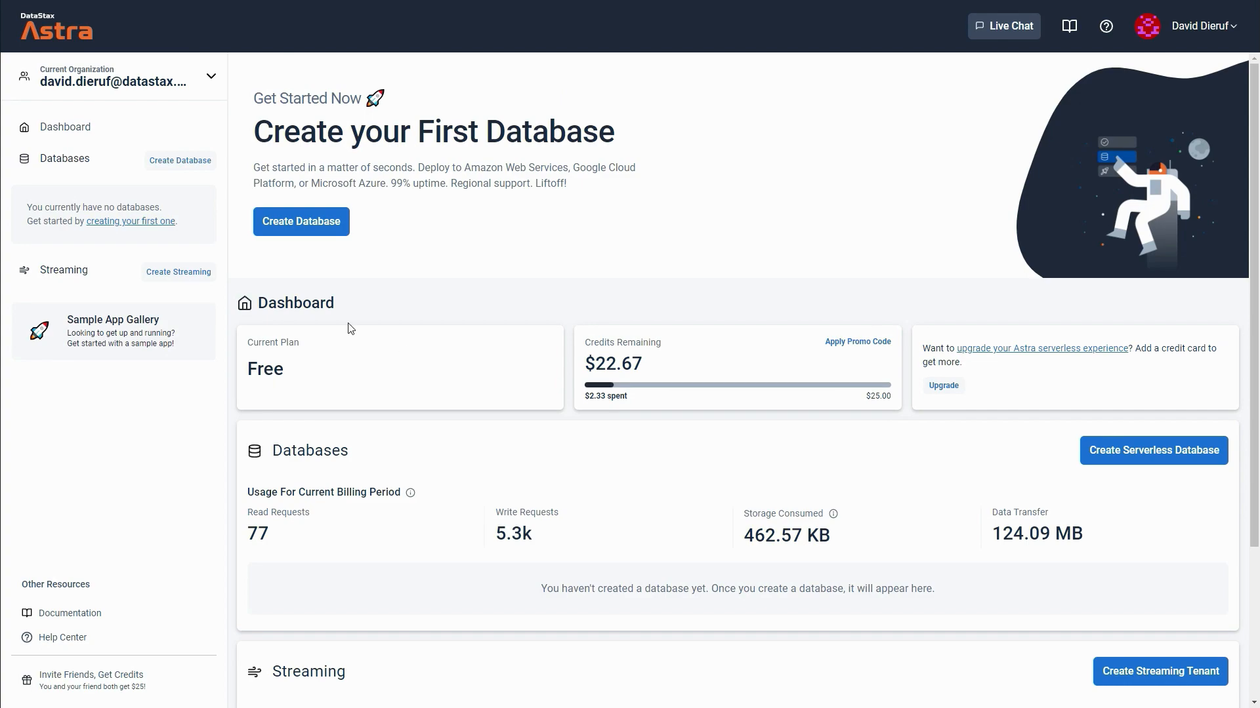
{"action": "left_click", "coordinate": [300, 222]}
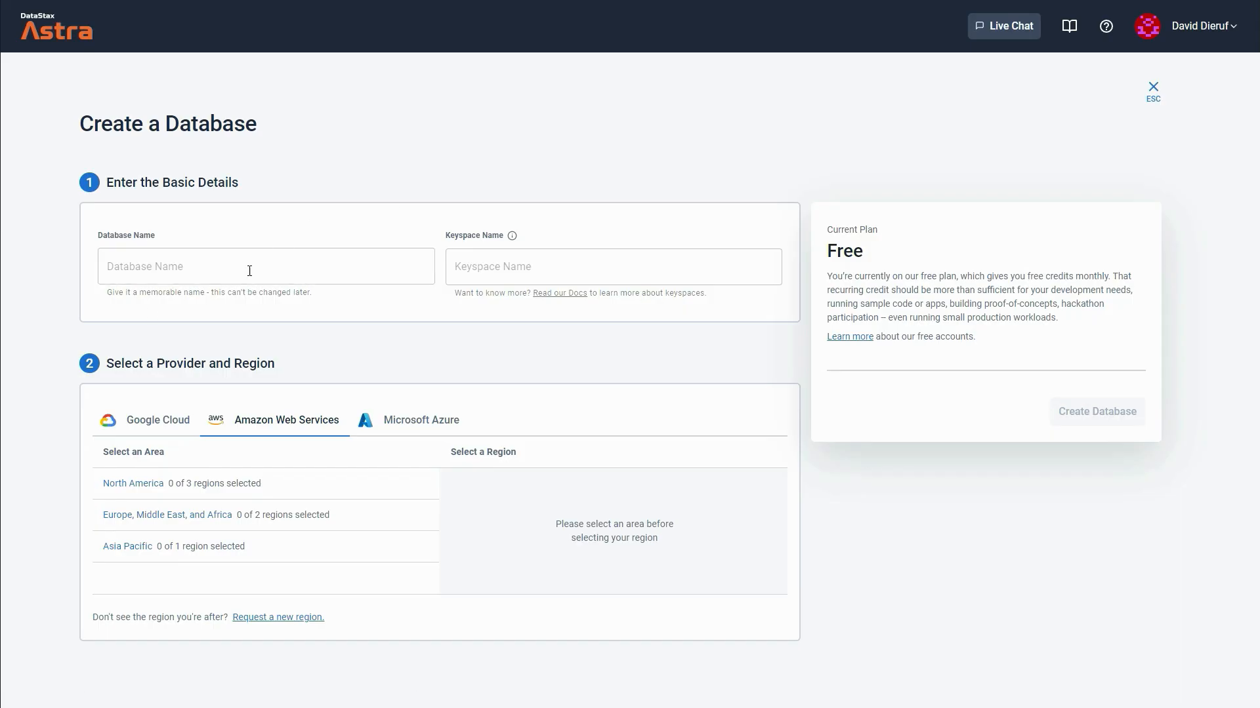
Create database my_company, keyspace our_product, on Google Cloud Council Bluffs us-central1
{"action": "type", "text": "my_company"}
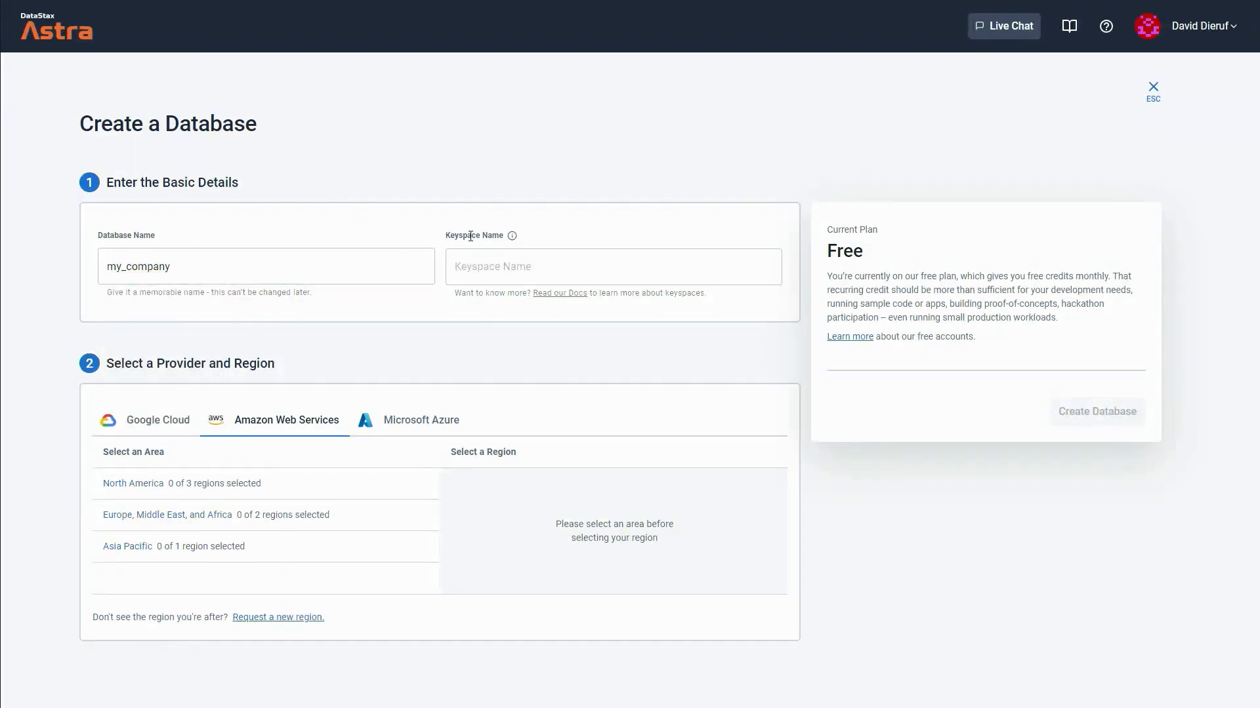
{"action": "left_click", "coordinate": [613, 267]}
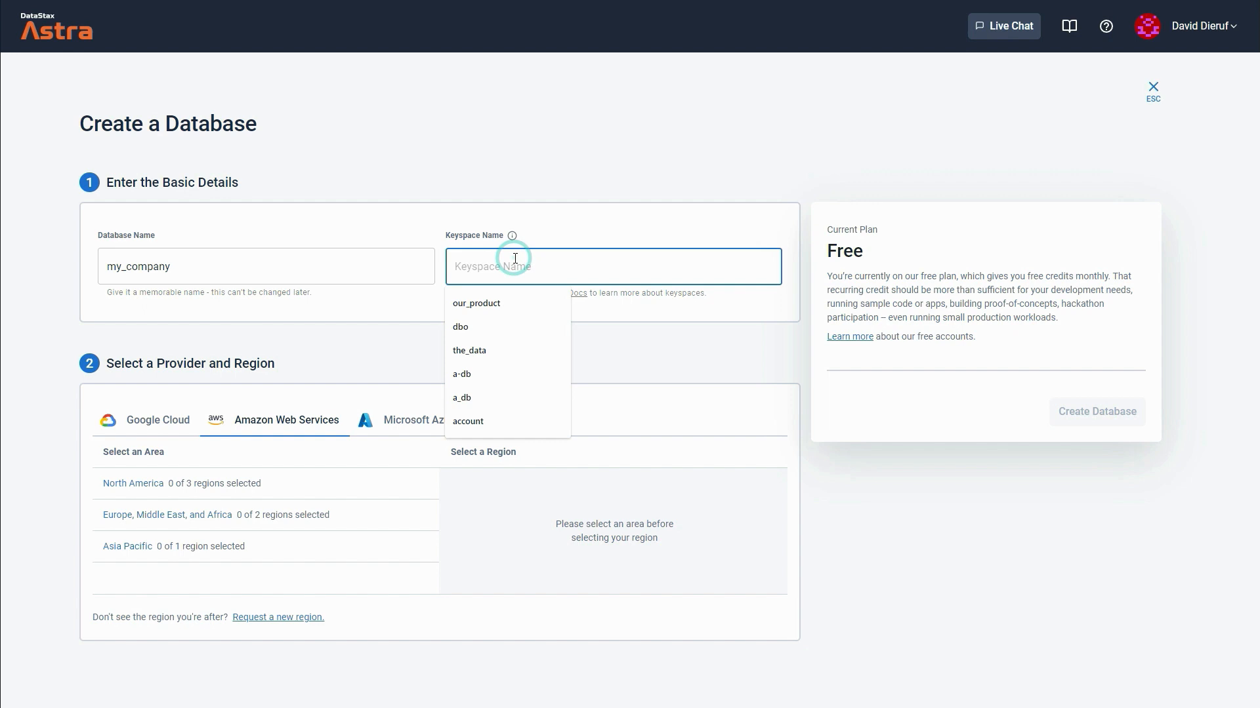
{"action": "left_click", "coordinate": [475, 303]}
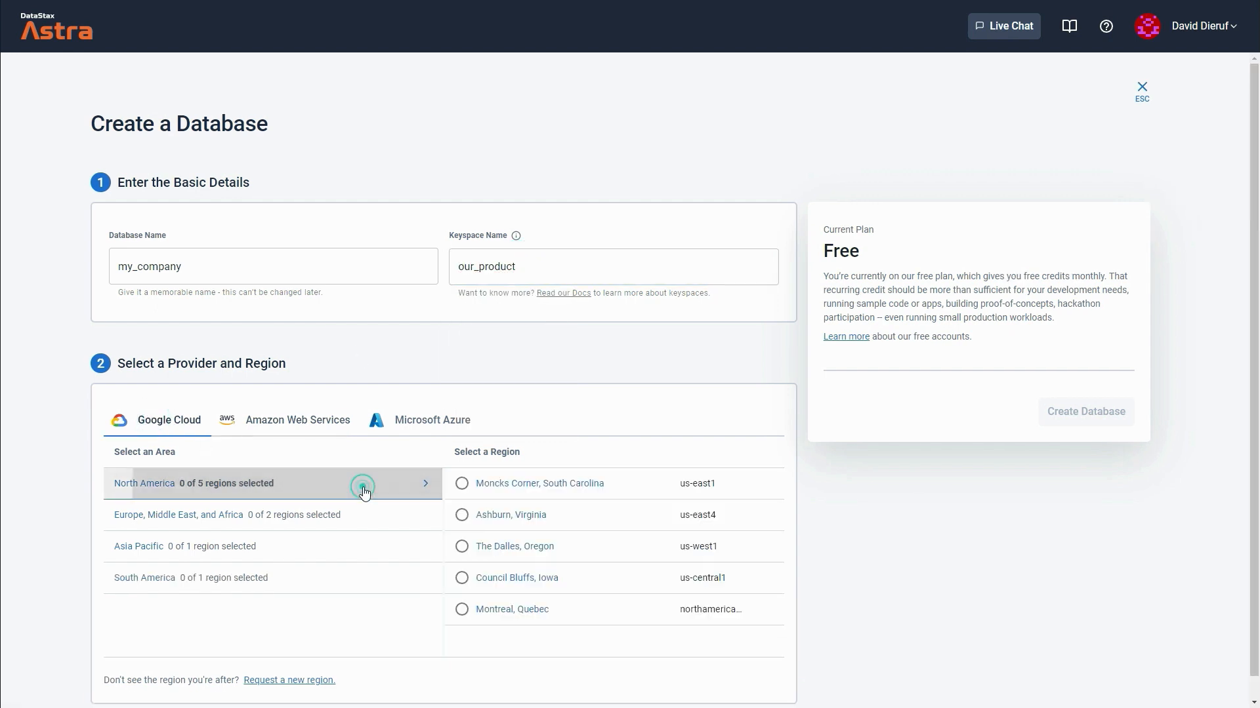
{"action": "mouse_move", "coordinate": [465, 582]}
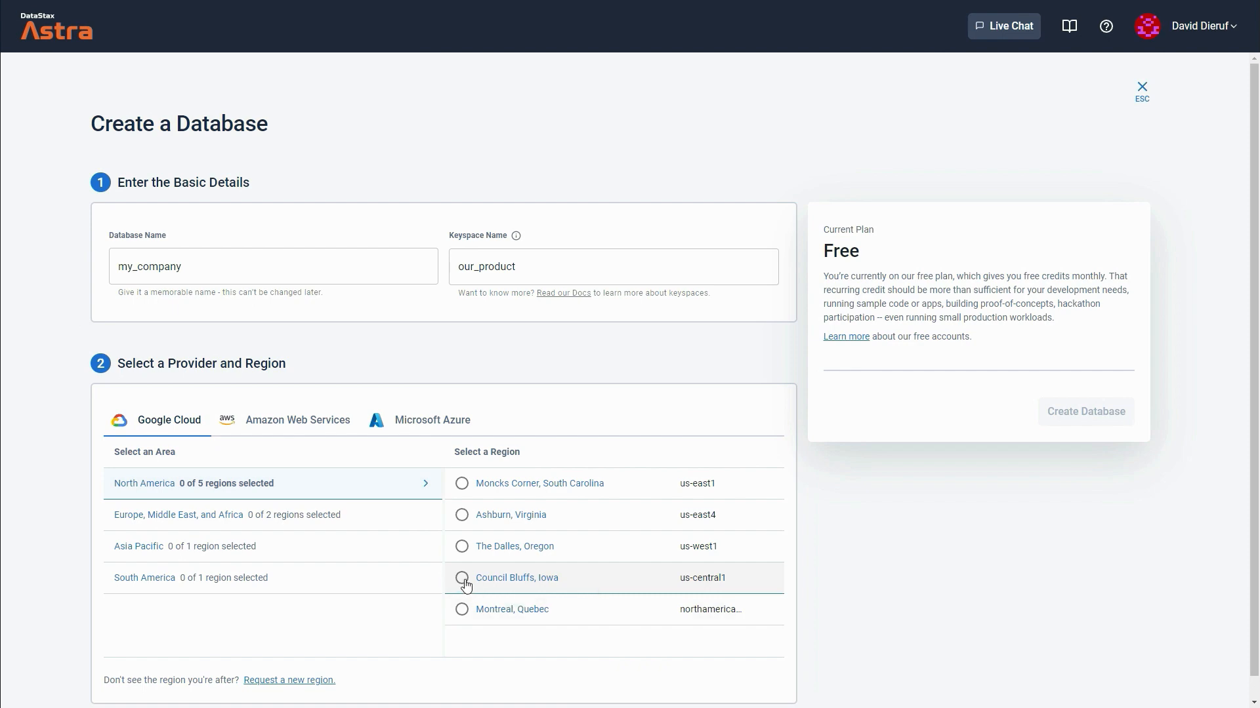
{"action": "left_click", "coordinate": [462, 578]}
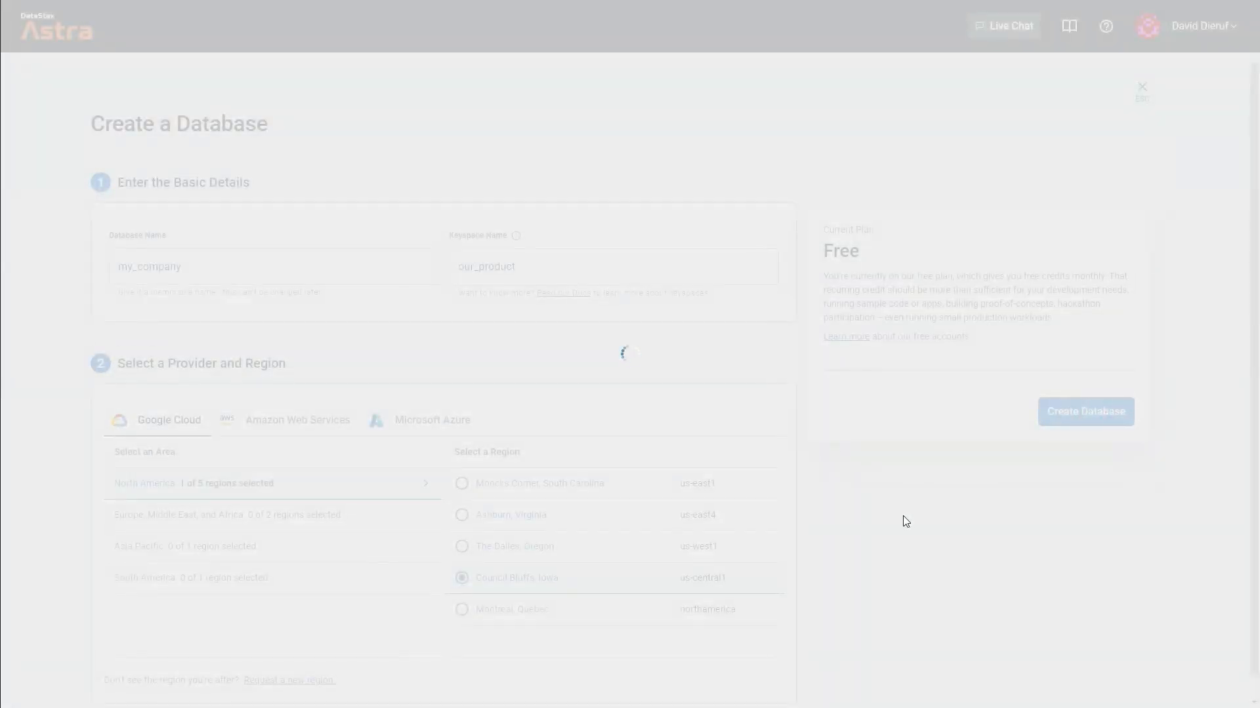
{"action": "left_click", "coordinate": [1085, 411]}
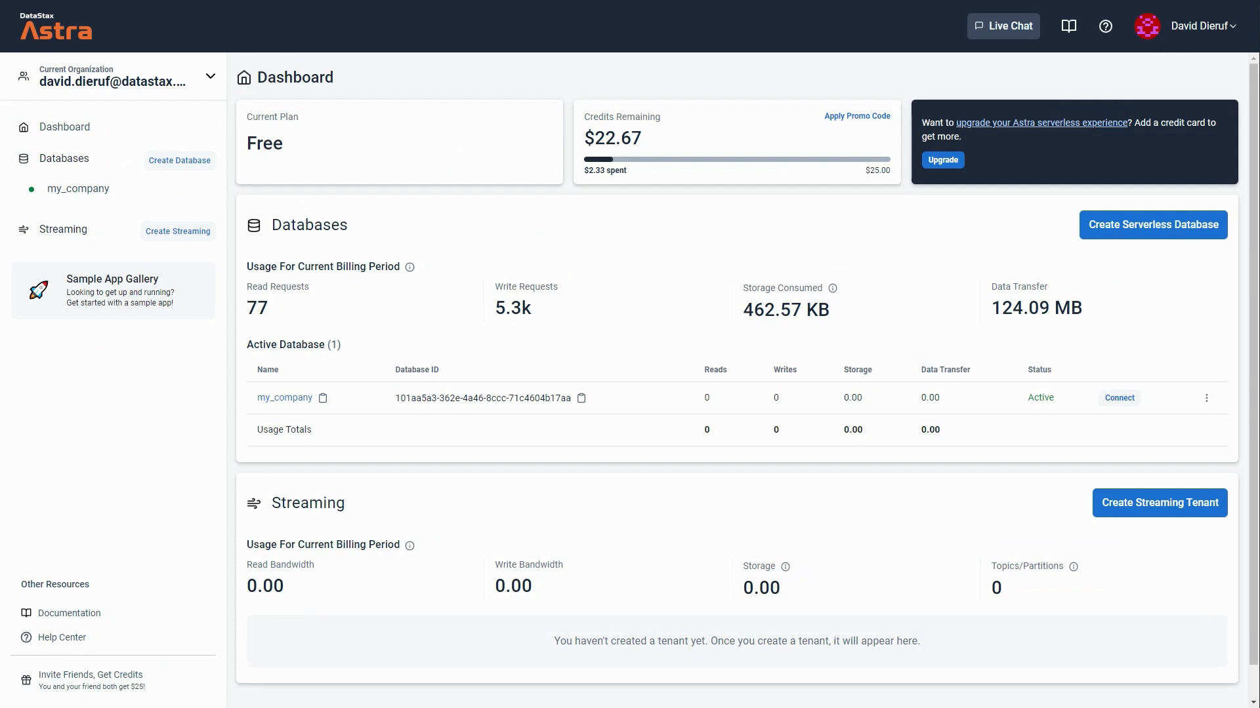
{"action": "mouse_move", "coordinate": [95, 199]}
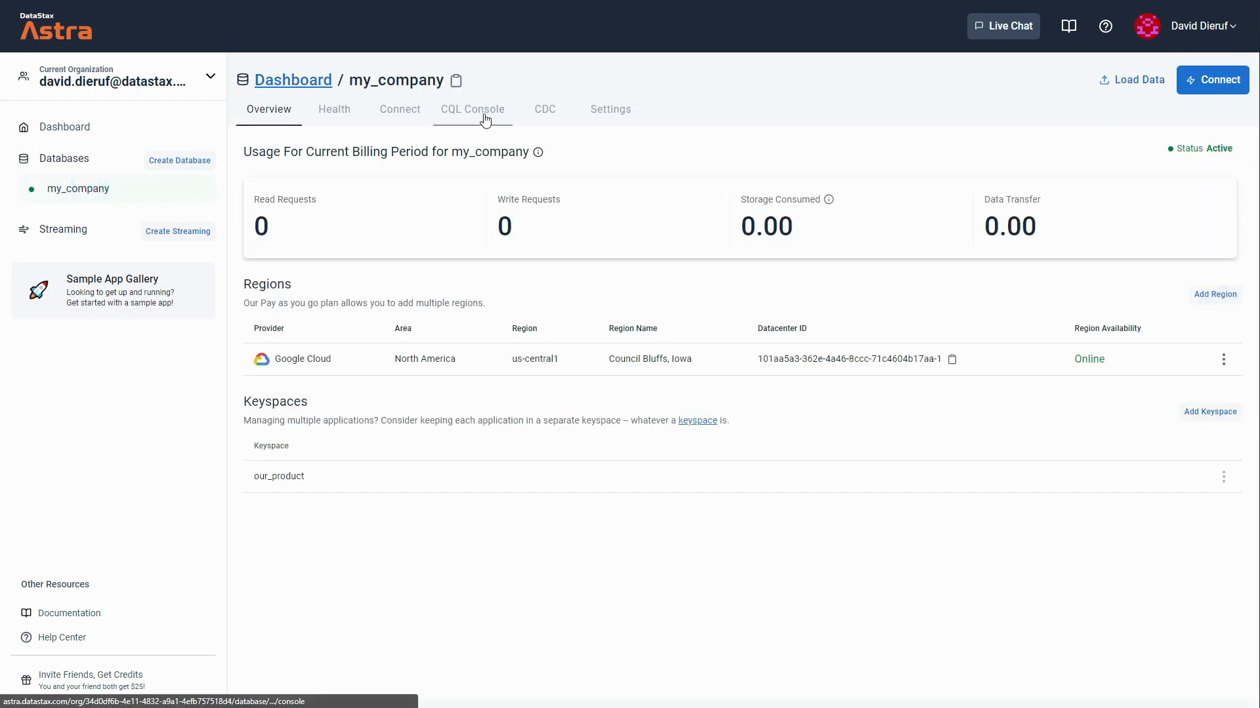
In the CQL console, create our_product.all_accounts with id uuid primary key, full_name and email text
{"action": "left_click", "coordinate": [471, 109]}
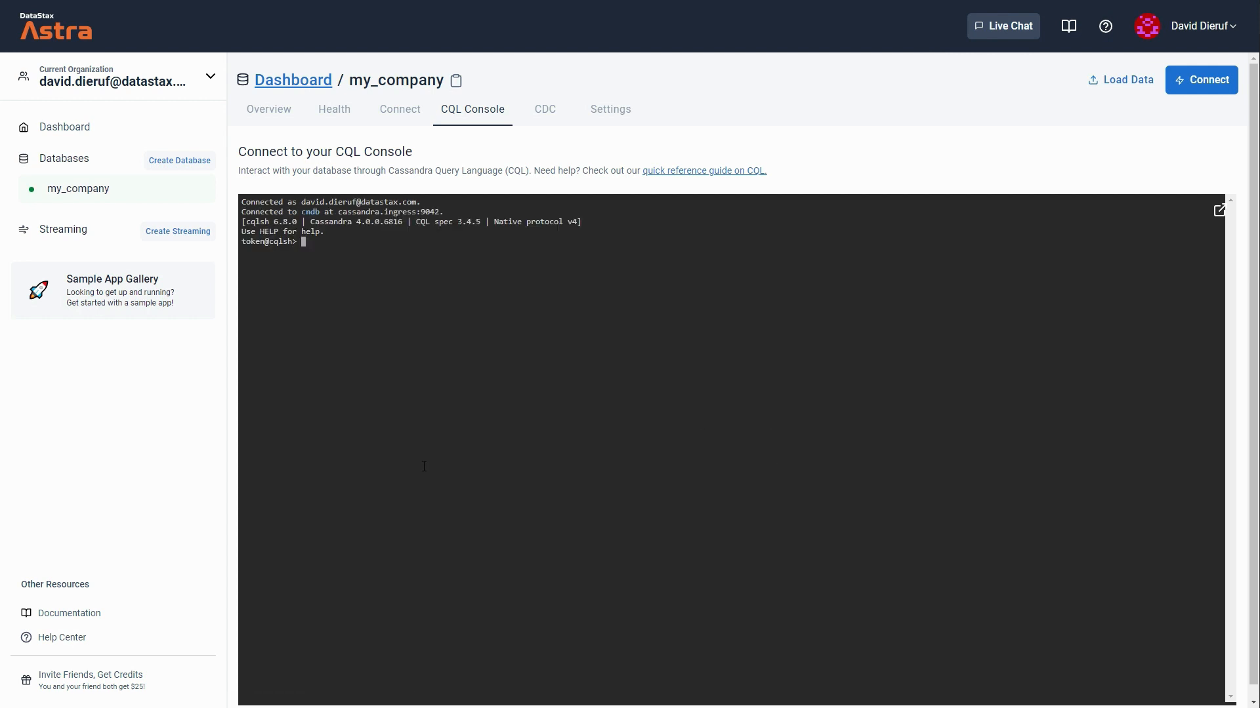
{"action": "type", "text": "create table our_product.all_accounts (id uuid primary key, full_name text, email text);"}
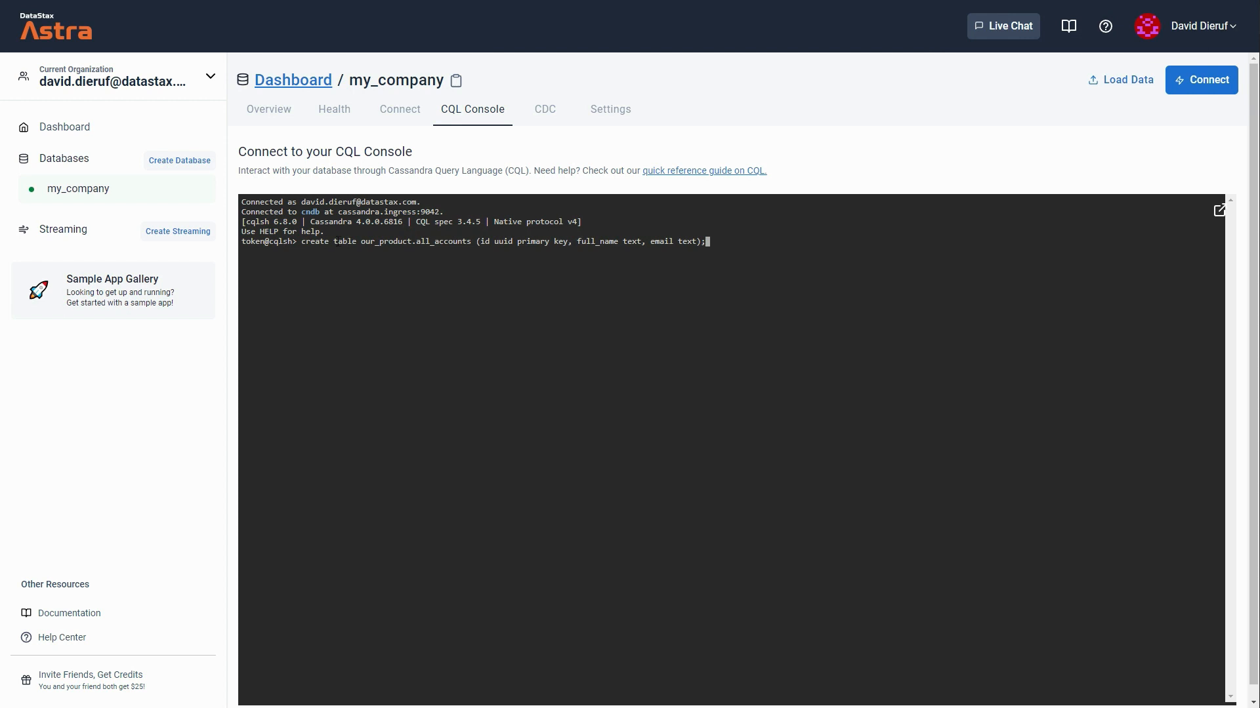
{"action": "double_click", "coordinate": [442, 242]}
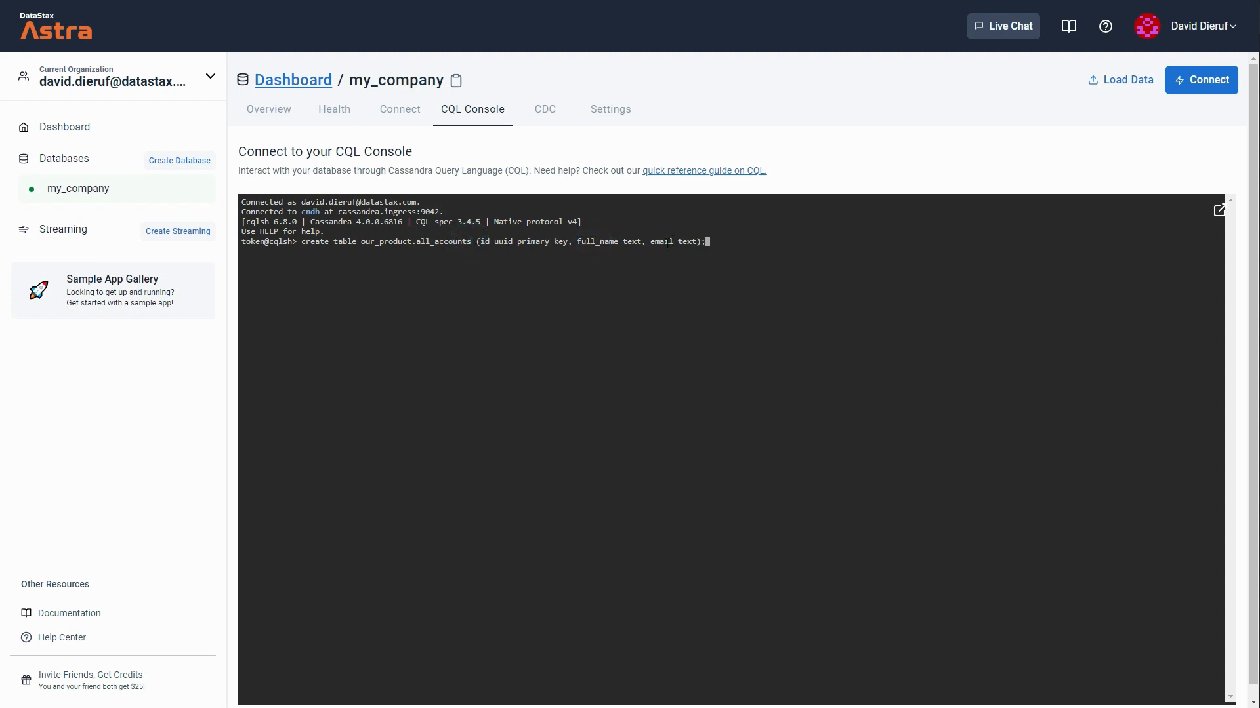
{"action": "key", "text": "Return"}
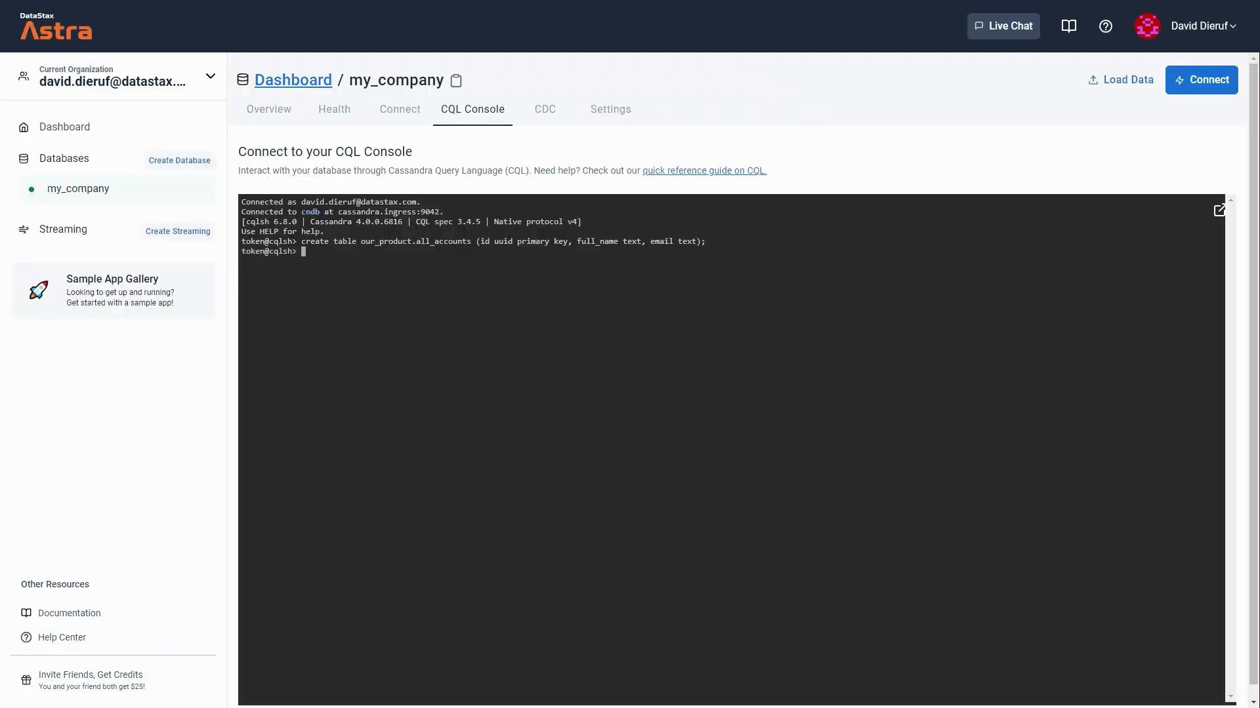
{"action": "mouse_move", "coordinate": [169, 236]}
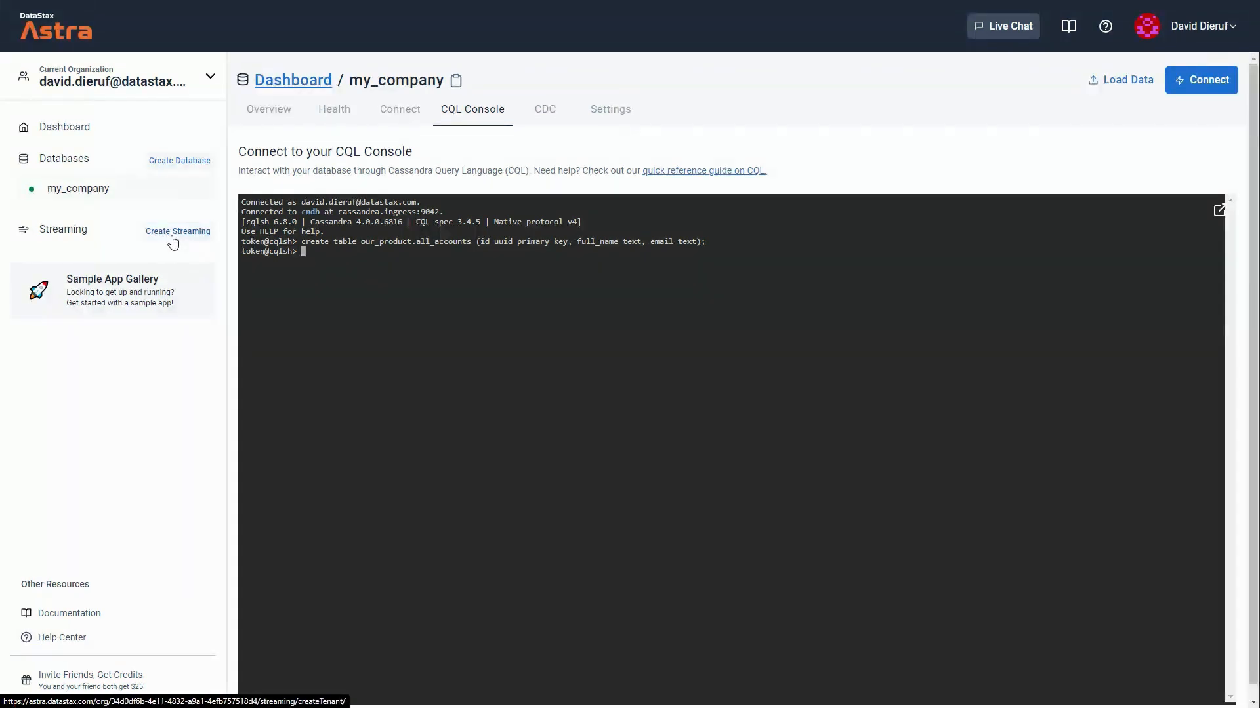
Create streaming tenant my-company-streams on Google Cloud in the uscentral1 region
{"action": "left_click", "coordinate": [177, 231]}
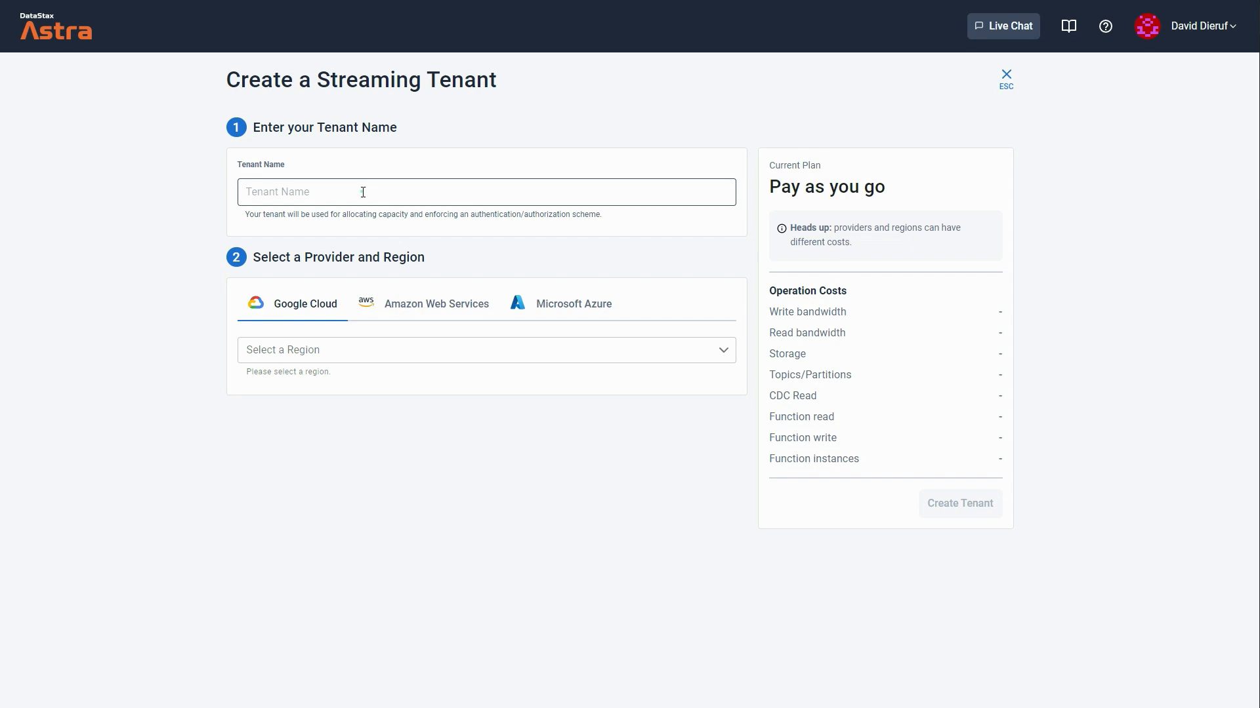
{"action": "type", "text": "my-company-streams"}
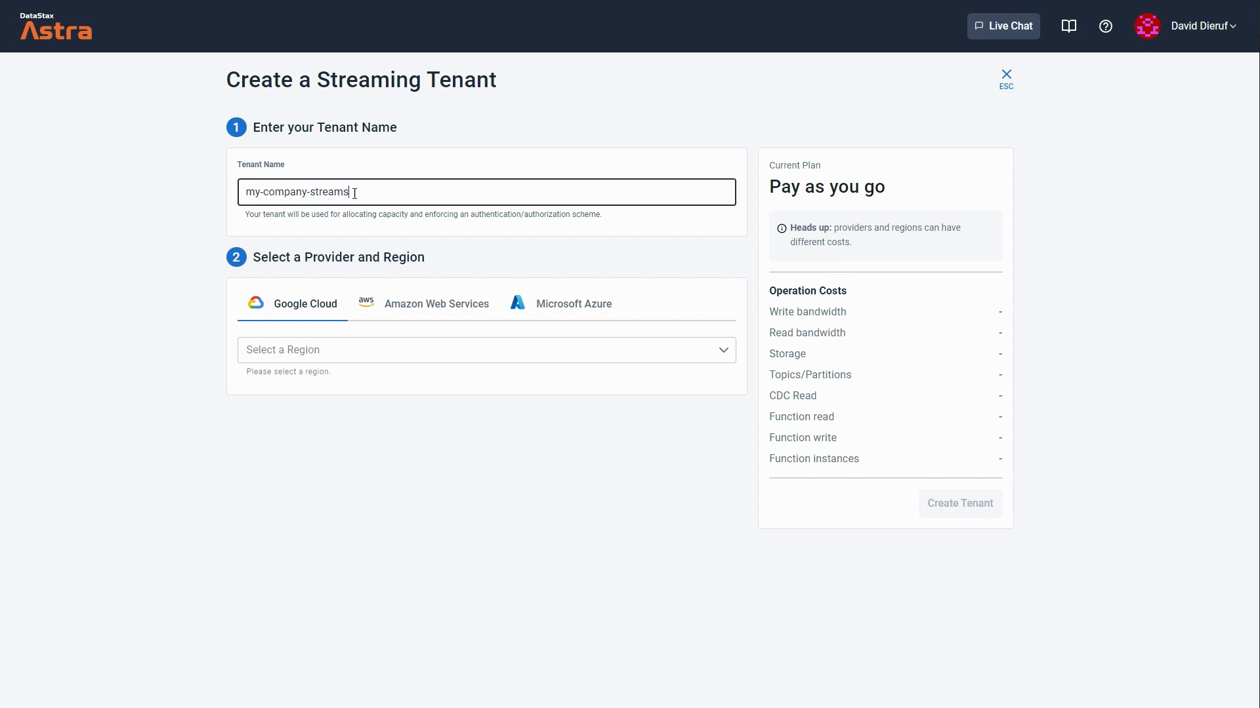
{"action": "mouse_move", "coordinate": [303, 307]}
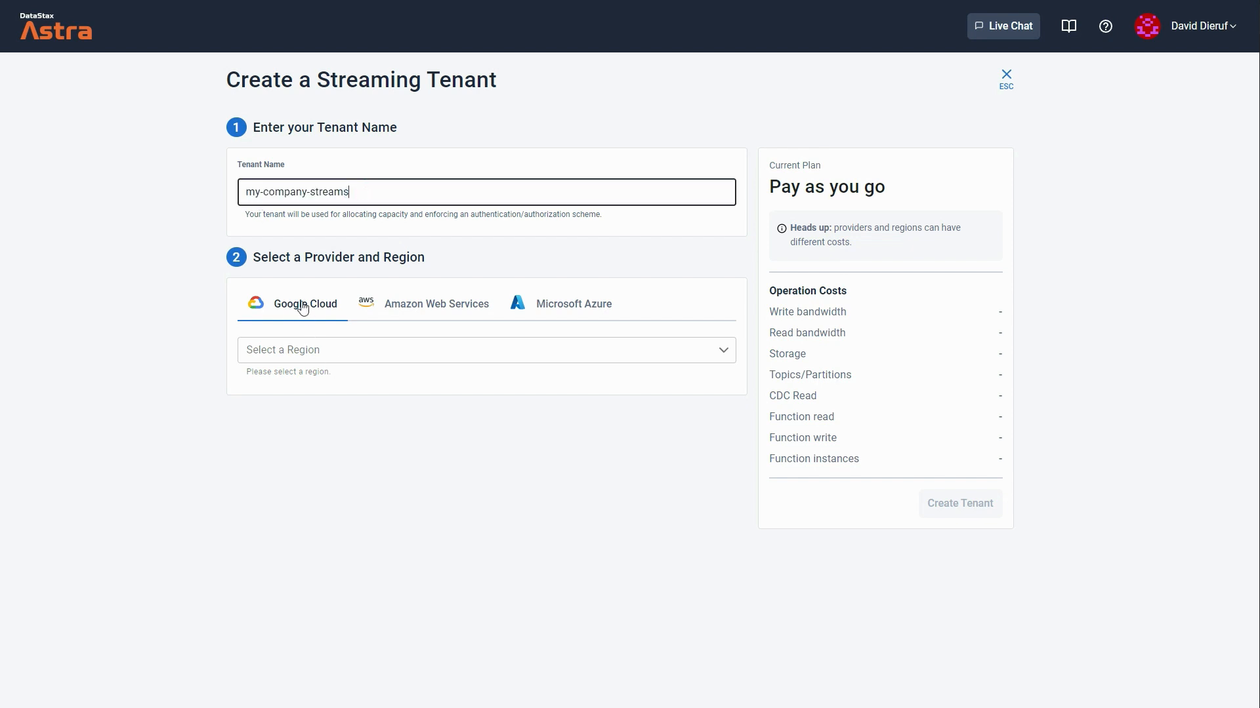
{"action": "left_click", "coordinate": [485, 349]}
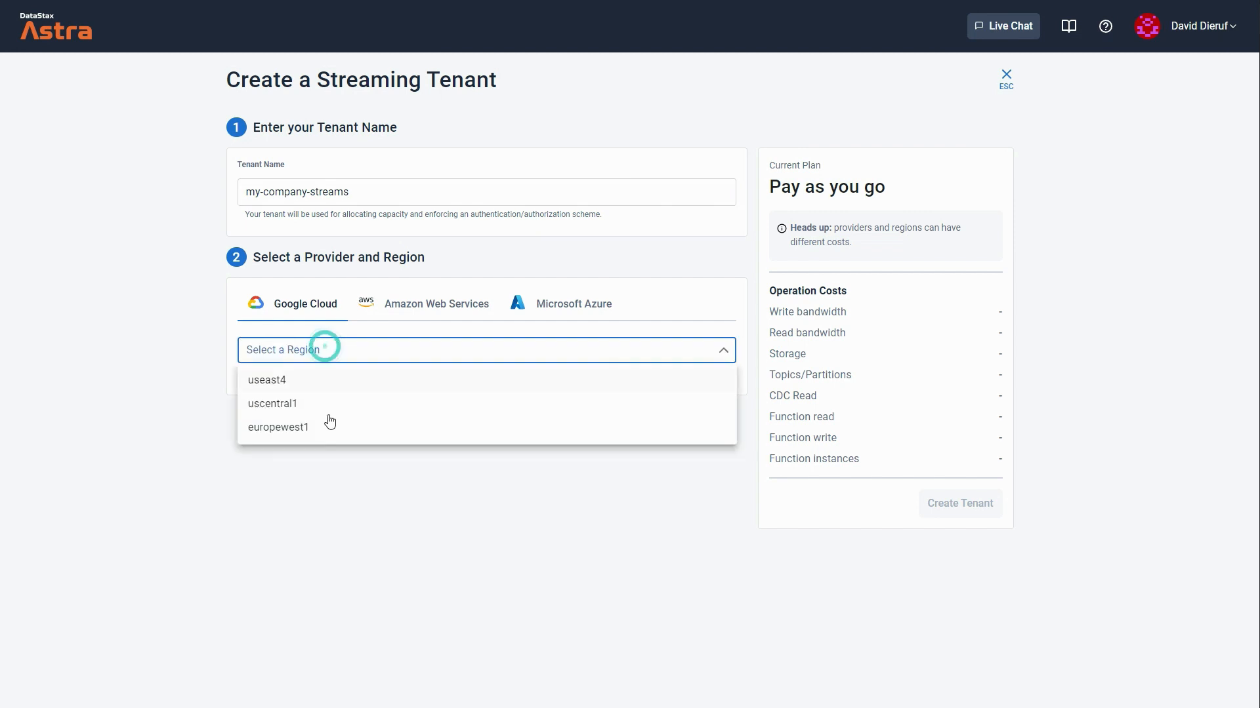
{"action": "left_click", "coordinate": [273, 403]}
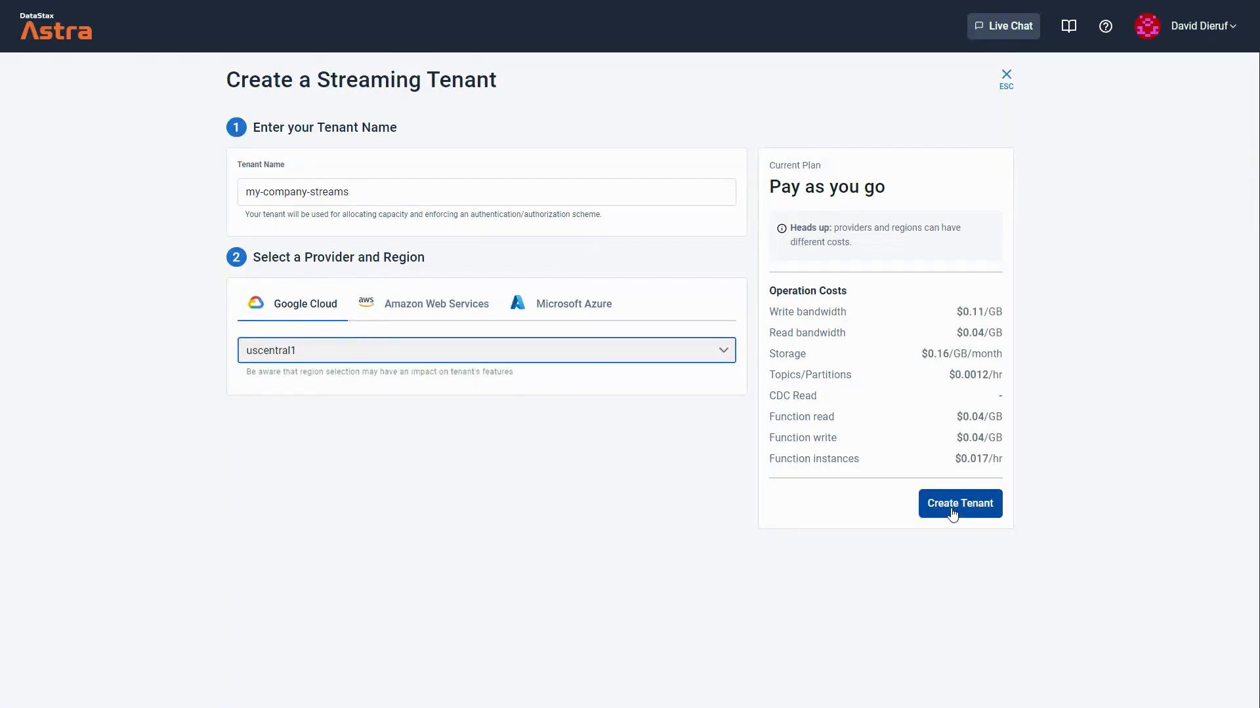
{"action": "left_click", "coordinate": [958, 503]}
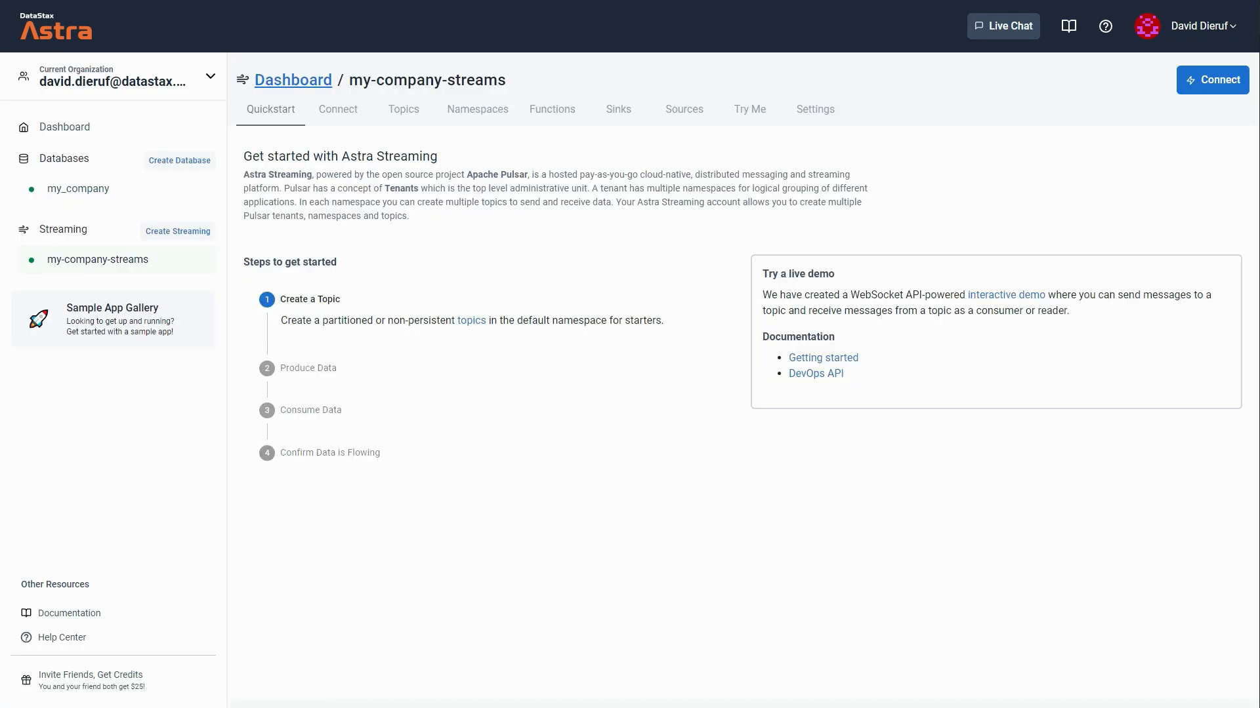
{"action": "mouse_move", "coordinate": [134, 215]}
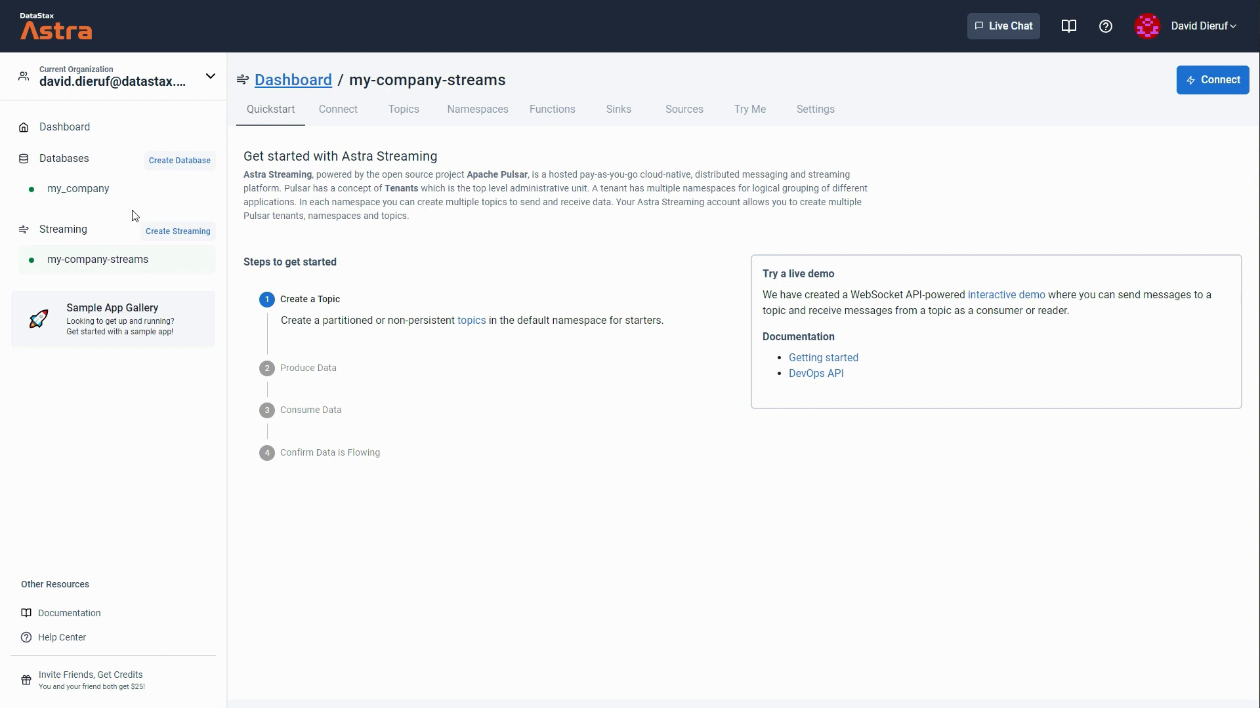
From the my_company database's CDC page, start enabling CDC on a table
{"action": "left_click", "coordinate": [78, 189]}
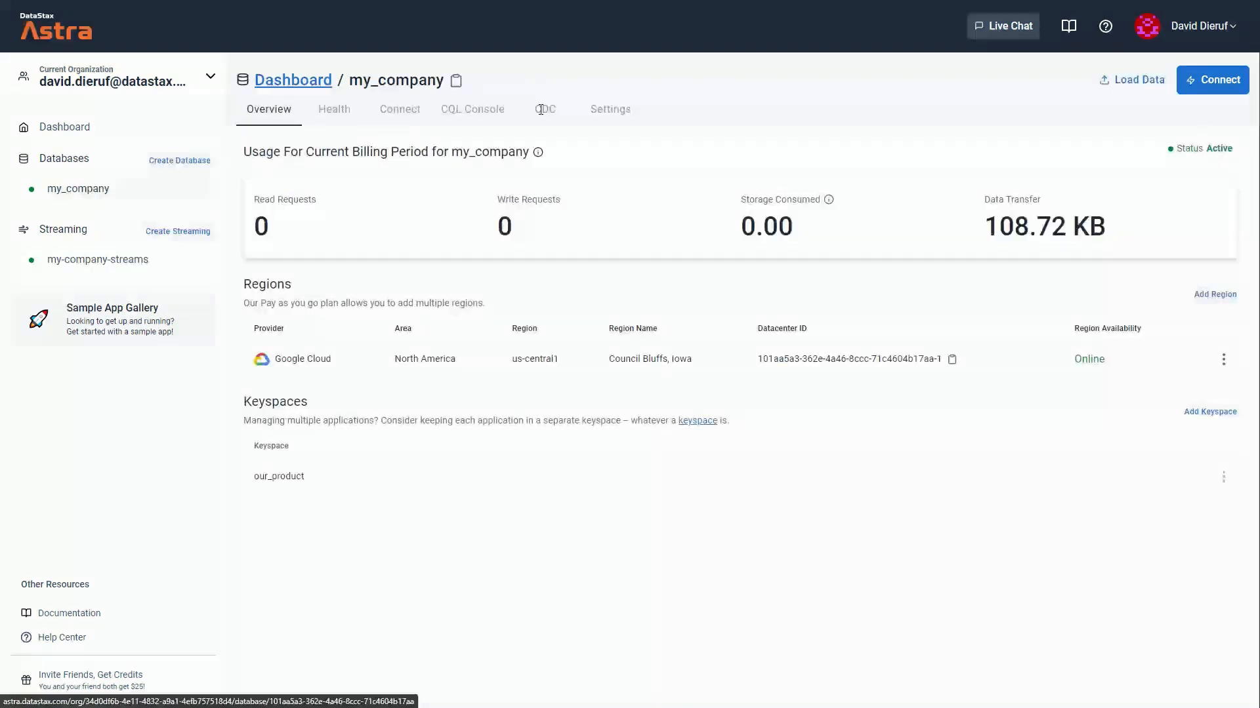
{"action": "left_click", "coordinate": [545, 109]}
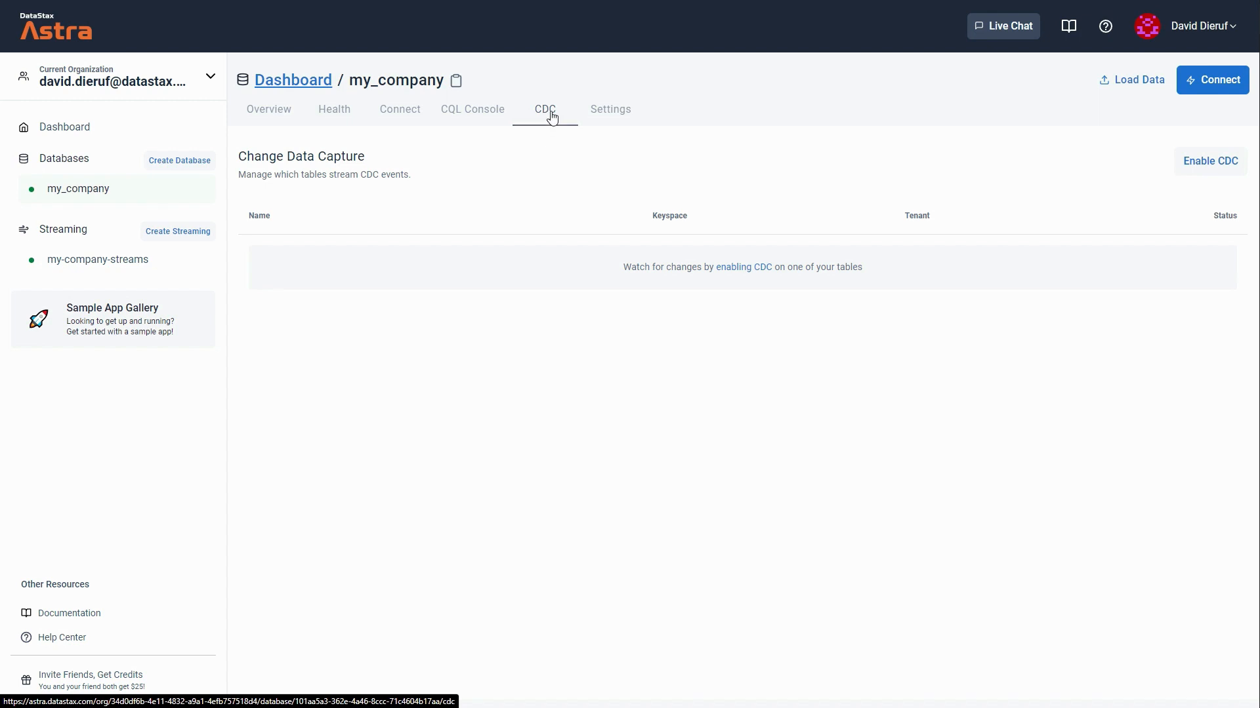
{"action": "left_click", "coordinate": [1209, 160]}
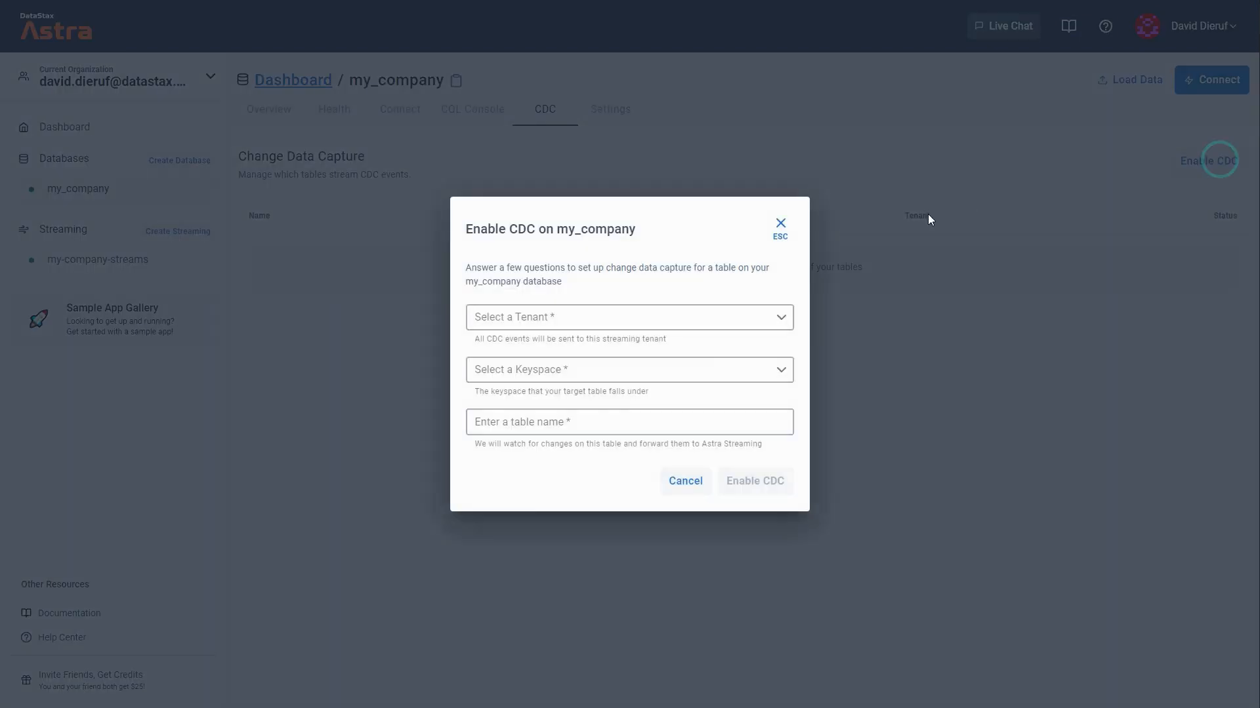
Enable CDC for our_product.all_accounts, sending events to the my-company-streams tenant
{"action": "left_click", "coordinate": [629, 316]}
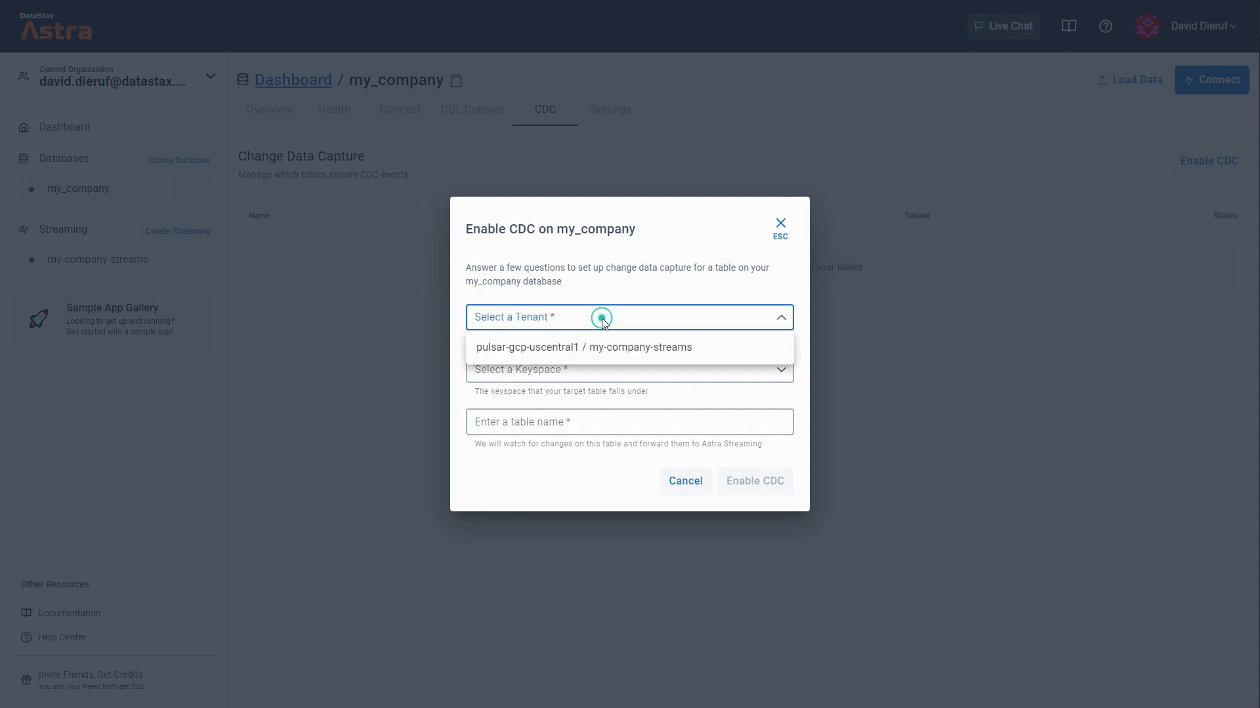
{"action": "left_click", "coordinate": [584, 347]}
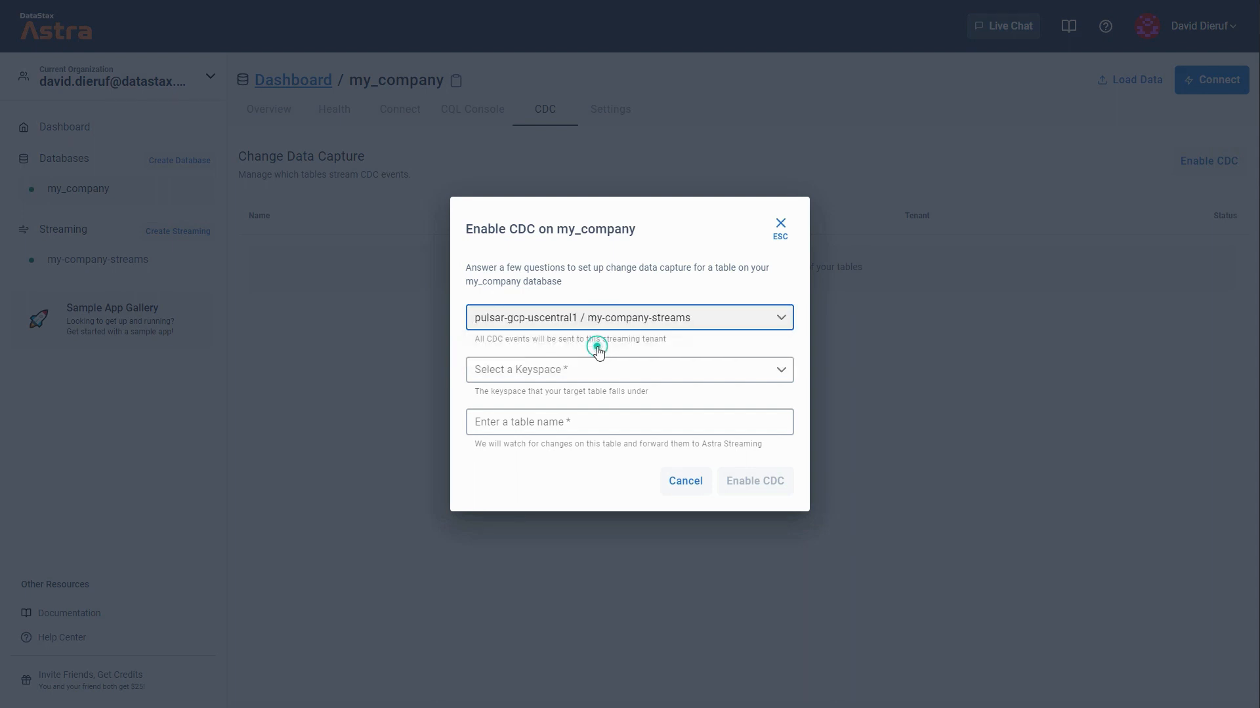
{"action": "left_click", "coordinate": [629, 370]}
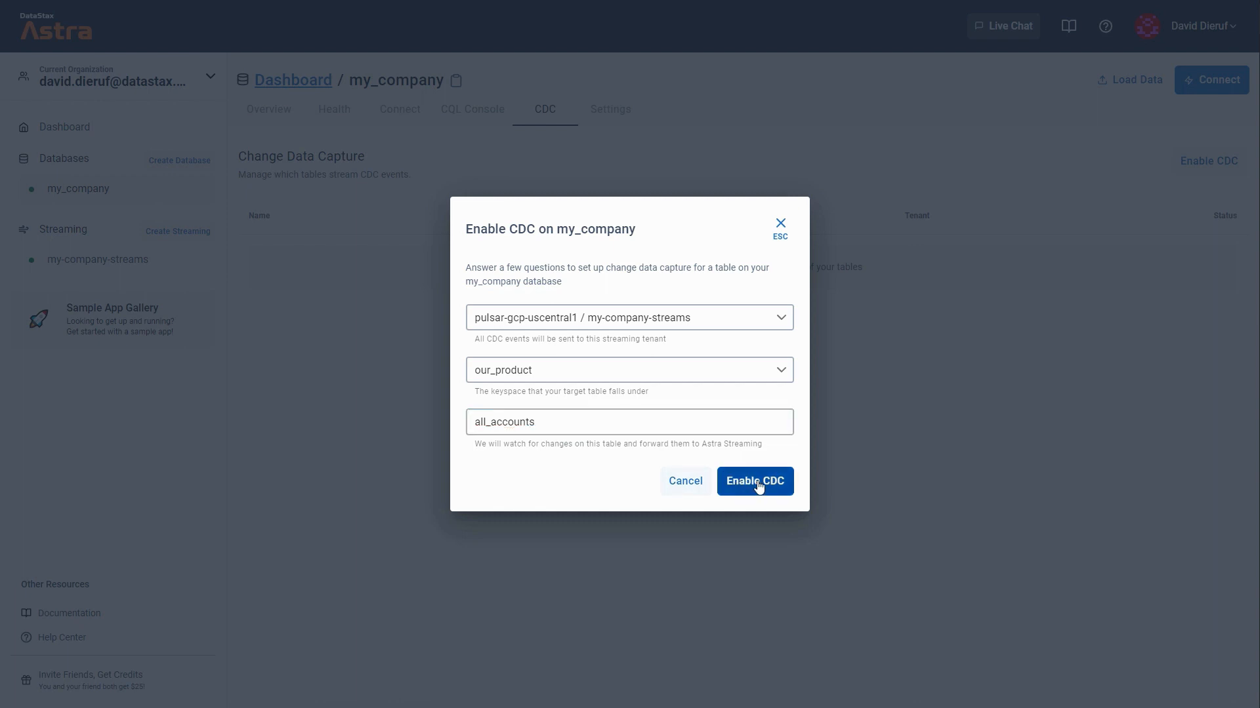
{"action": "left_click", "coordinate": [753, 480]}
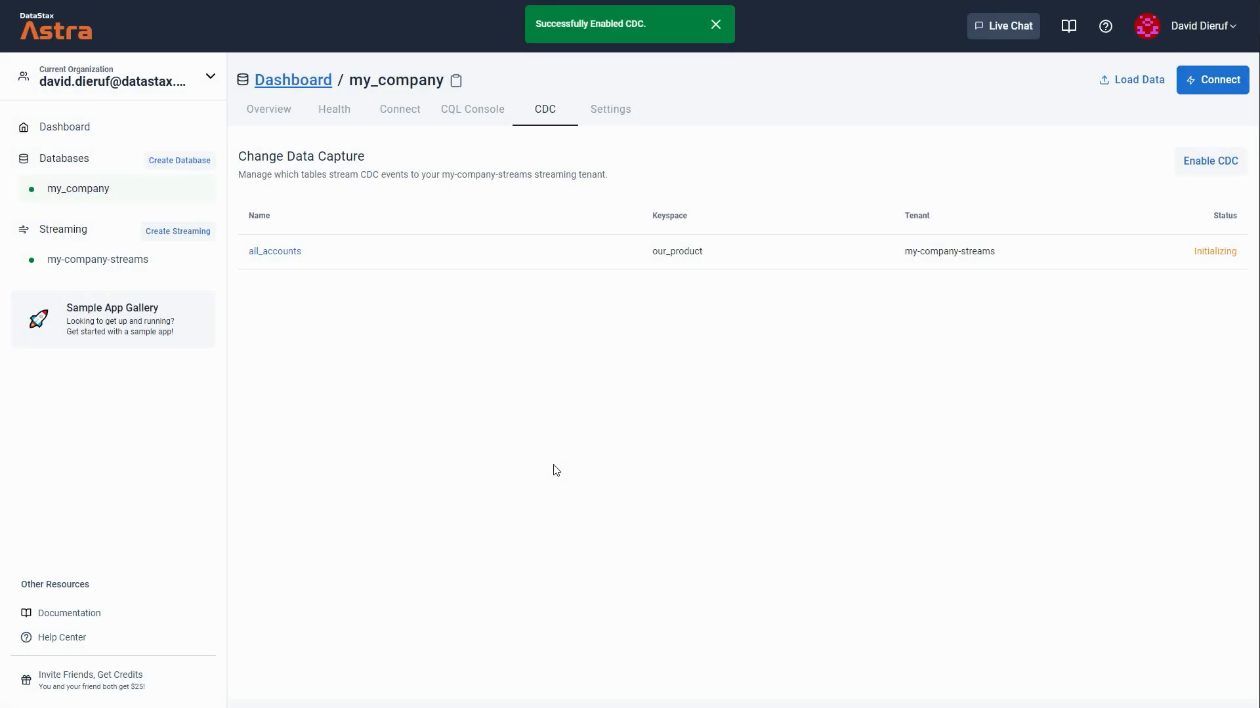
{"action": "mouse_move", "coordinate": [1204, 265]}
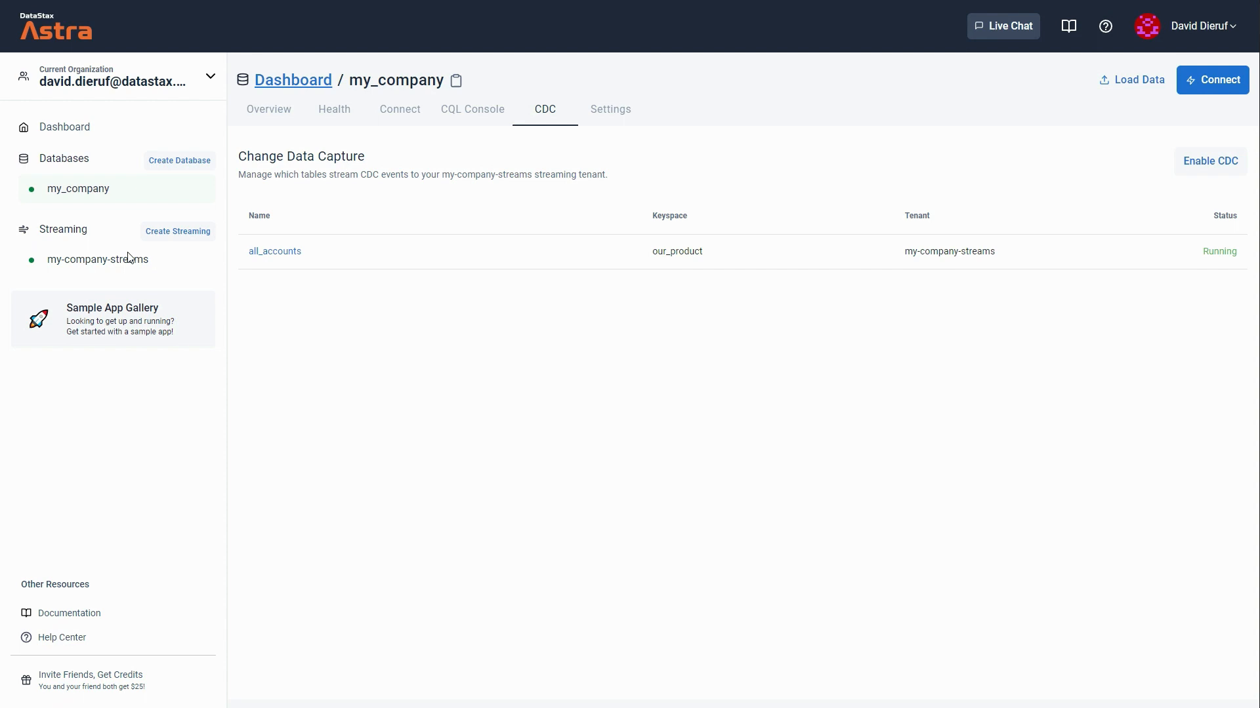
In my-company-streams, start a new sink under the astracdc namespace
{"action": "left_click", "coordinate": [97, 259]}
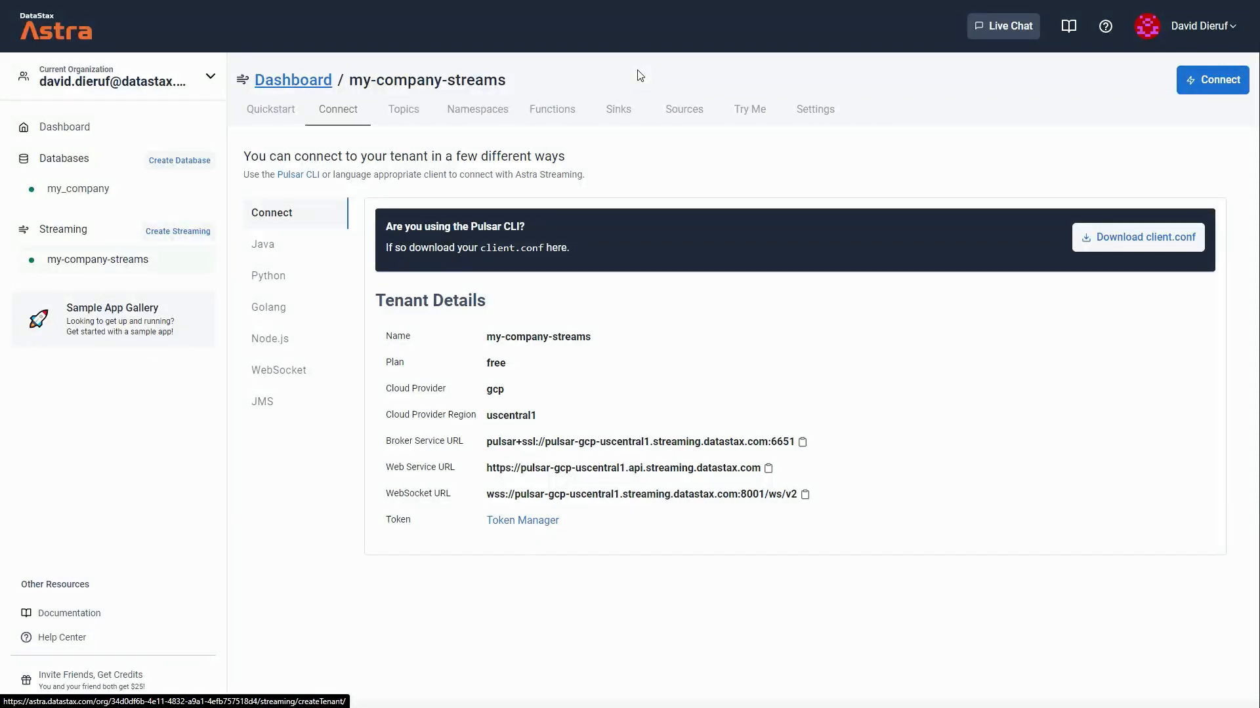
{"action": "mouse_move", "coordinate": [618, 109]}
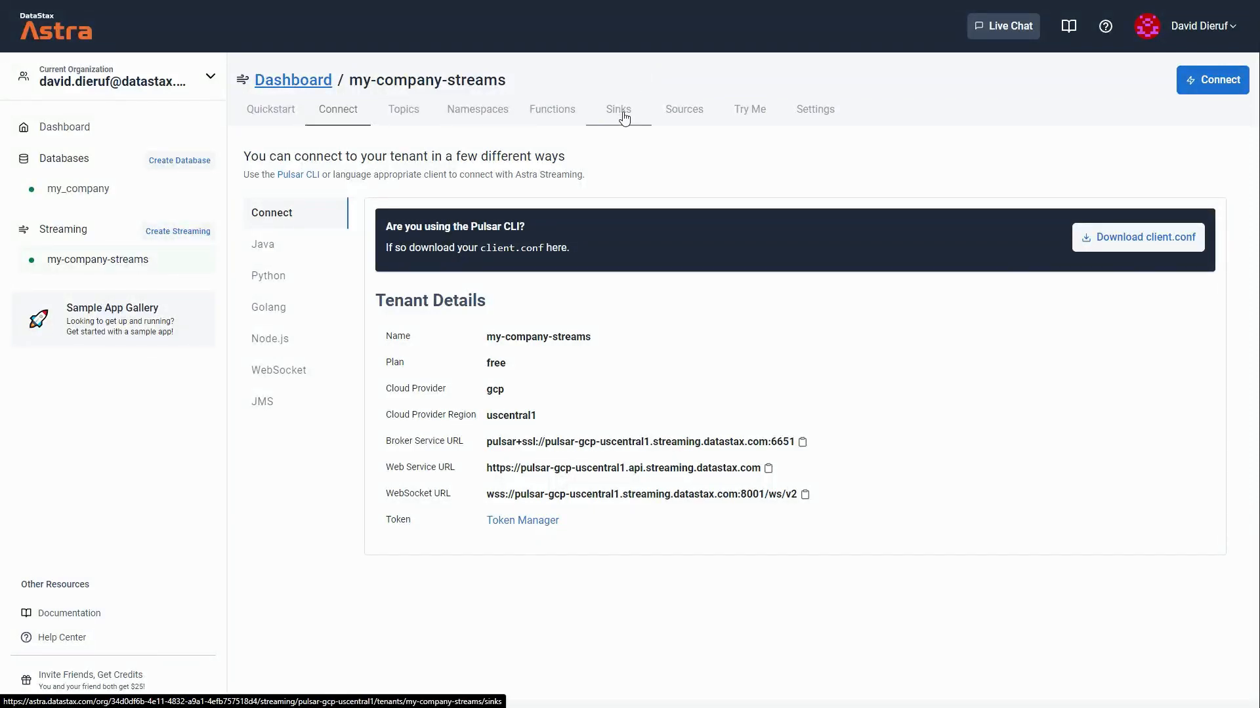
{"action": "left_click", "coordinate": [618, 109]}
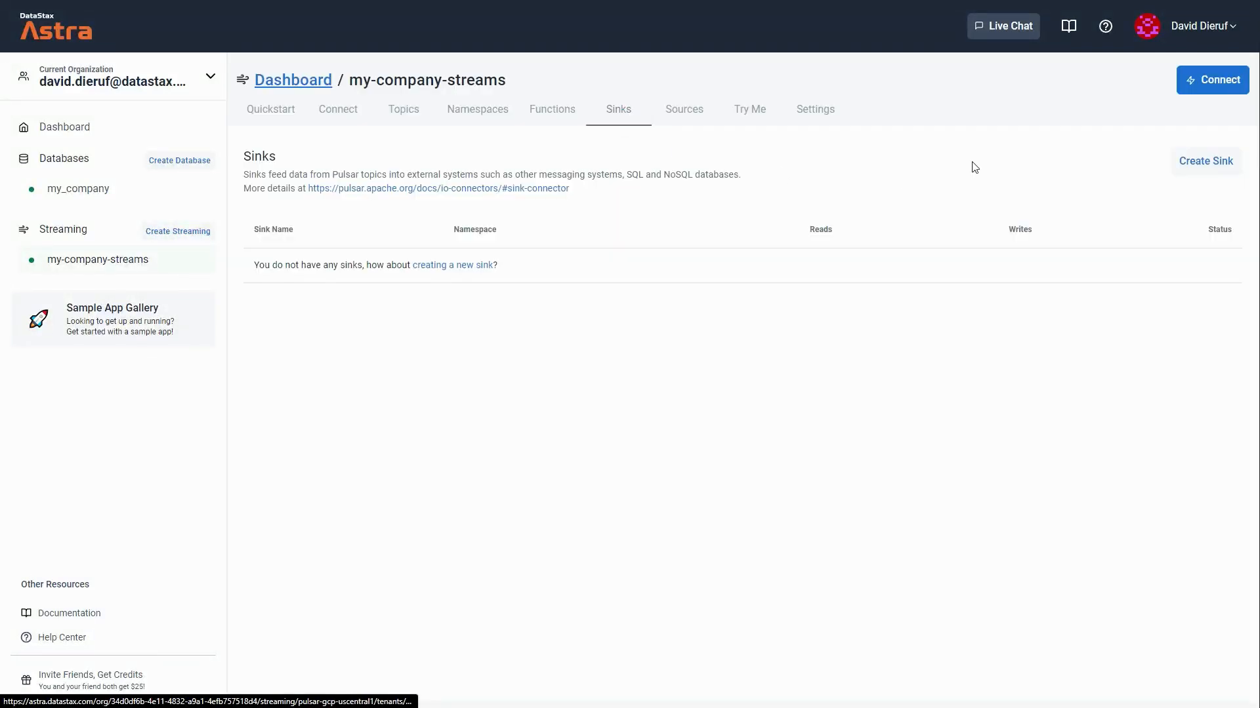
{"action": "left_click", "coordinate": [1204, 160]}
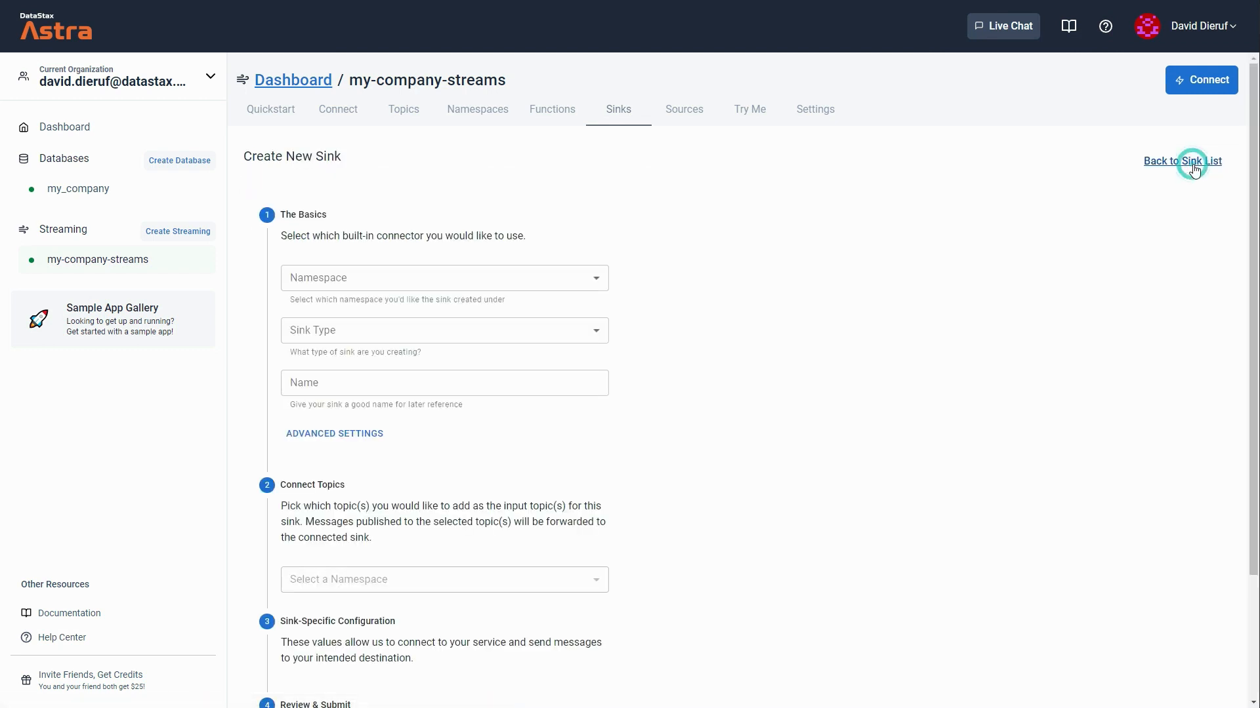
{"action": "left_click", "coordinate": [443, 277]}
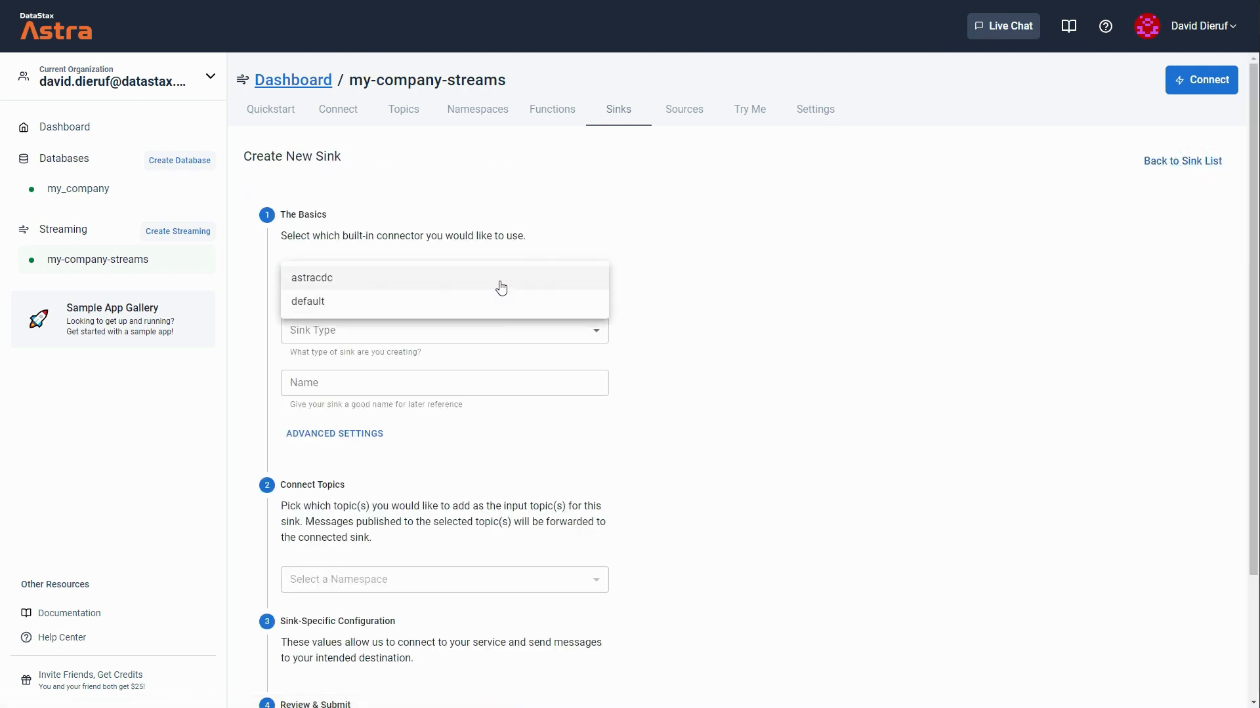
{"action": "left_click", "coordinate": [312, 277]}
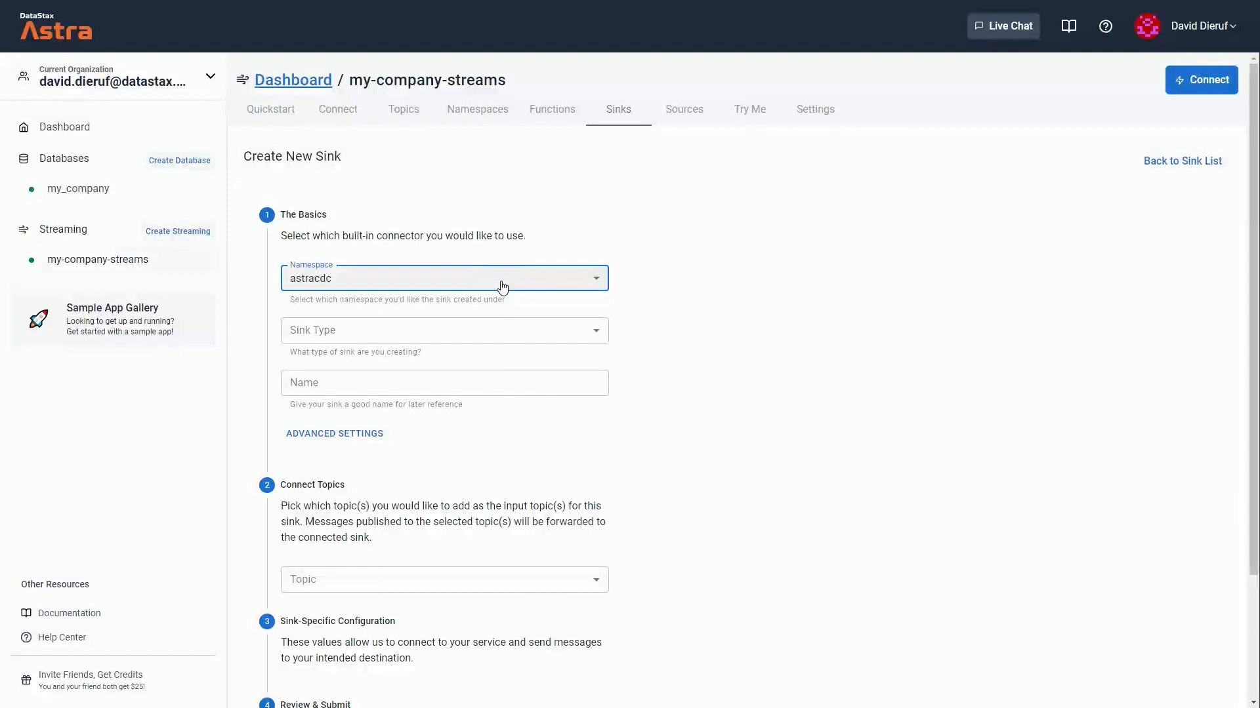
{"action": "mouse_move", "coordinate": [474, 300]}
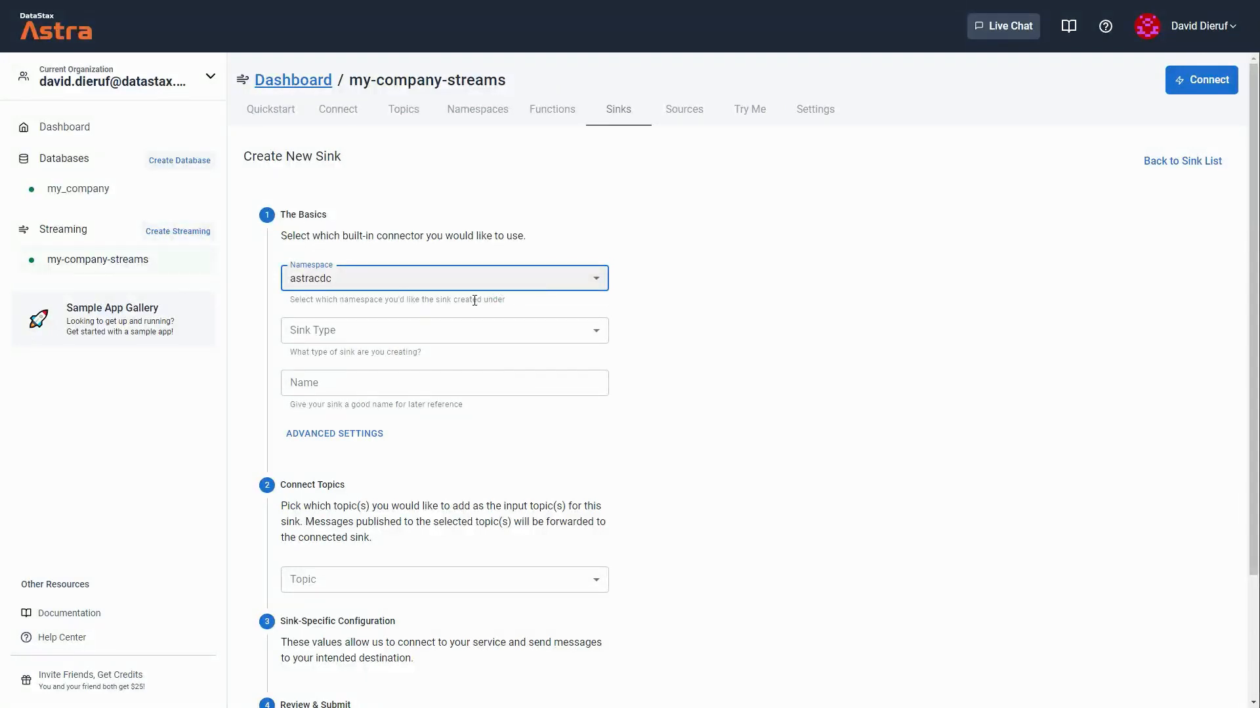
{"action": "mouse_move", "coordinate": [474, 299]}
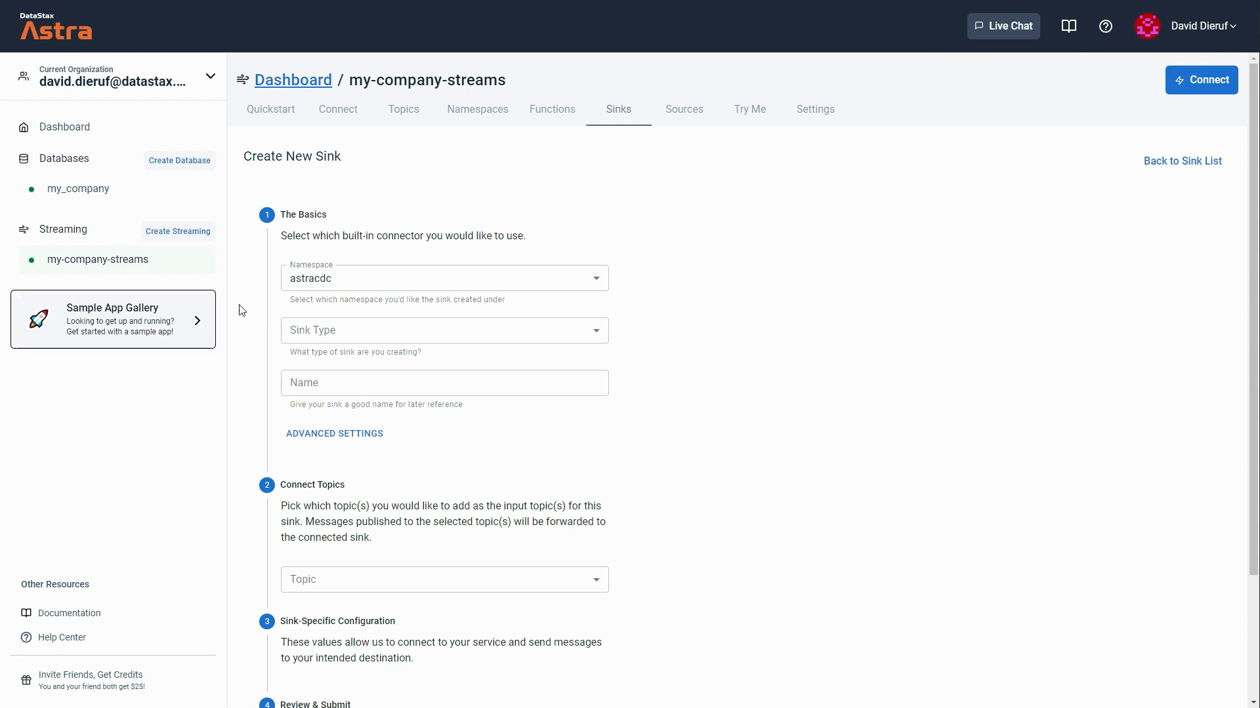
Make it an Elastic Search sink named es-account-sink fed by the all_accounts data topic
{"action": "left_click", "coordinate": [443, 331]}
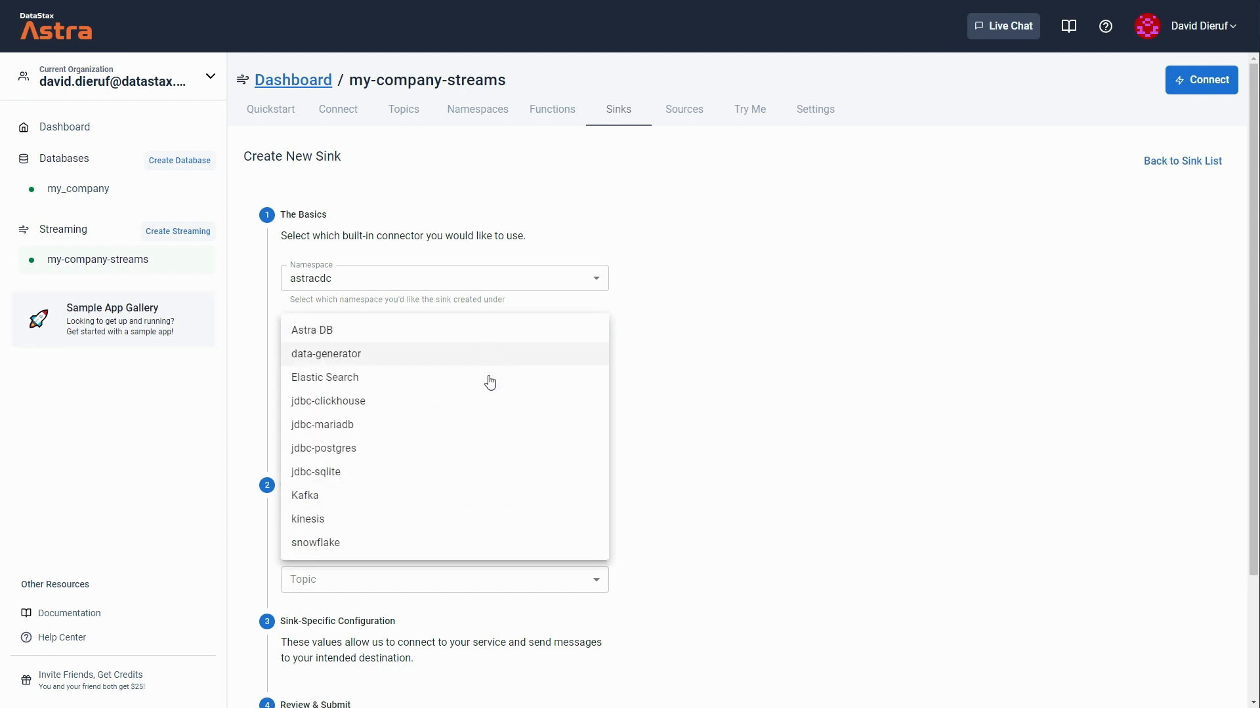
{"action": "left_click", "coordinate": [324, 378]}
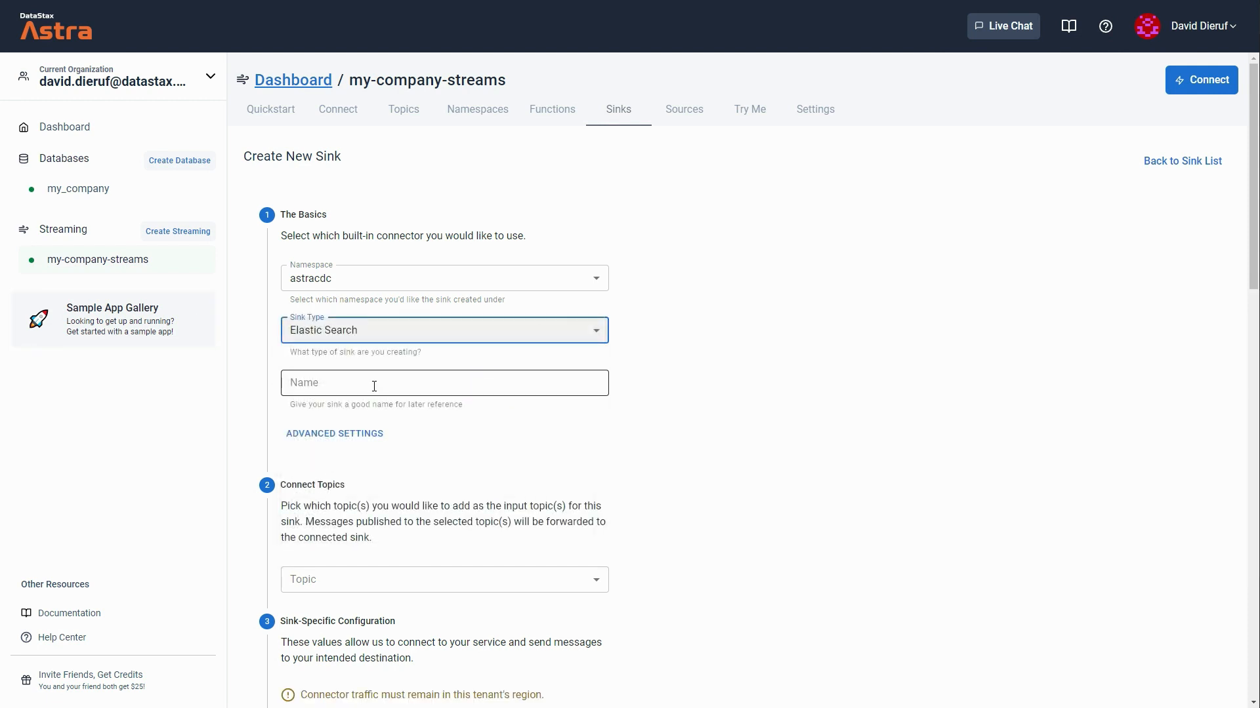
{"action": "type", "text": "es-account-sink"}
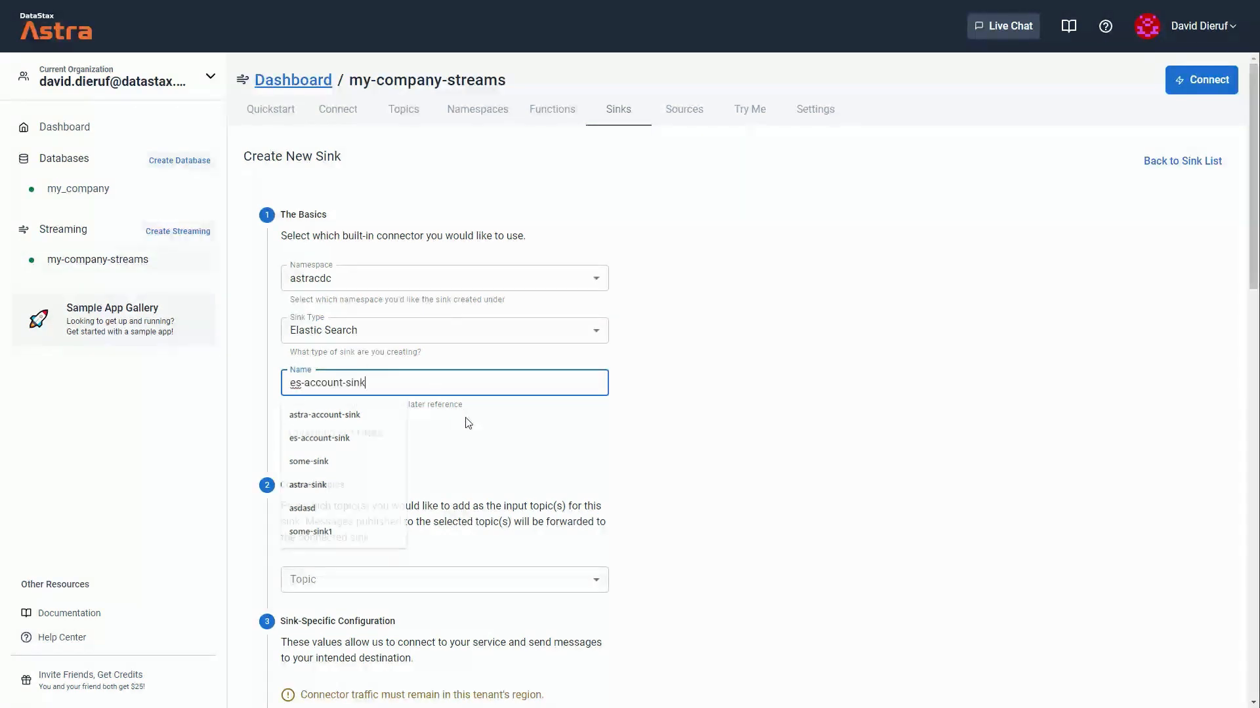
{"action": "scroll", "scroll_direction": "down", "scroll_amount": 3}
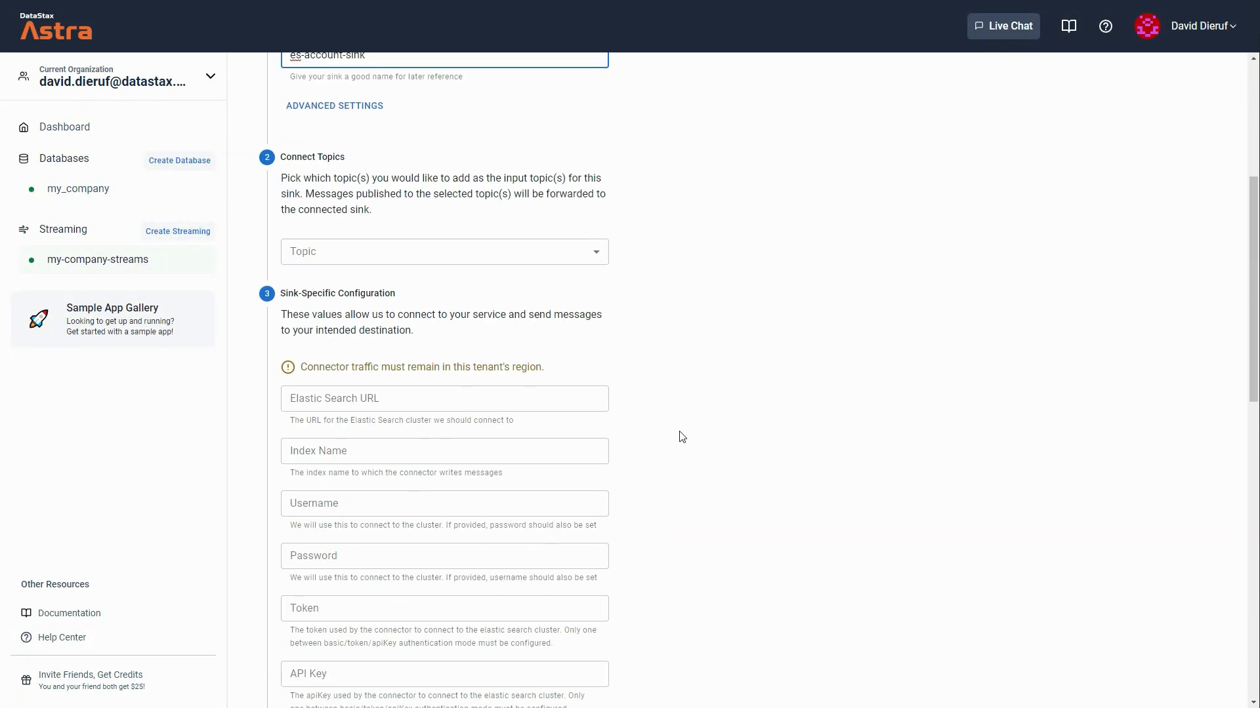
{"action": "left_click", "coordinate": [444, 252]}
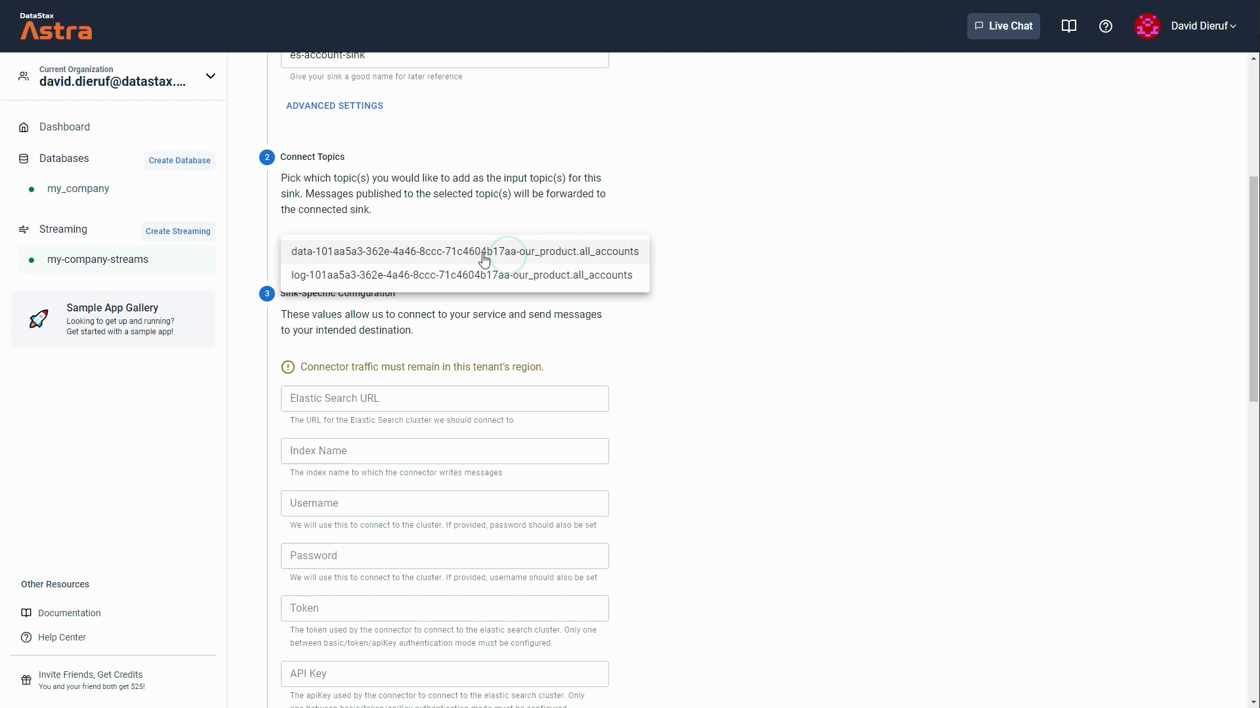
{"action": "mouse_move", "coordinate": [614, 263]}
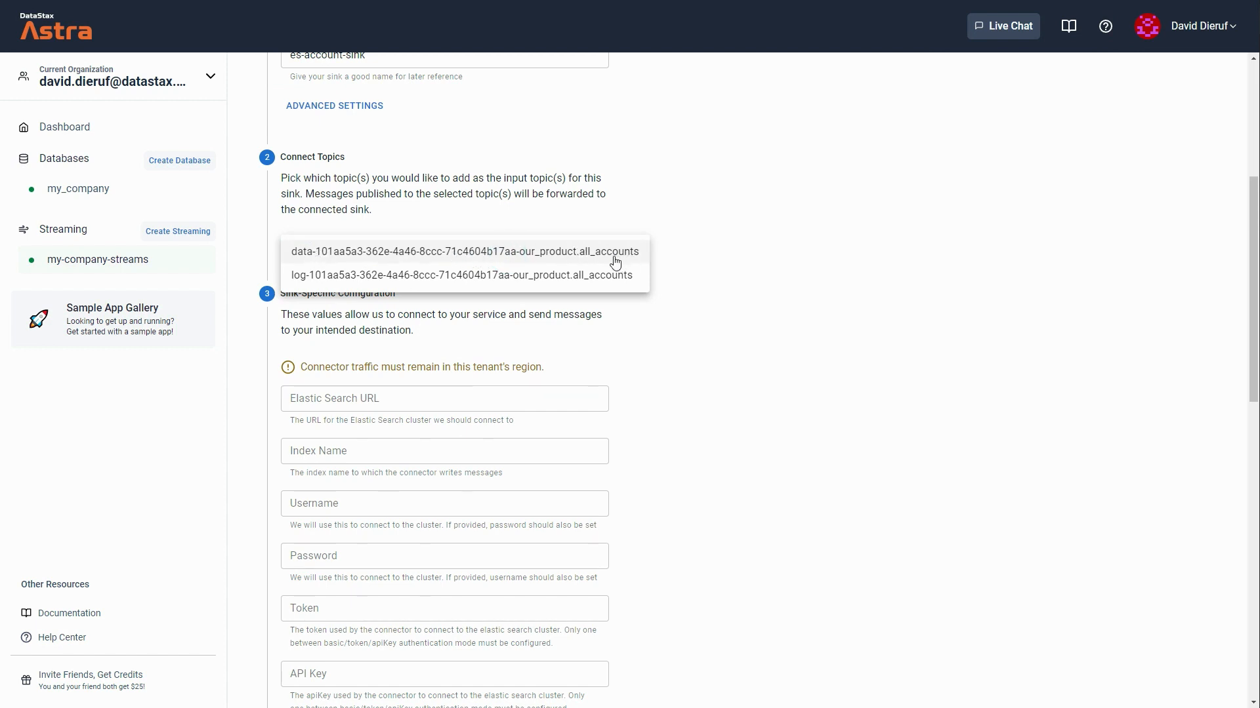
{"action": "mouse_move", "coordinate": [606, 260]}
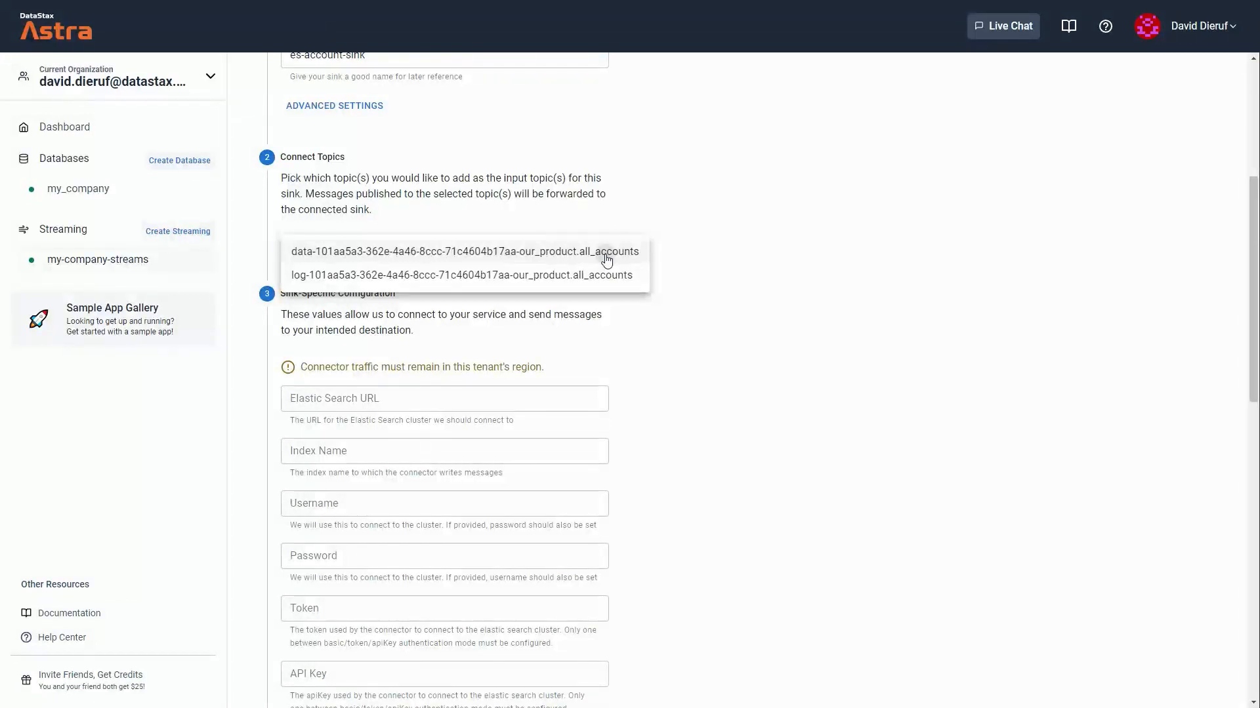
{"action": "left_click", "coordinate": [466, 252]}
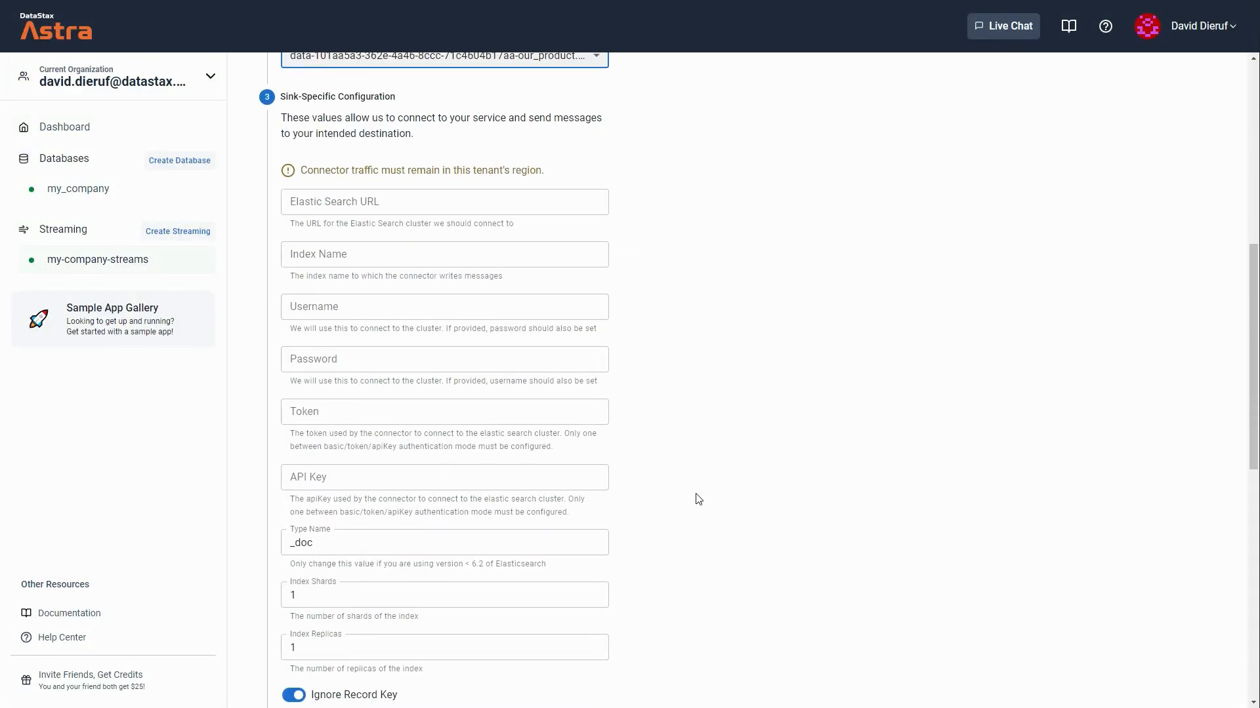
{"action": "mouse_move", "coordinate": [727, 267]}
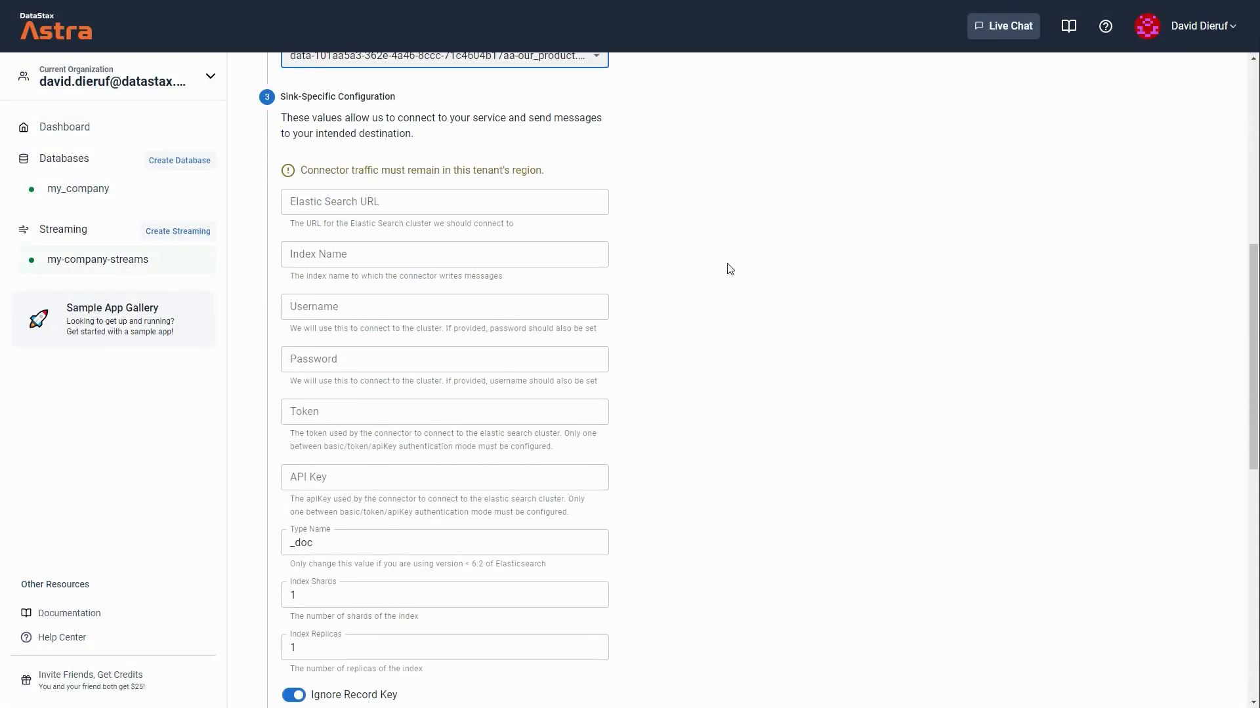
{"action": "mouse_move", "coordinate": [511, 150]}
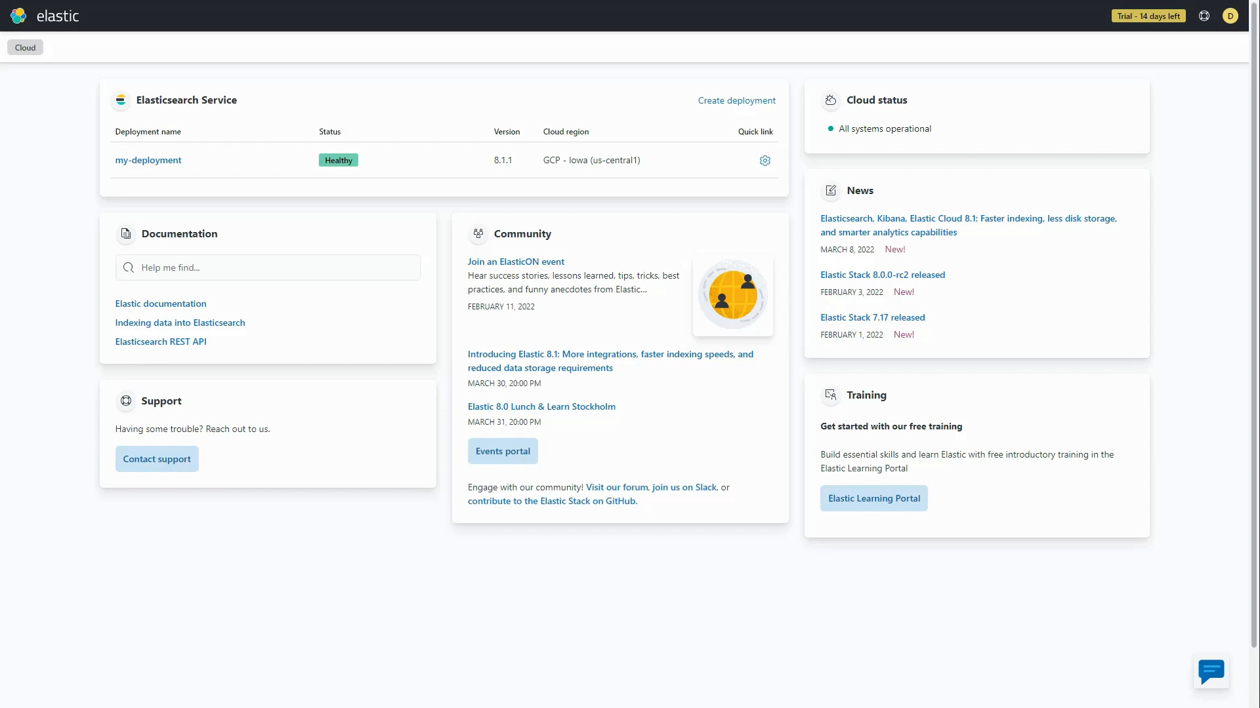
{"action": "mouse_move", "coordinate": [216, 180]}
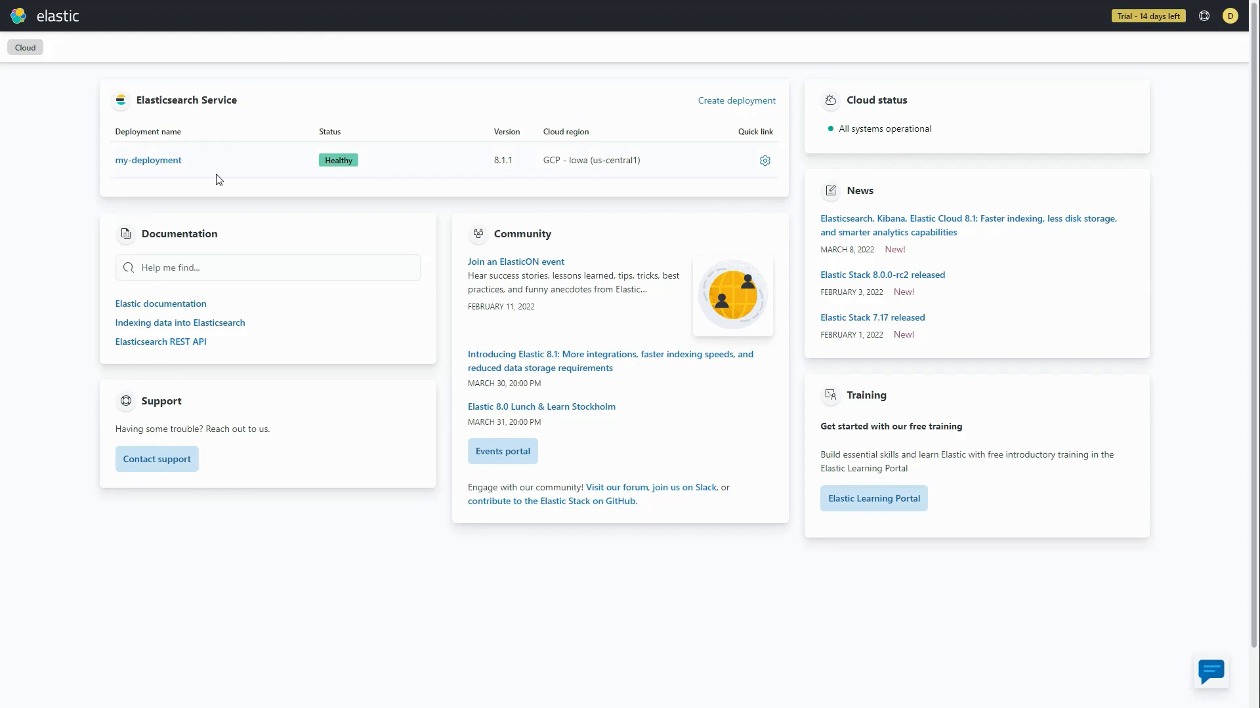
In Elastic Cloud, open my-deployment and copy its Elasticsearch endpoint address
{"action": "left_click", "coordinate": [149, 161]}
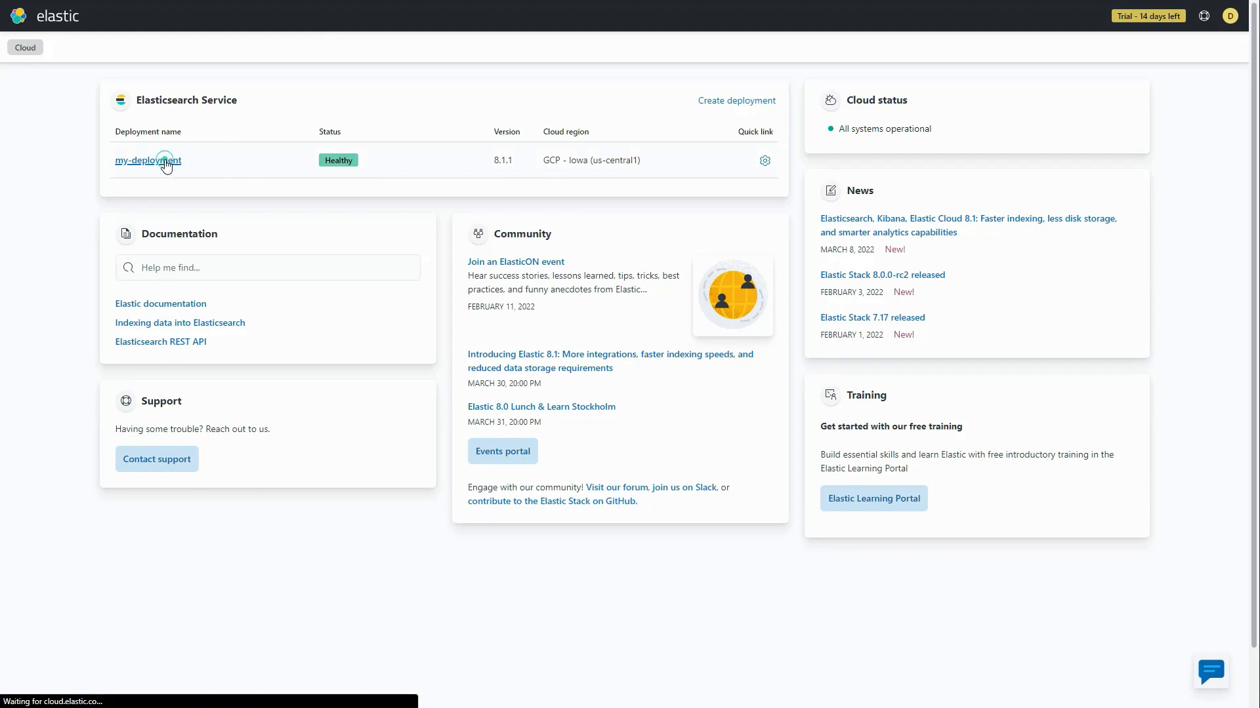
{"action": "left_click", "coordinate": [148, 160]}
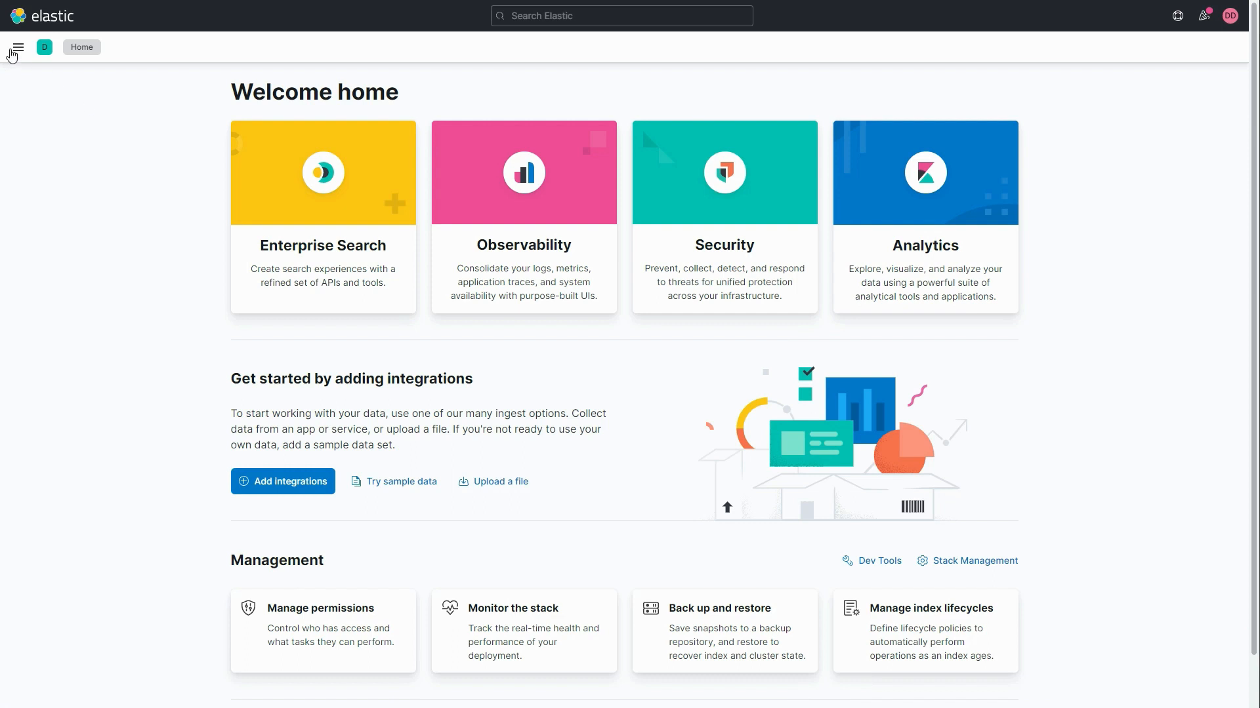
{"action": "left_click", "coordinate": [17, 49]}
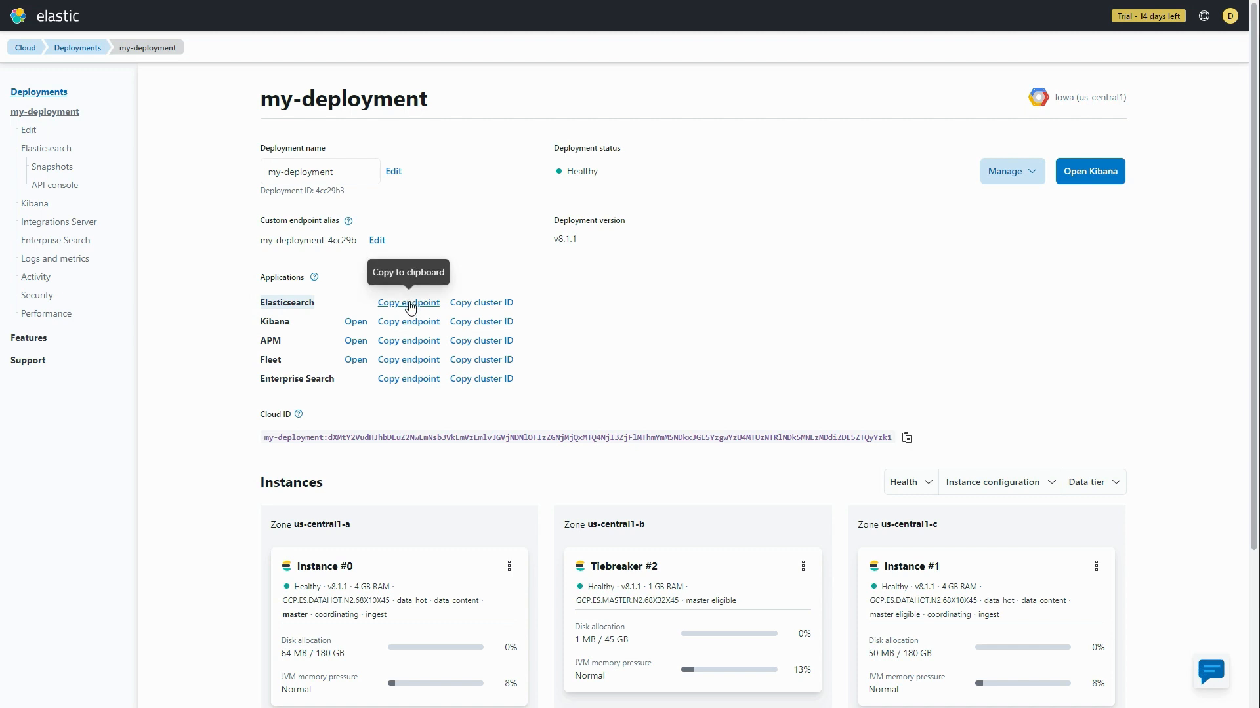
{"action": "left_click", "coordinate": [408, 302]}
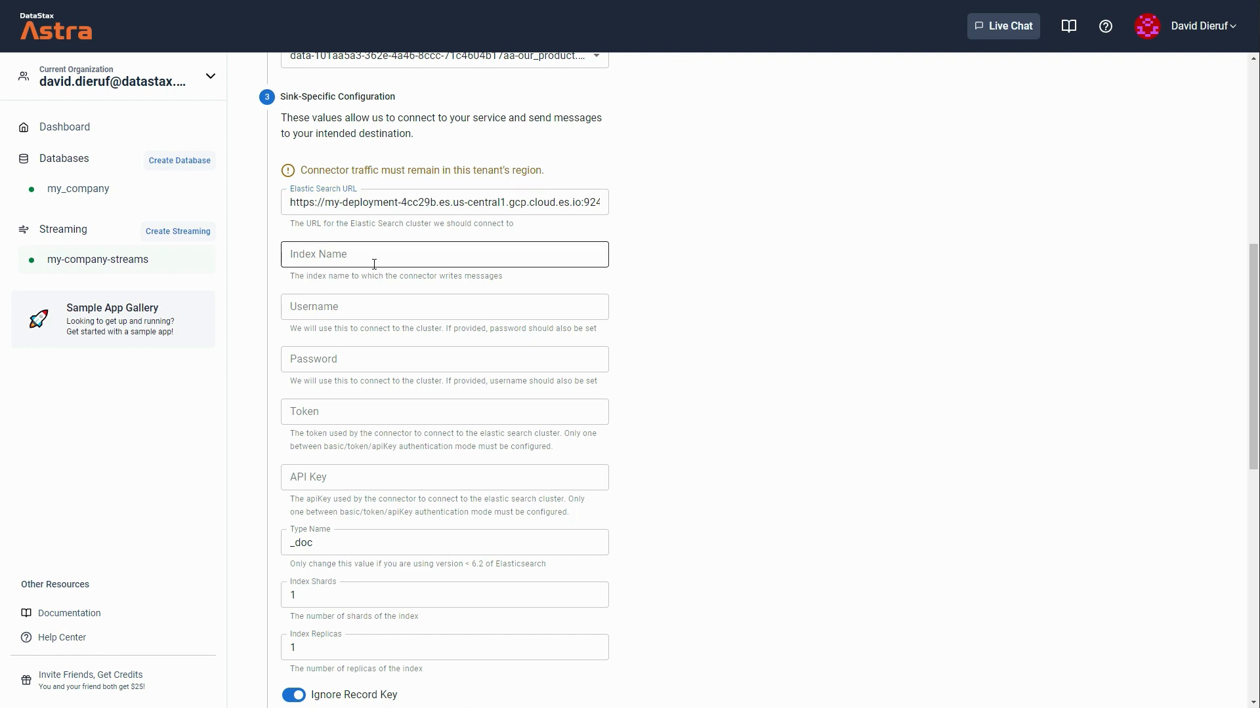
Set the sink's index name to cdc_account_messages and username elastic
{"action": "type", "text": "cdc_account_messages"}
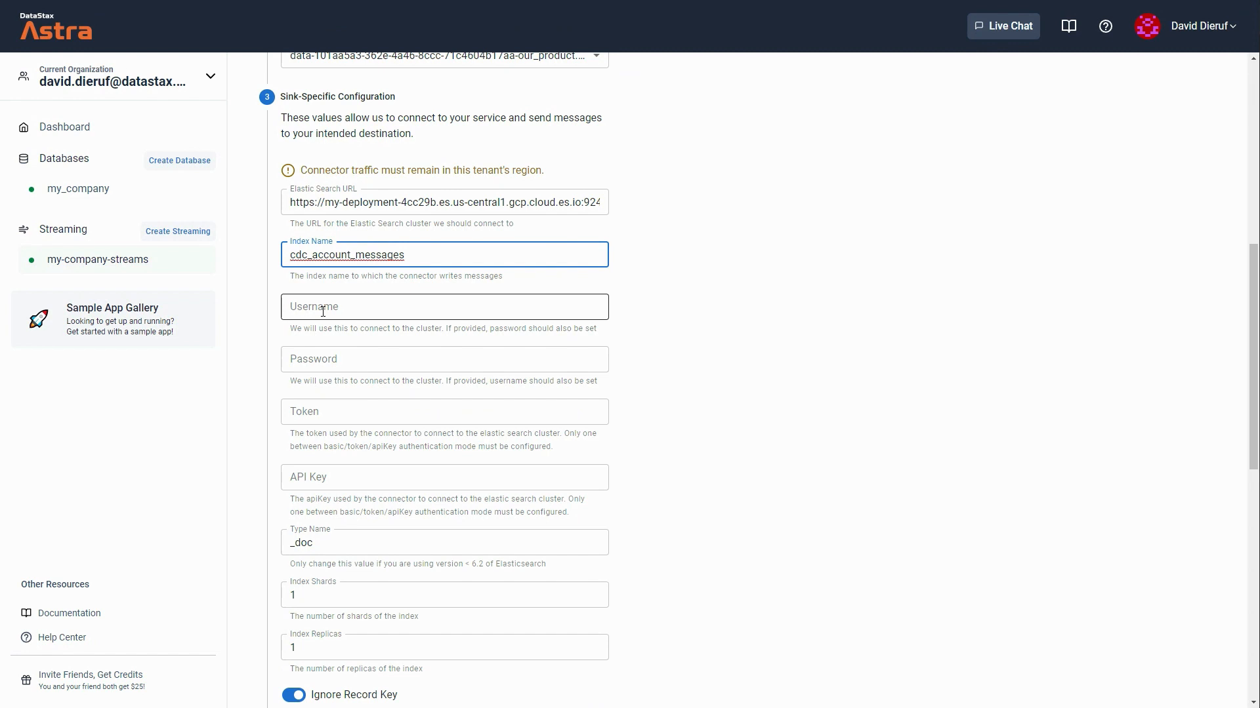
{"action": "type", "text": "elastic"}
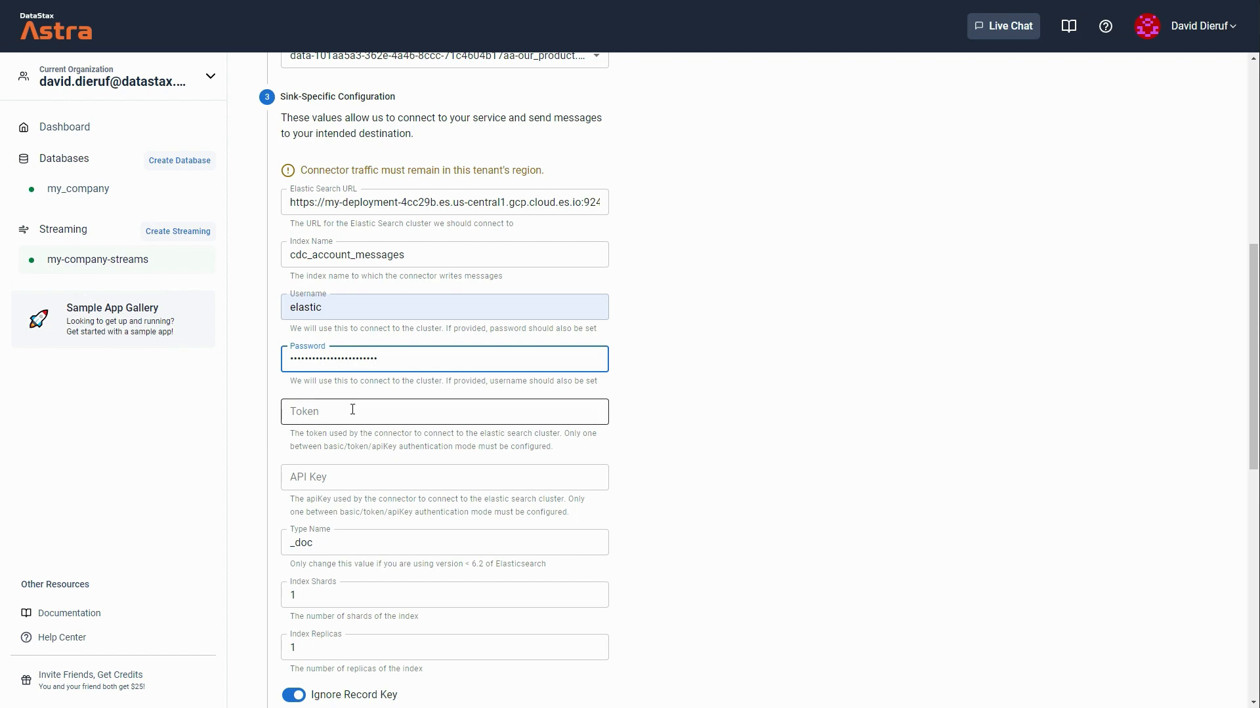
{"action": "scroll", "scroll_direction": "down", "scroll_amount": 3}
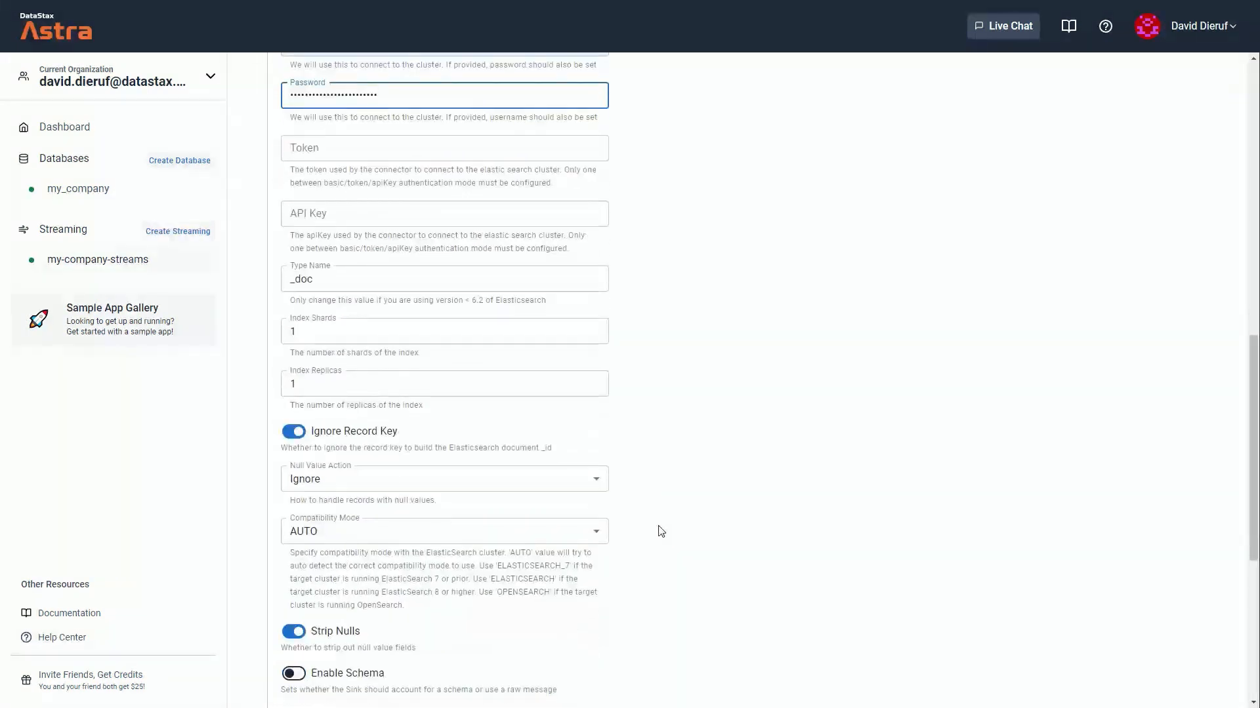
{"action": "scroll", "scroll_direction": "down", "scroll_amount": 3}
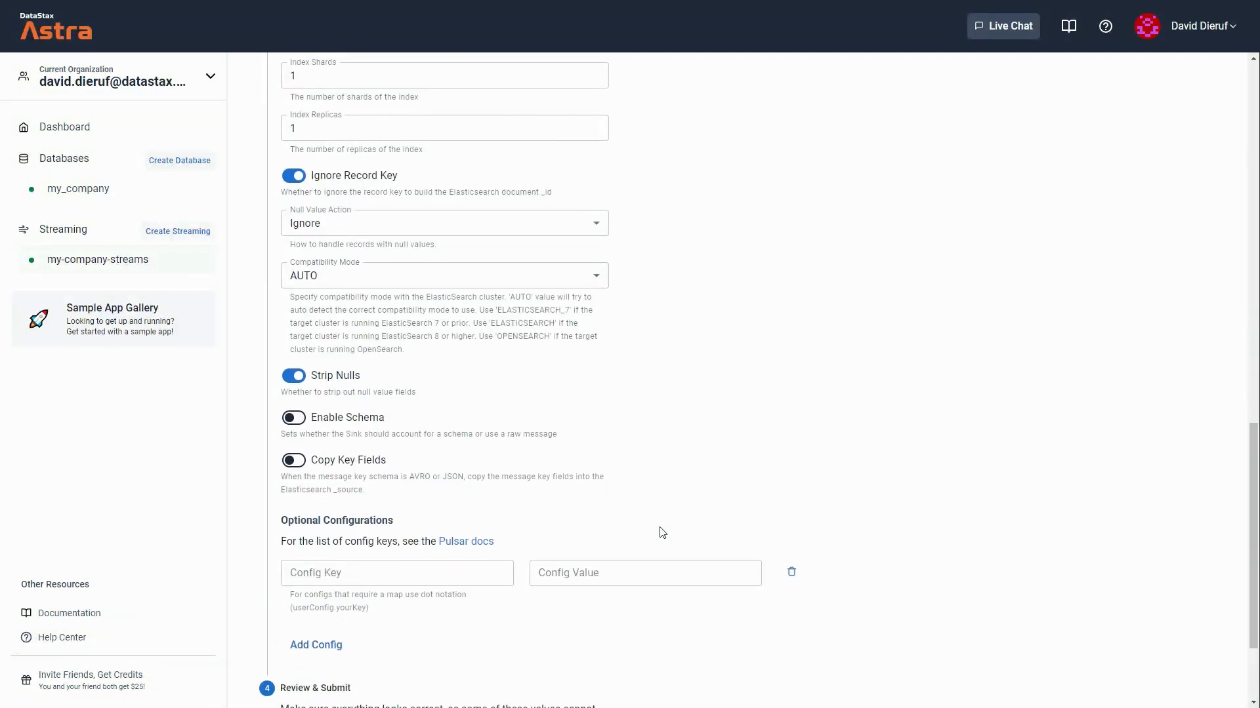
{"action": "scroll", "scroll_direction": "down", "scroll_amount": 3}
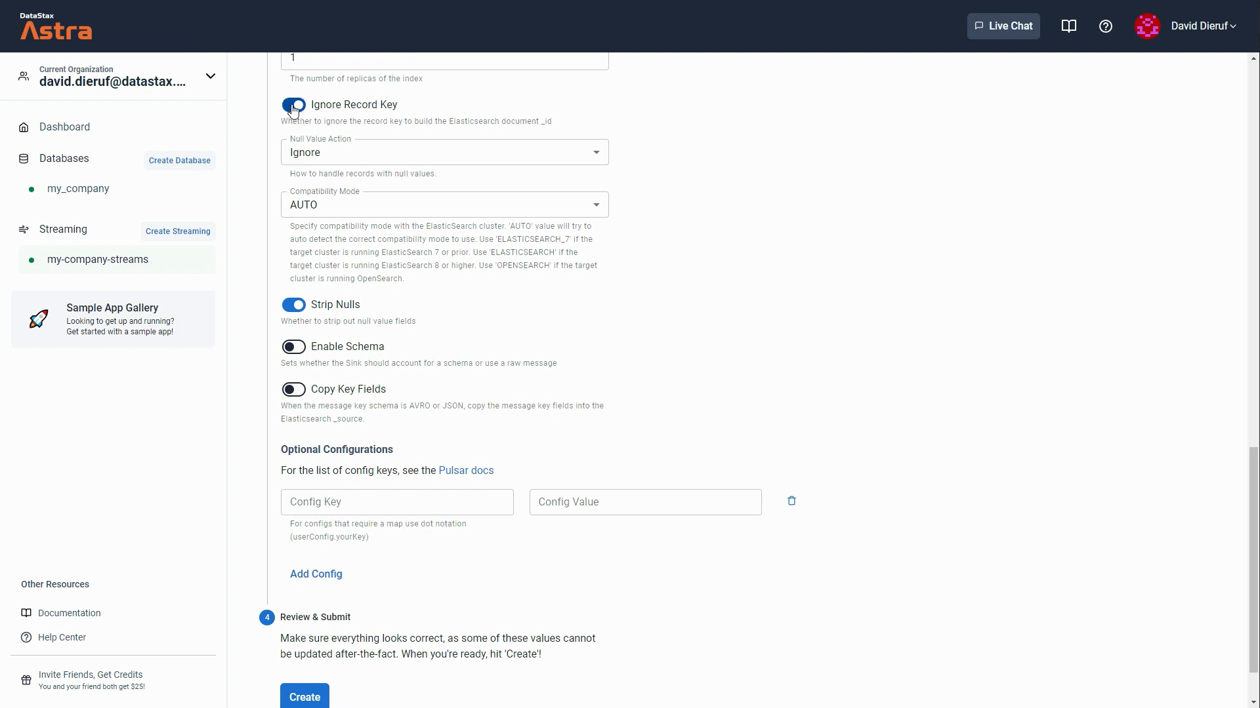
Turn off Ignore Record Key, turn on Enable Schema, and create the Elasticsearch sink
{"action": "left_click", "coordinate": [293, 105]}
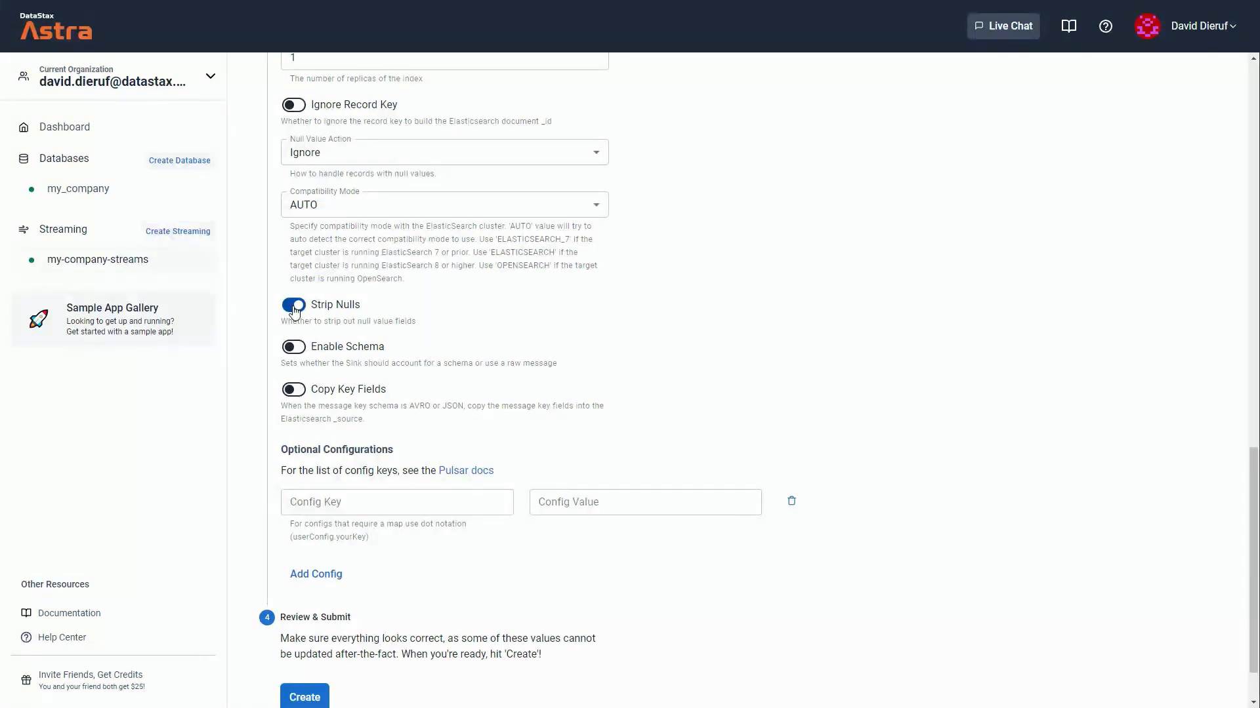
{"action": "left_click", "coordinate": [292, 304]}
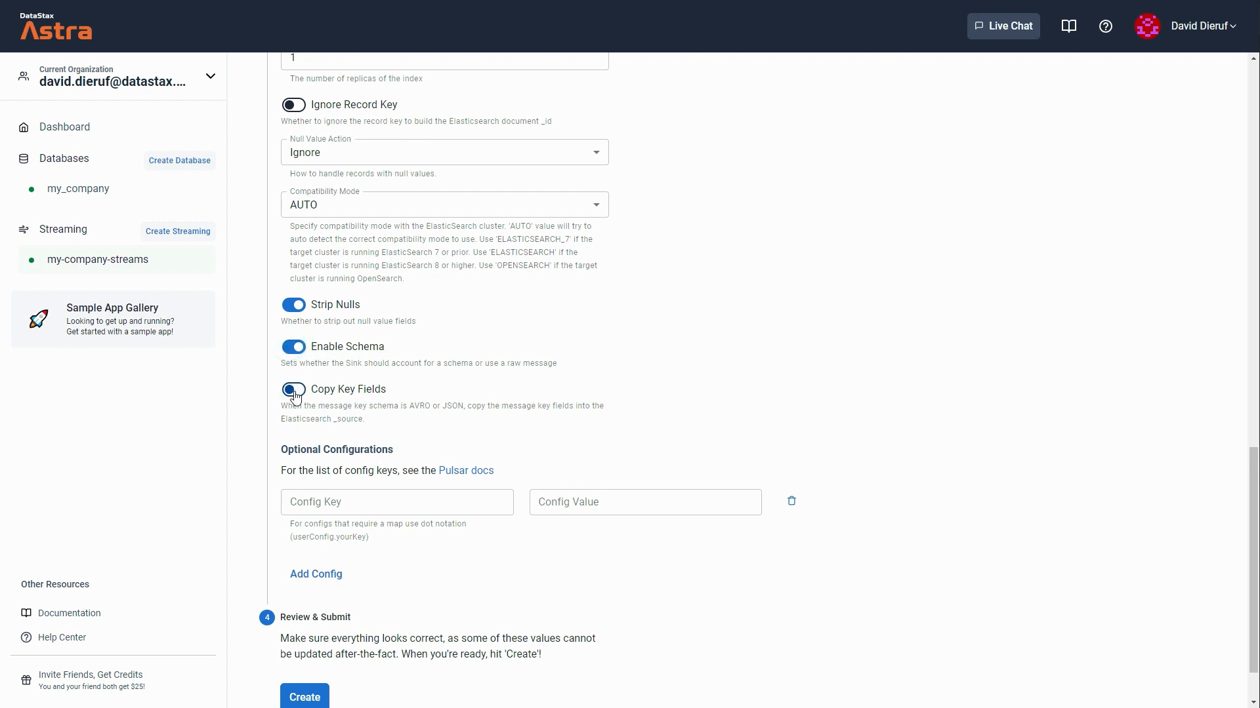
{"action": "left_click", "coordinate": [292, 389]}
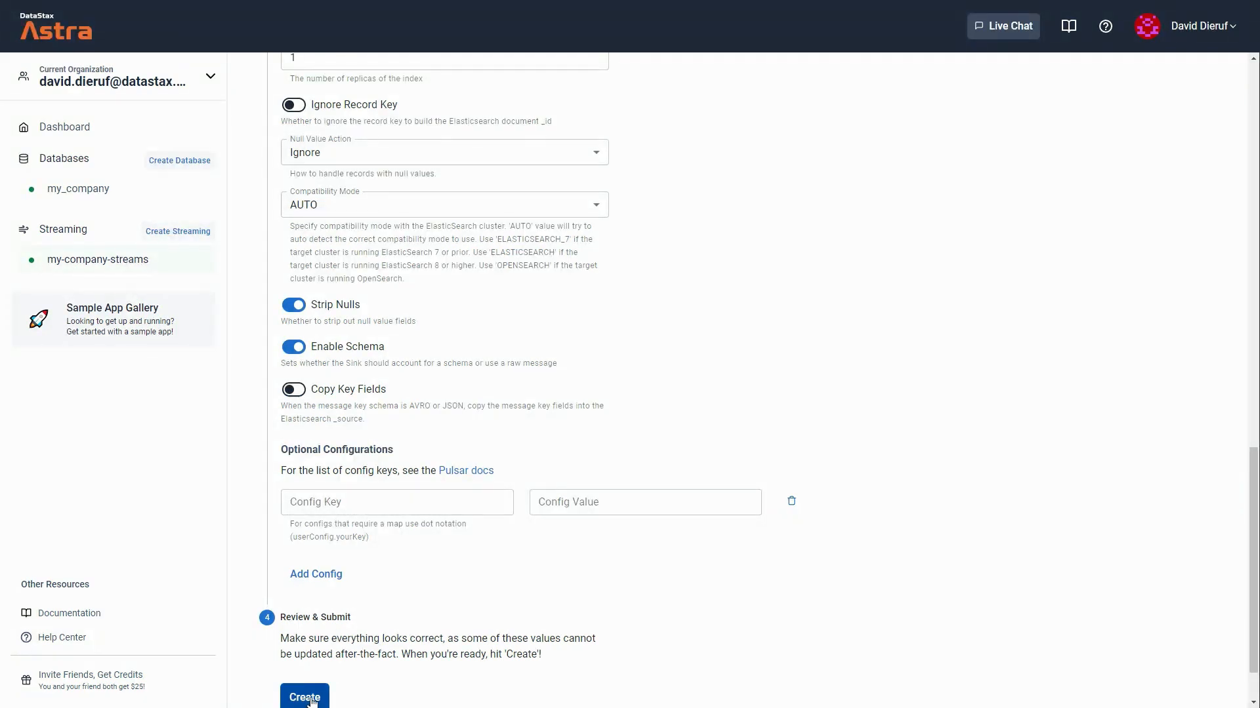
{"action": "left_click", "coordinate": [303, 697]}
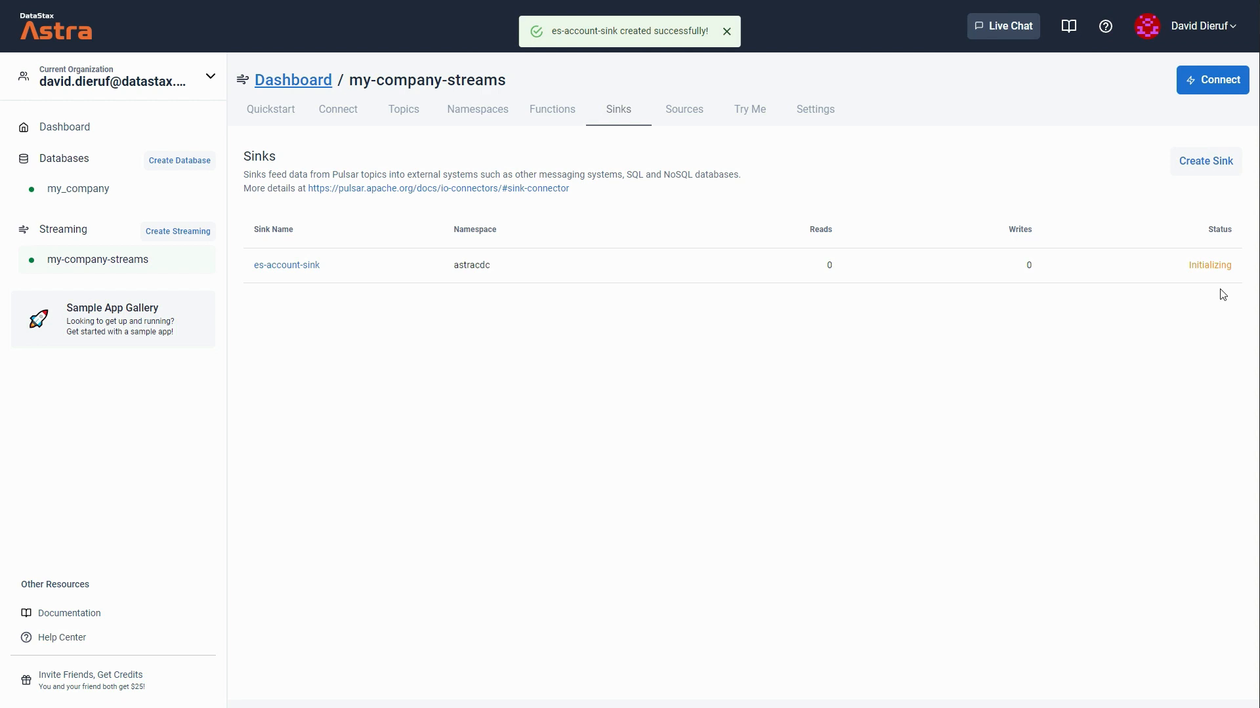
{"action": "mouse_move", "coordinate": [1221, 289]}
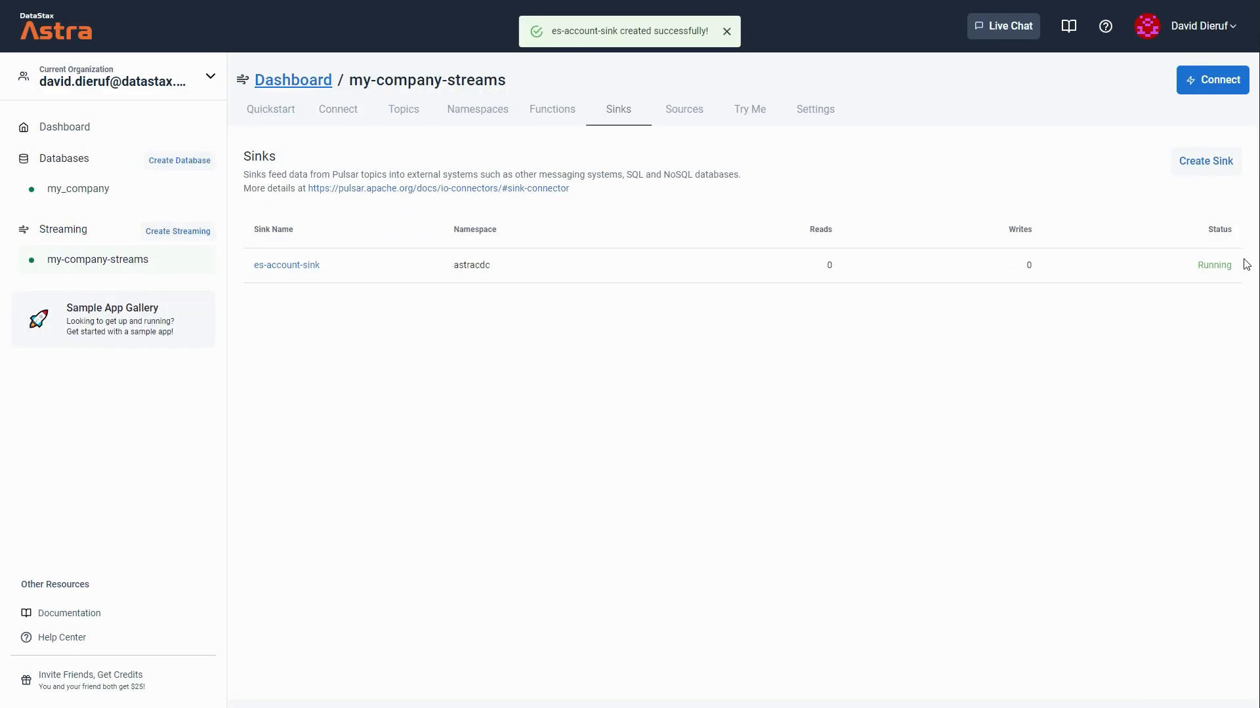
{"action": "mouse_move", "coordinate": [1204, 279]}
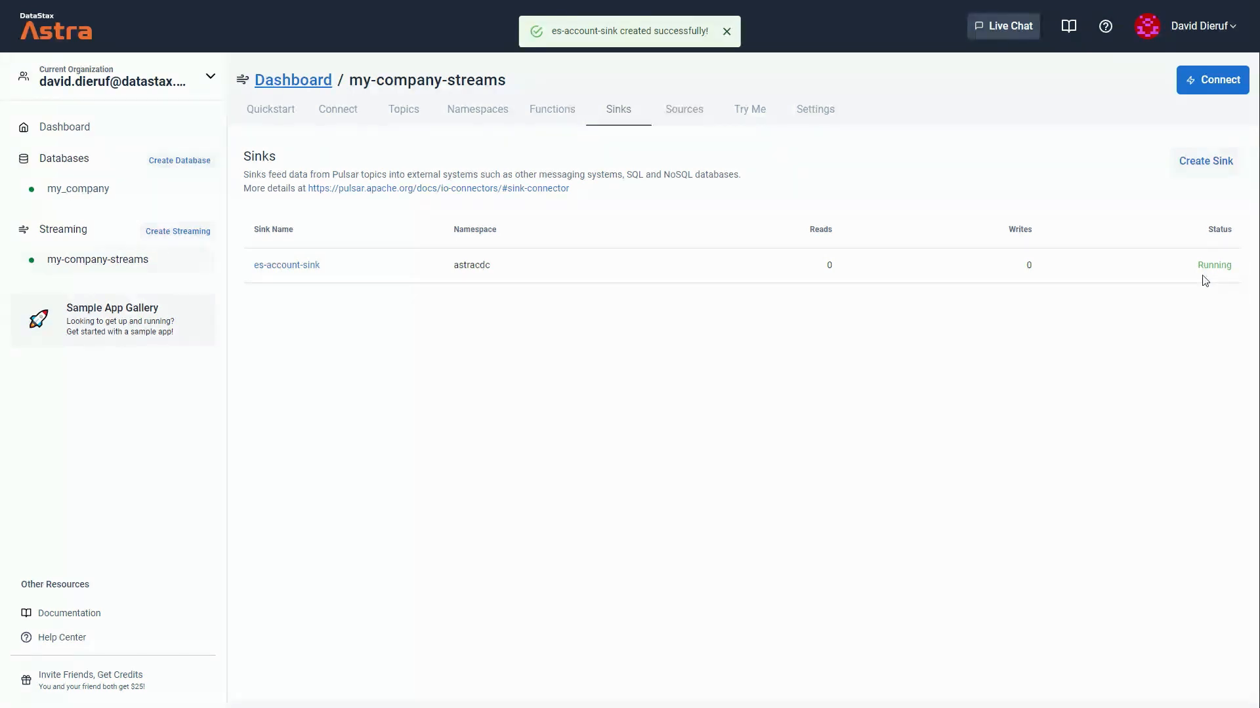
{"action": "mouse_move", "coordinate": [135, 220]}
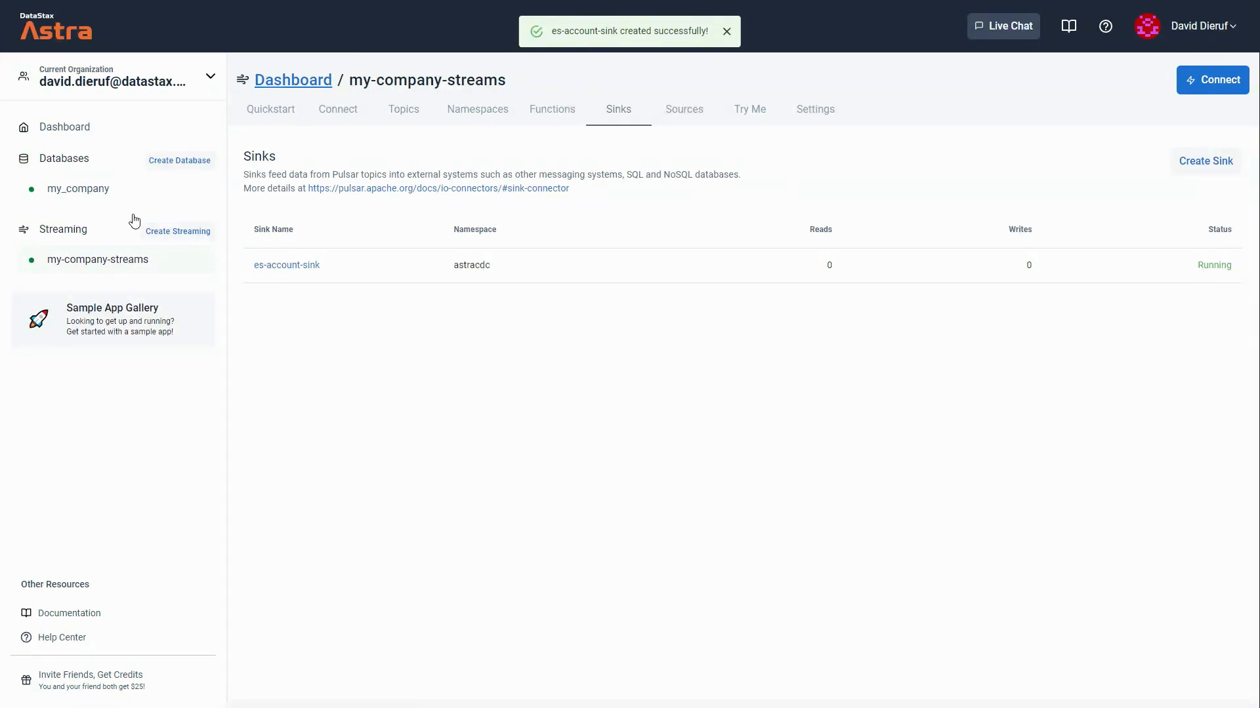
In my_company's CQL console, insert a new row with id, full_name and email into our_product.all_accounts
{"action": "left_click", "coordinate": [79, 189]}
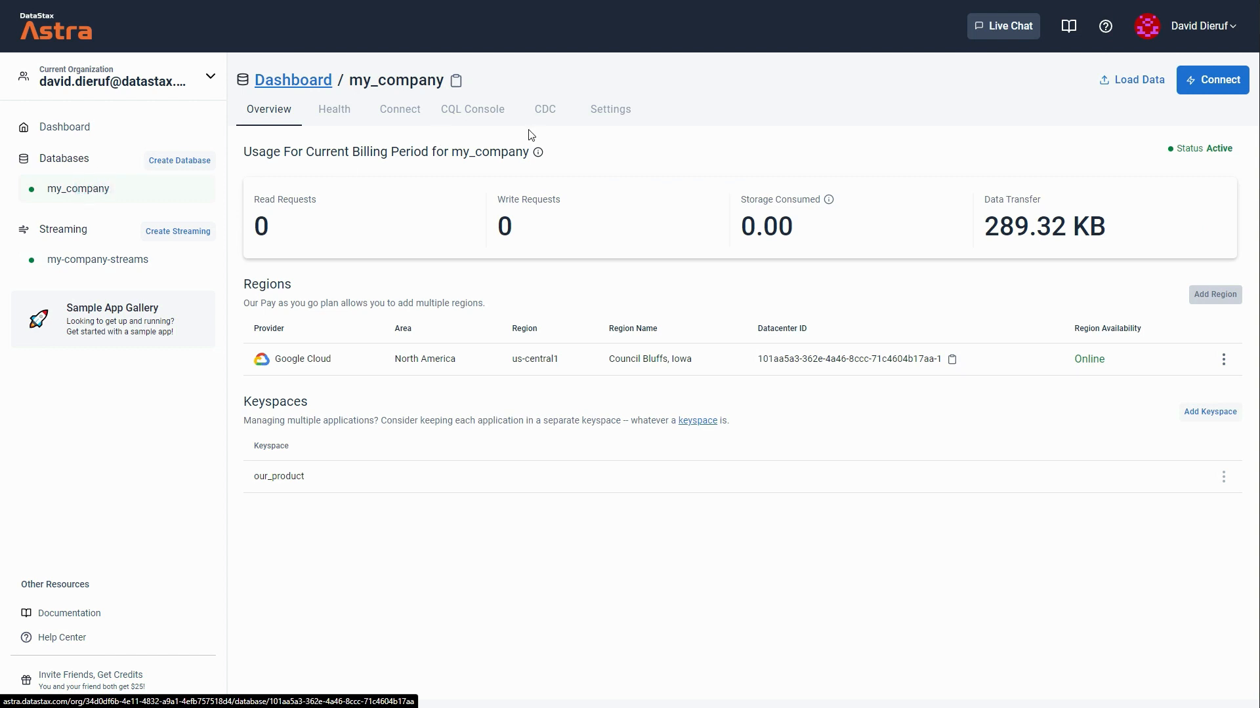
{"action": "left_click", "coordinate": [472, 109]}
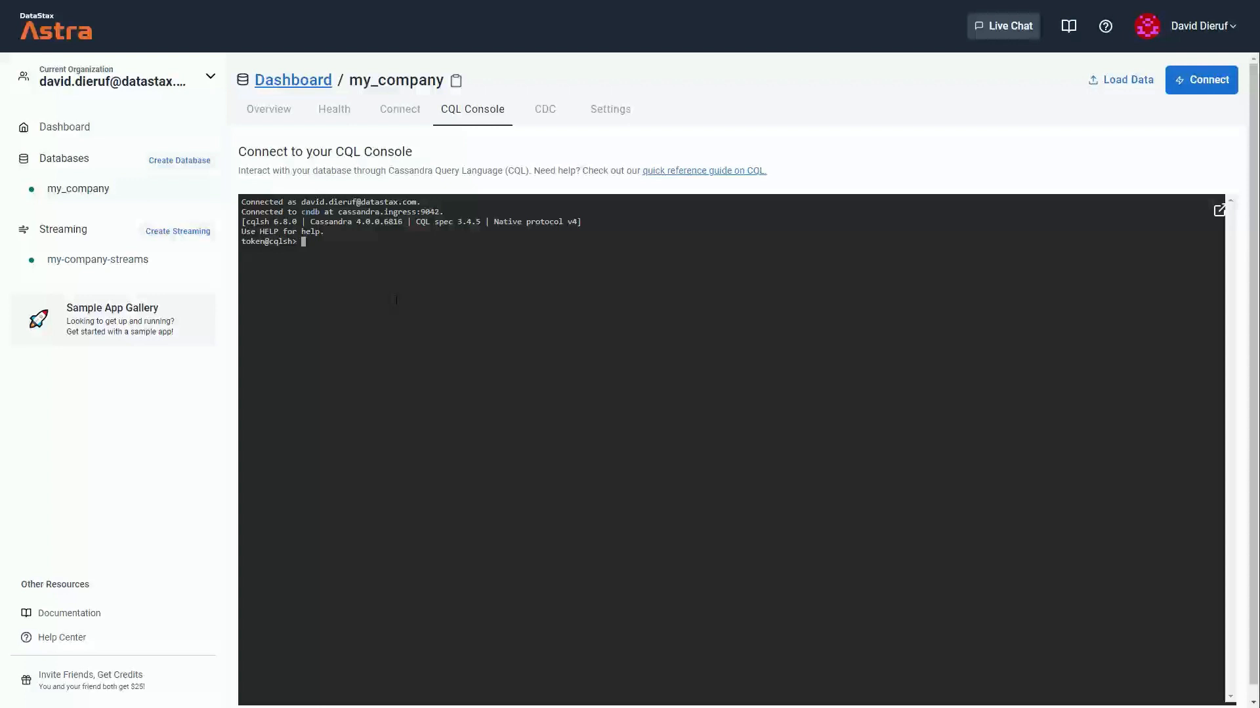
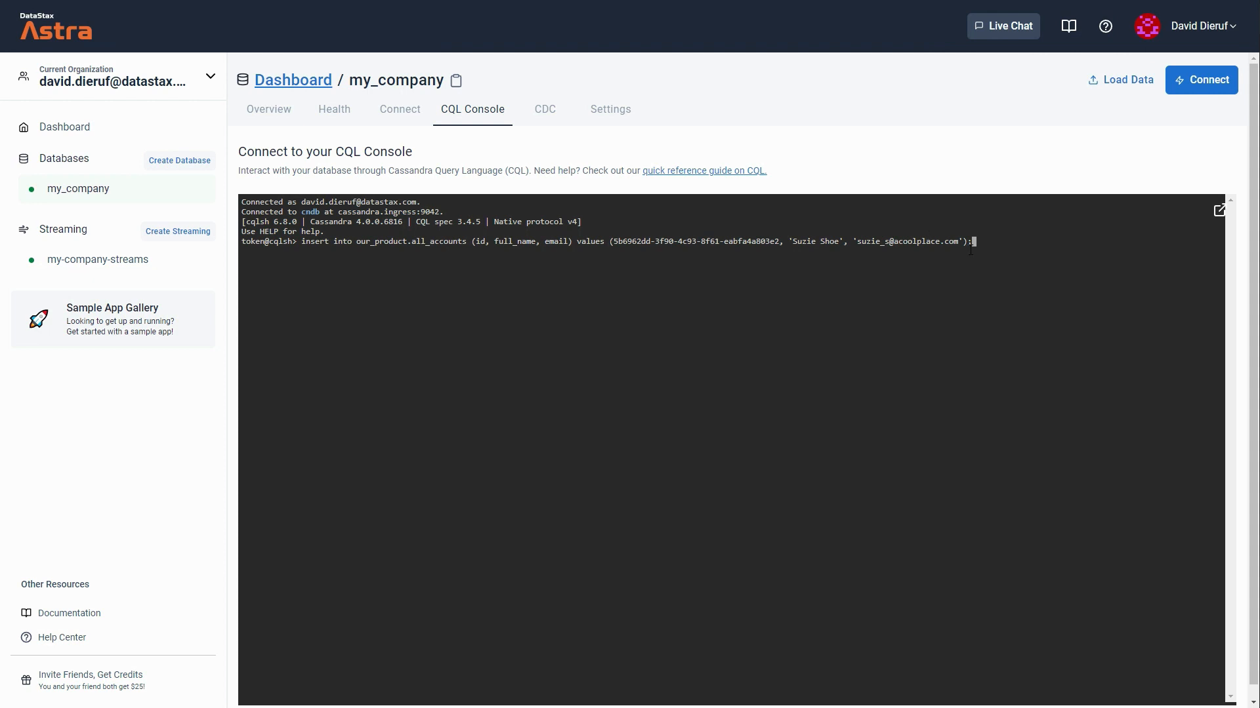
{"action": "key", "text": "Return"}
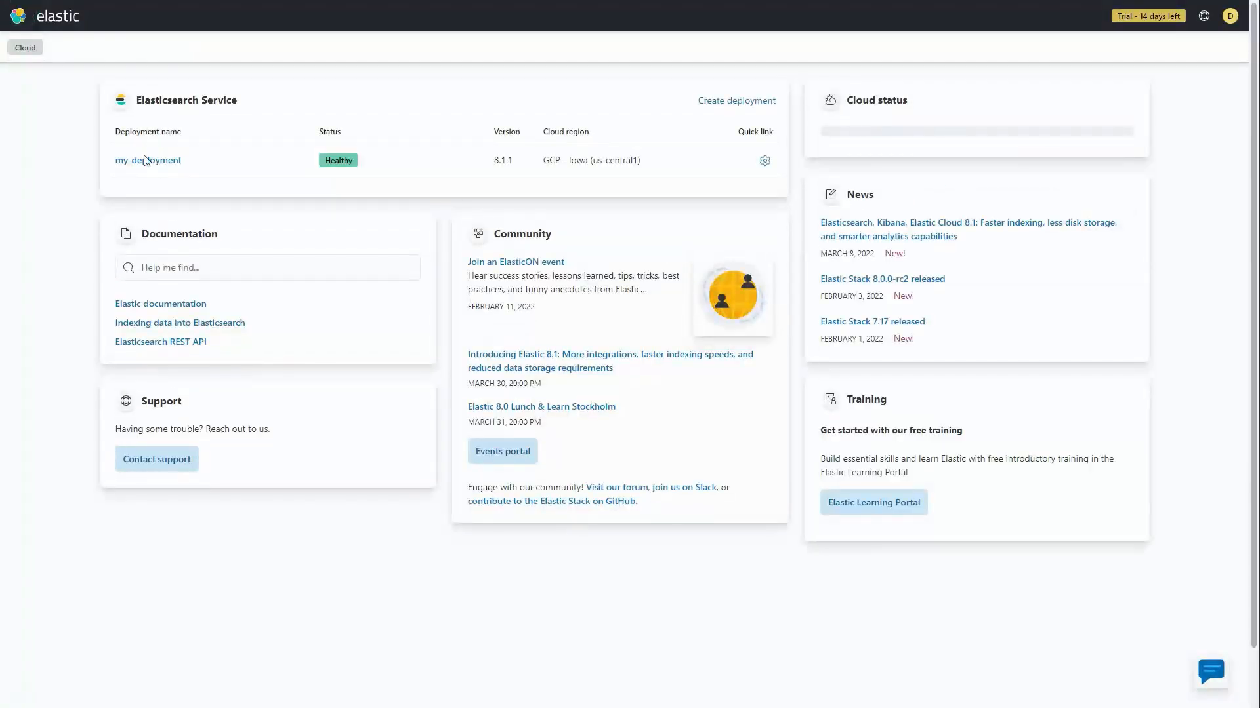
Launch my-deployment and navigate via Stack Management to Kibana's Data Views page
{"action": "left_click", "coordinate": [149, 160]}
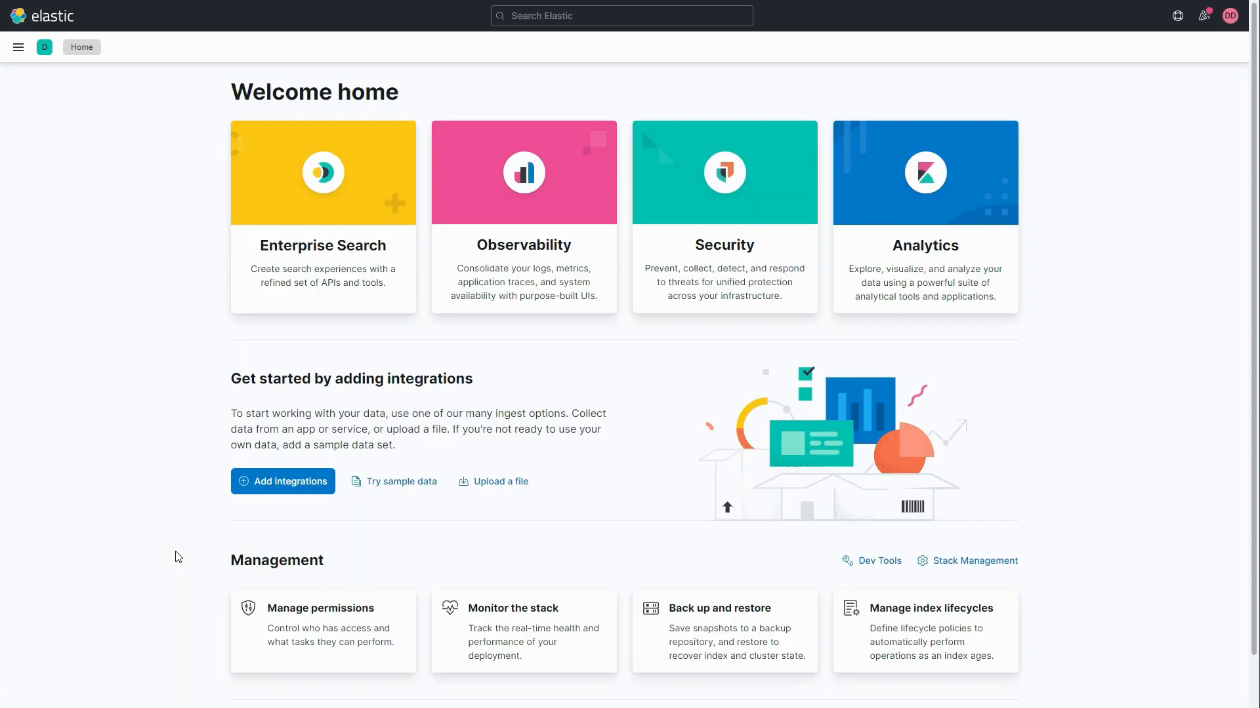
{"action": "mouse_move", "coordinate": [937, 589]}
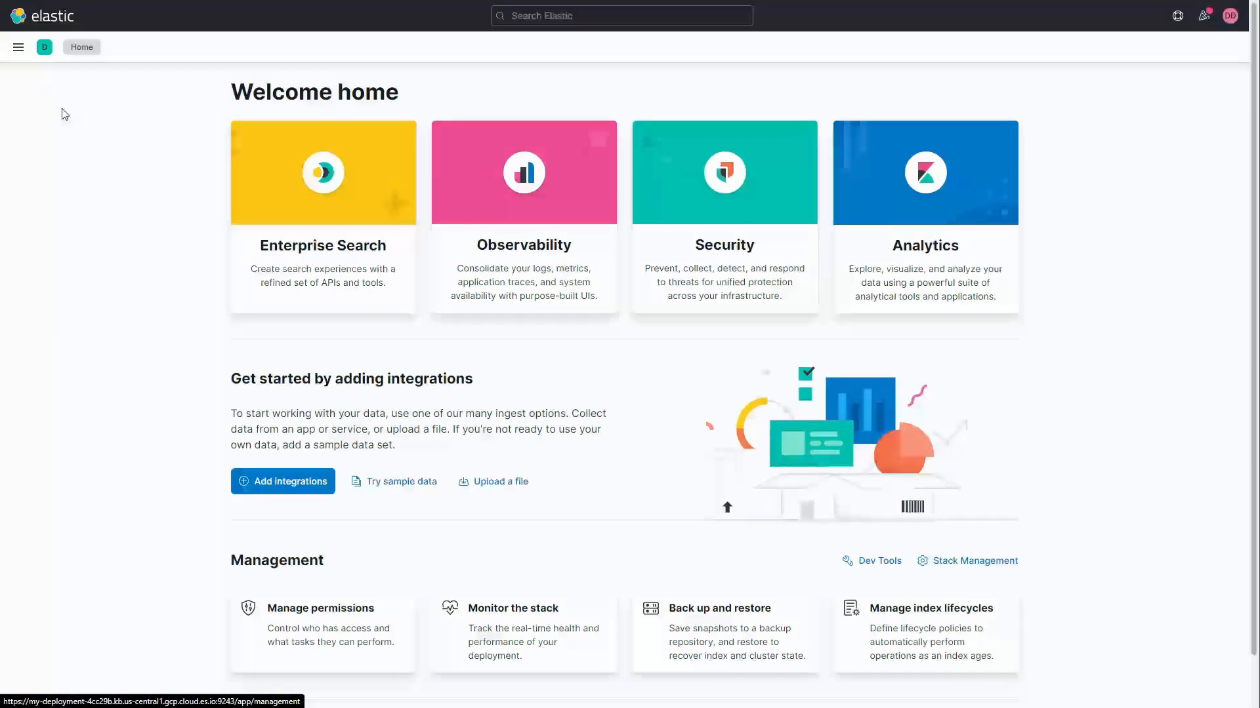
{"action": "left_click", "coordinate": [17, 47]}
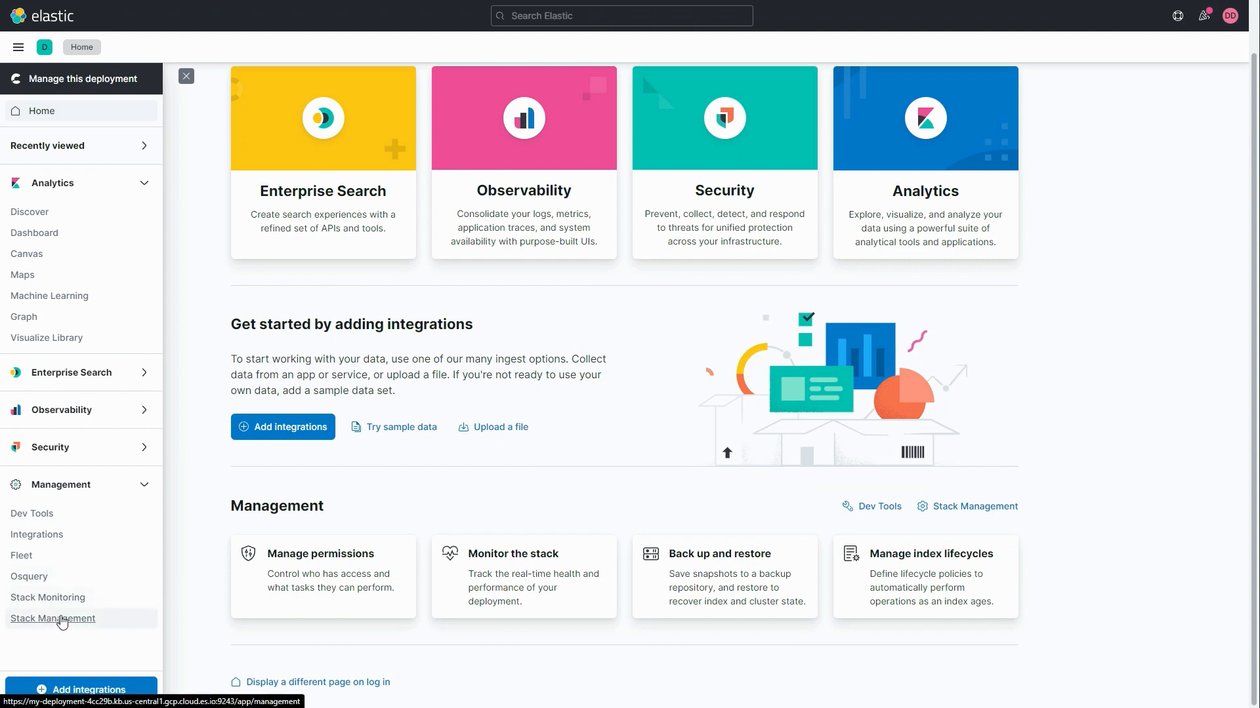
{"action": "left_click", "coordinate": [53, 618]}
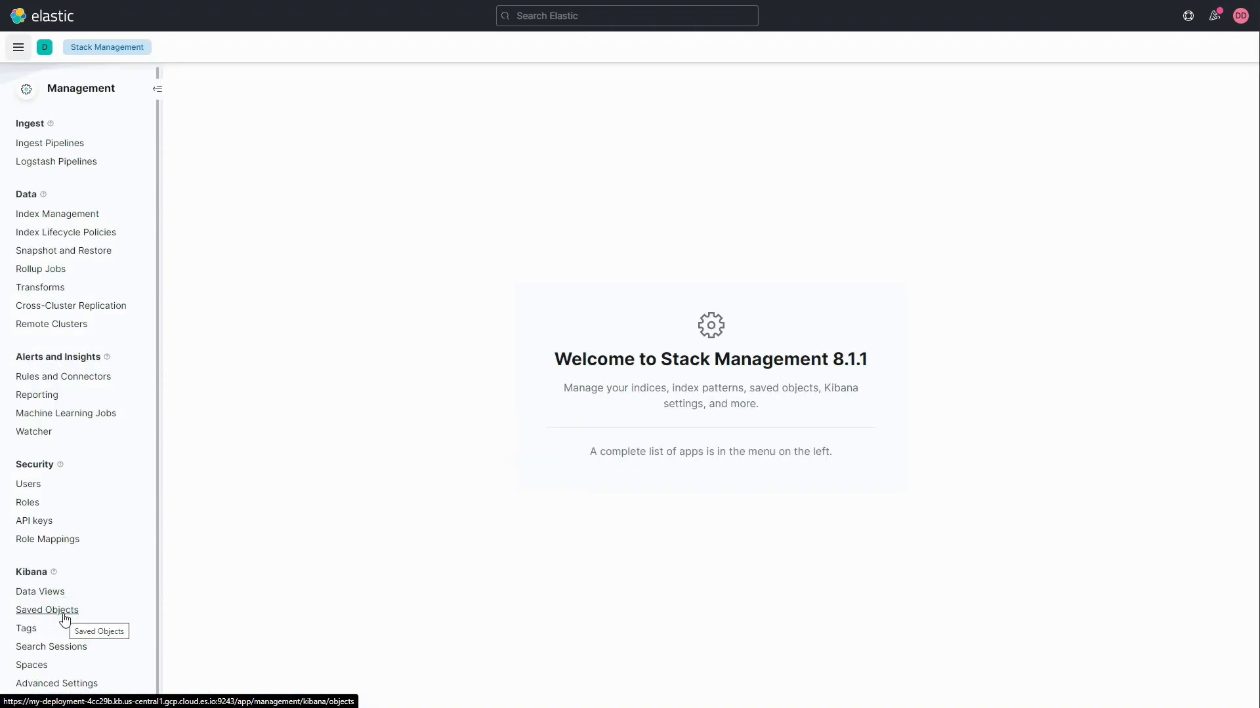
{"action": "mouse_move", "coordinate": [39, 592]}
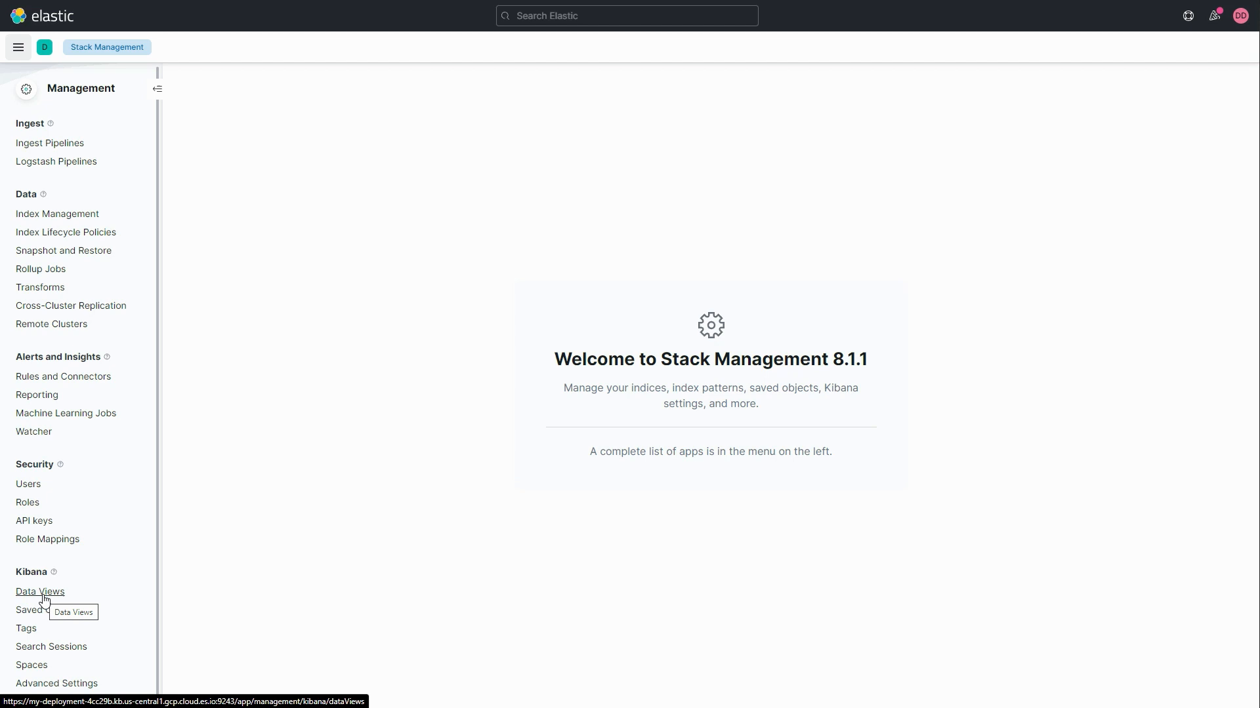
{"action": "left_click", "coordinate": [41, 592]}
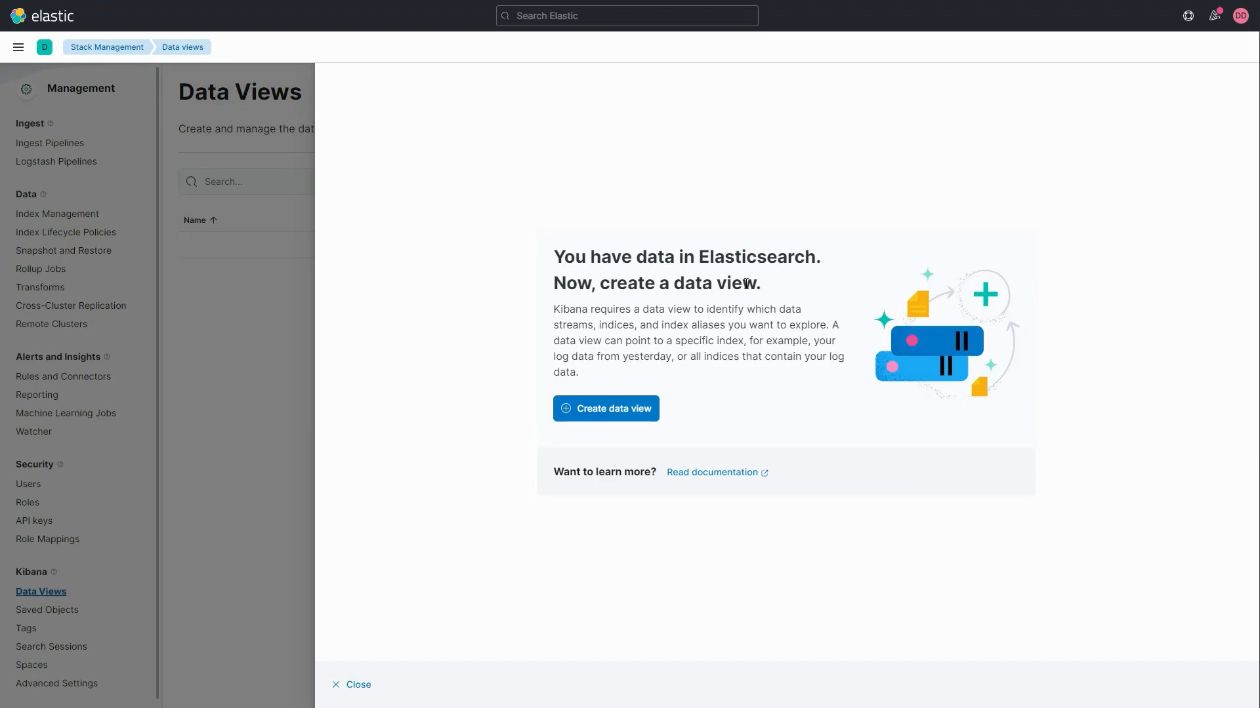
{"action": "mouse_move", "coordinate": [605, 408]}
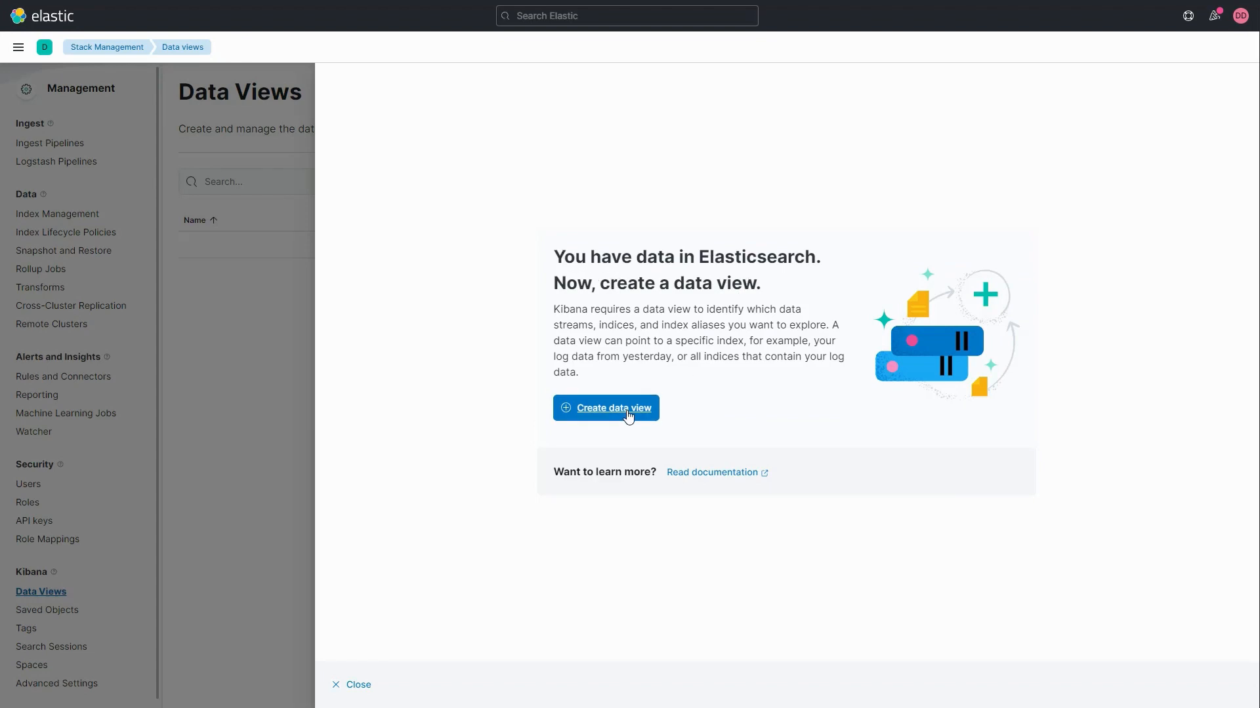
Create and save a data view named cdc_account_messages listing its nine fields
{"action": "left_click", "coordinate": [605, 408]}
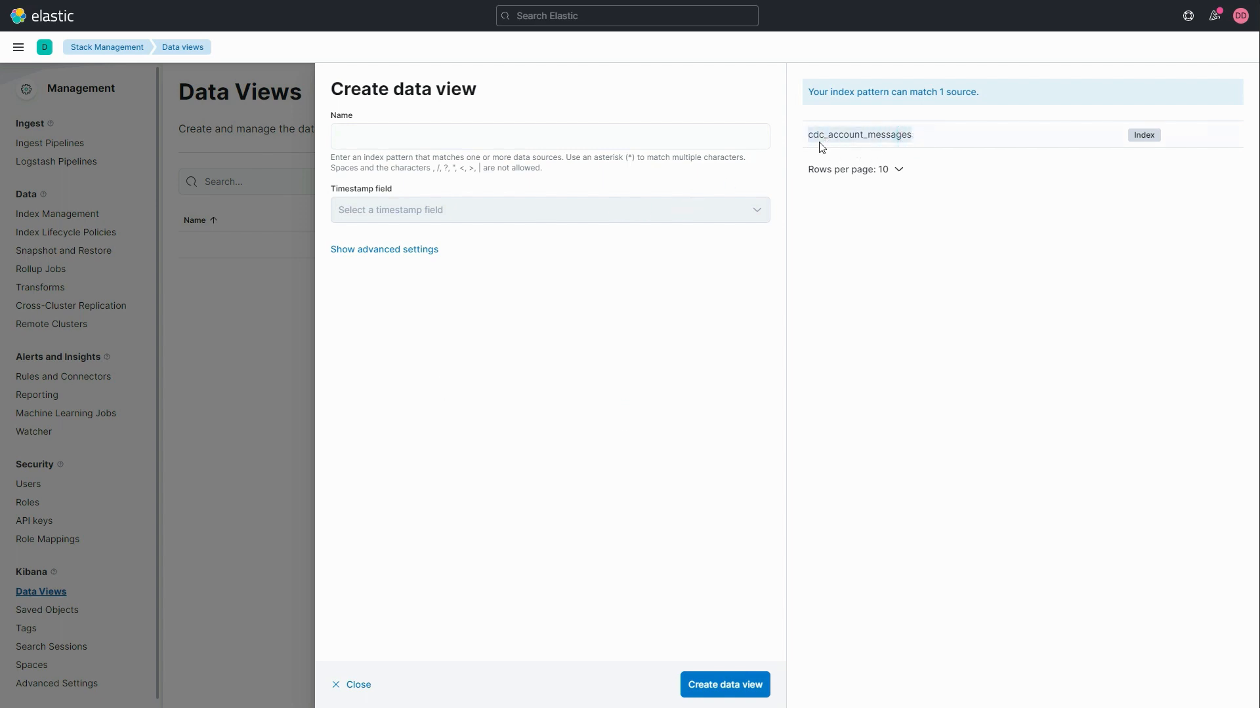
{"action": "type", "text": "cdc_account_messages"}
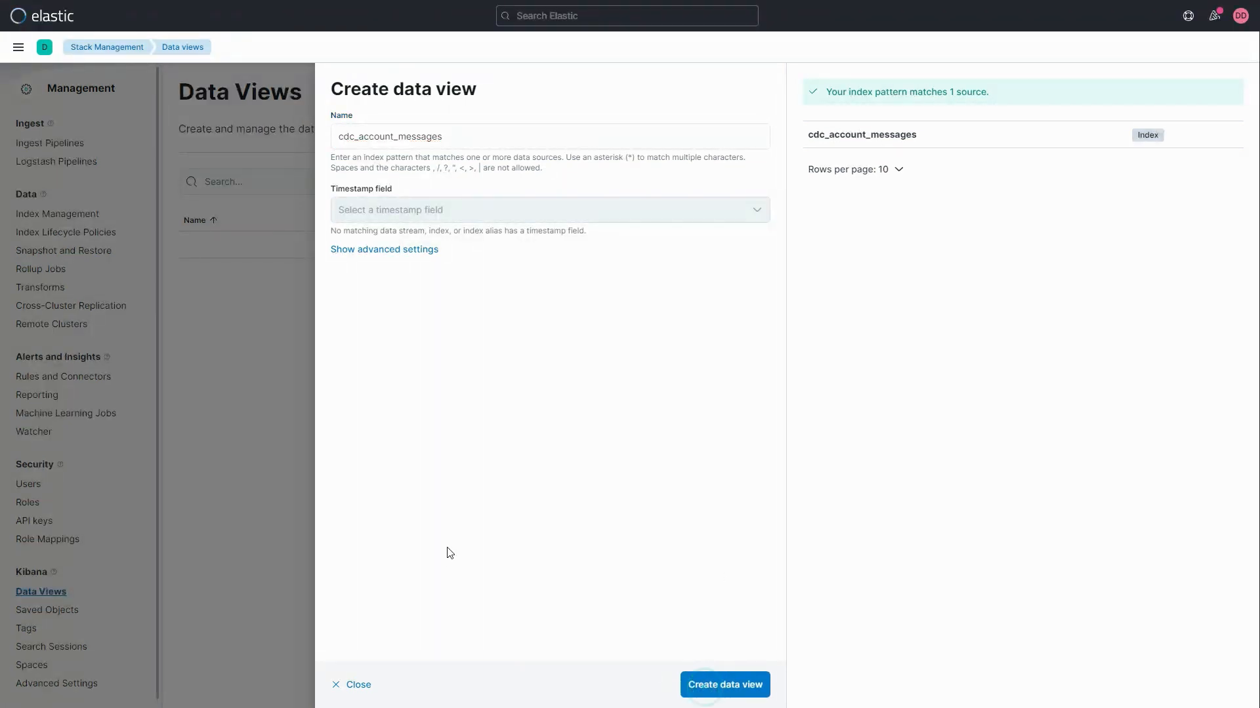
{"action": "left_click", "coordinate": [724, 685]}
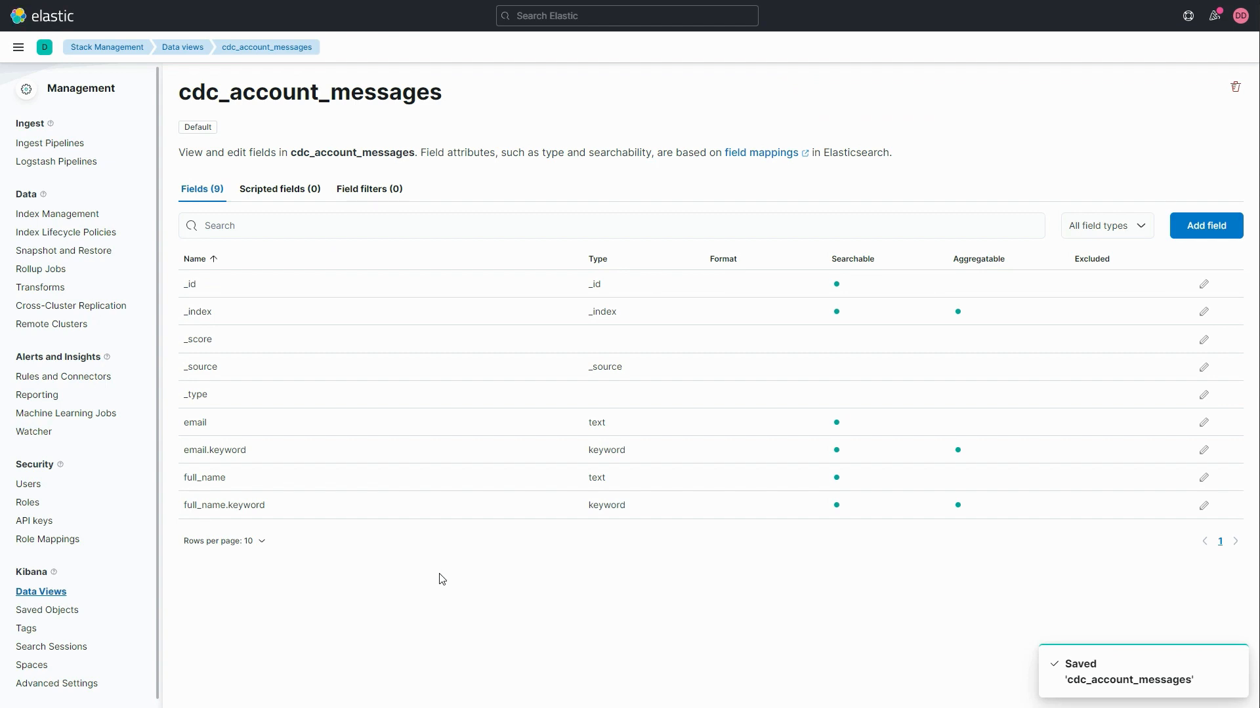
{"action": "mouse_move", "coordinate": [349, 614]}
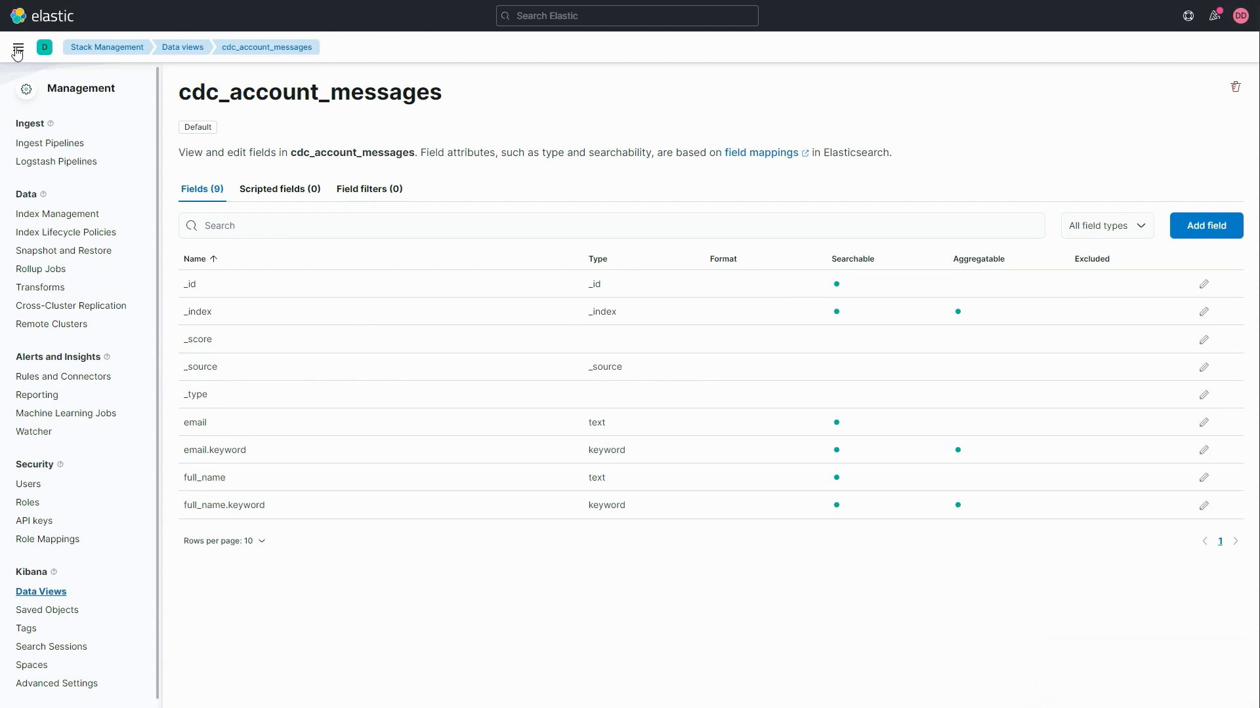
Go to Analytics > Discover and expand the single cdc_account_messages document to show email and full_name
{"action": "left_click", "coordinate": [17, 48]}
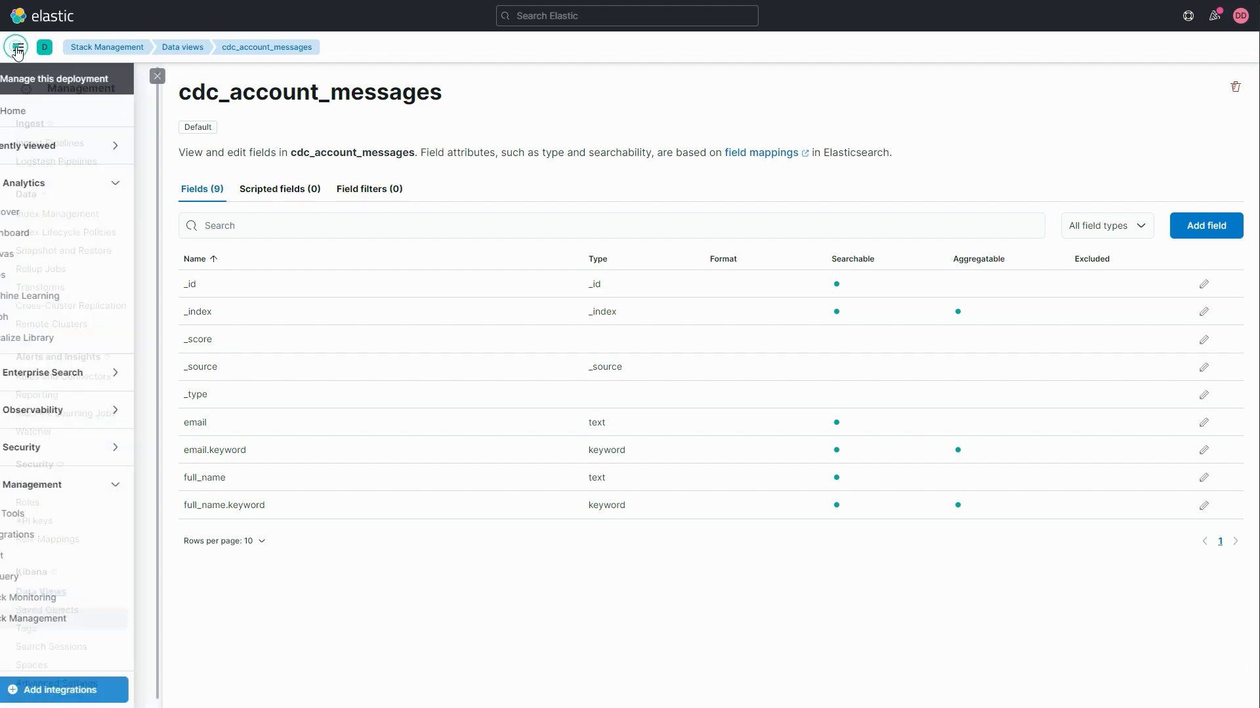
{"action": "left_click", "coordinate": [17, 47]}
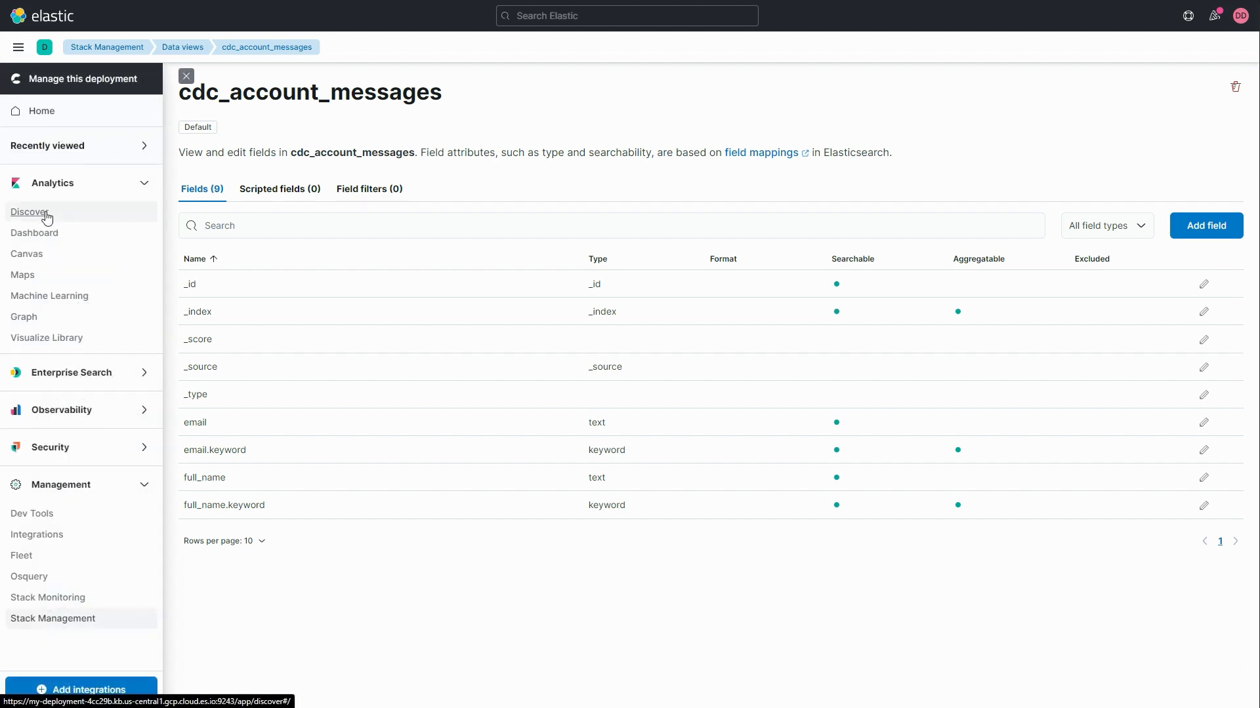
{"action": "mouse_move", "coordinate": [53, 184]}
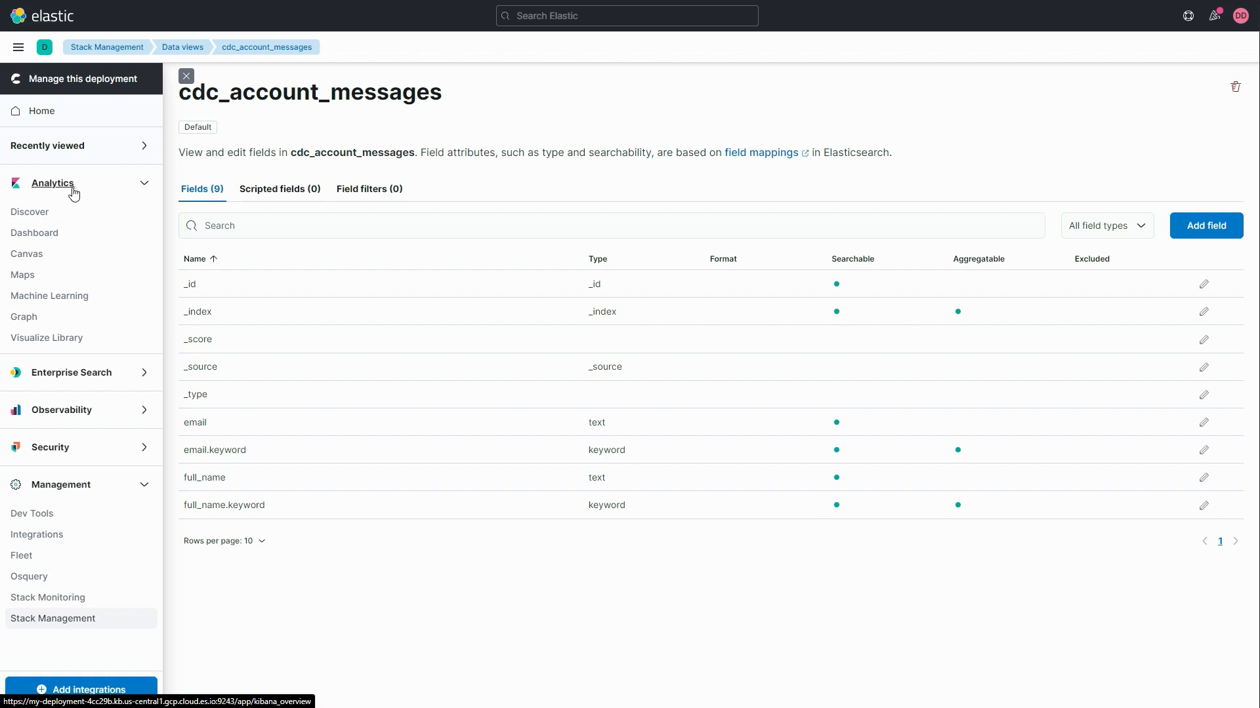
{"action": "left_click", "coordinate": [30, 212]}
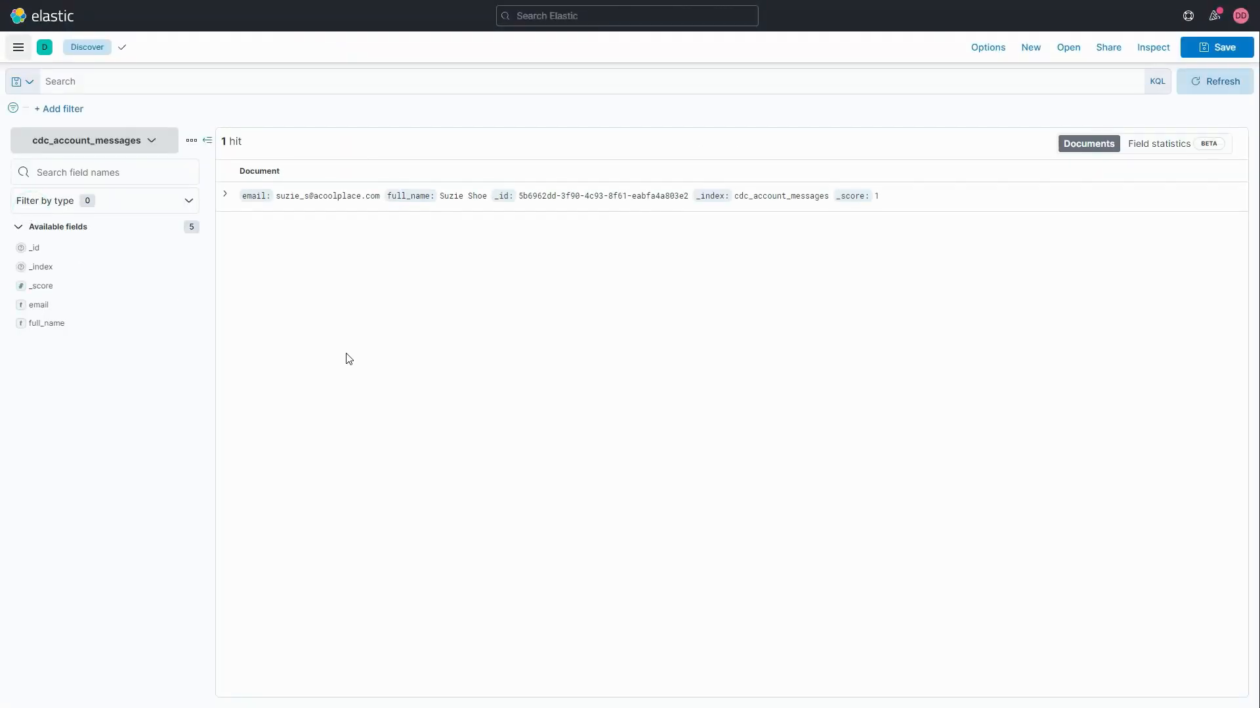
{"action": "mouse_move", "coordinate": [315, 323]}
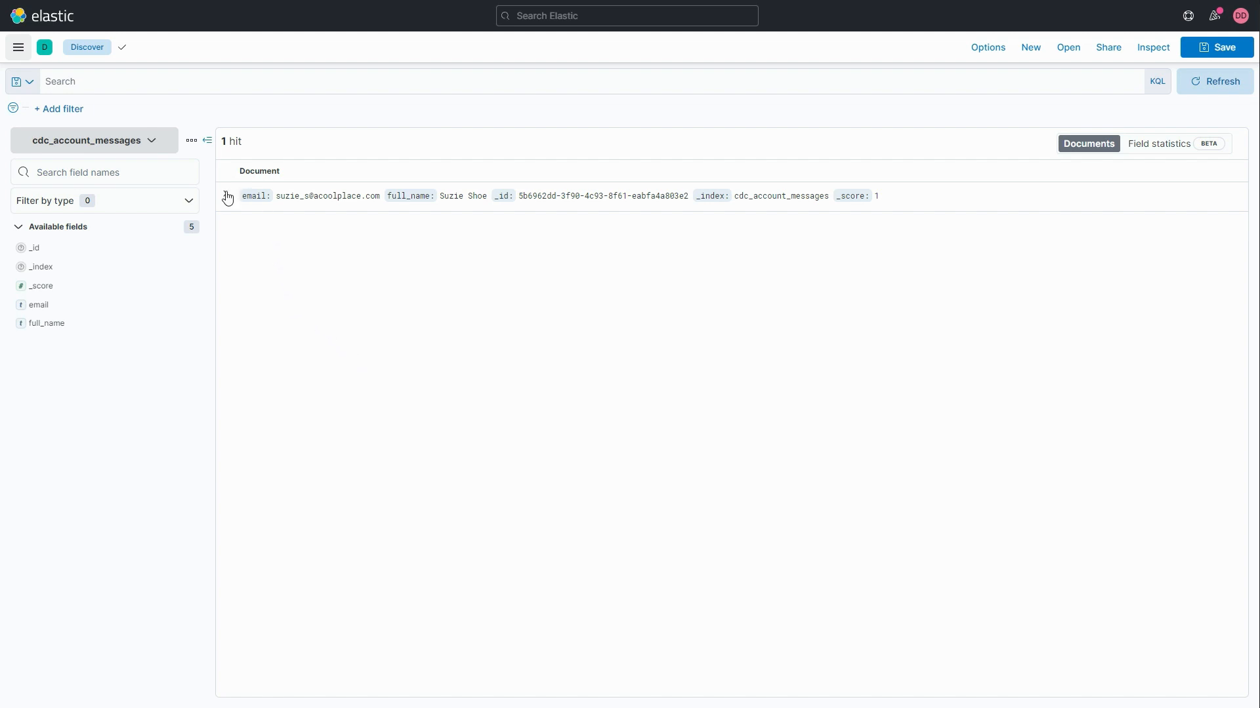
{"action": "left_click", "coordinate": [225, 196]}
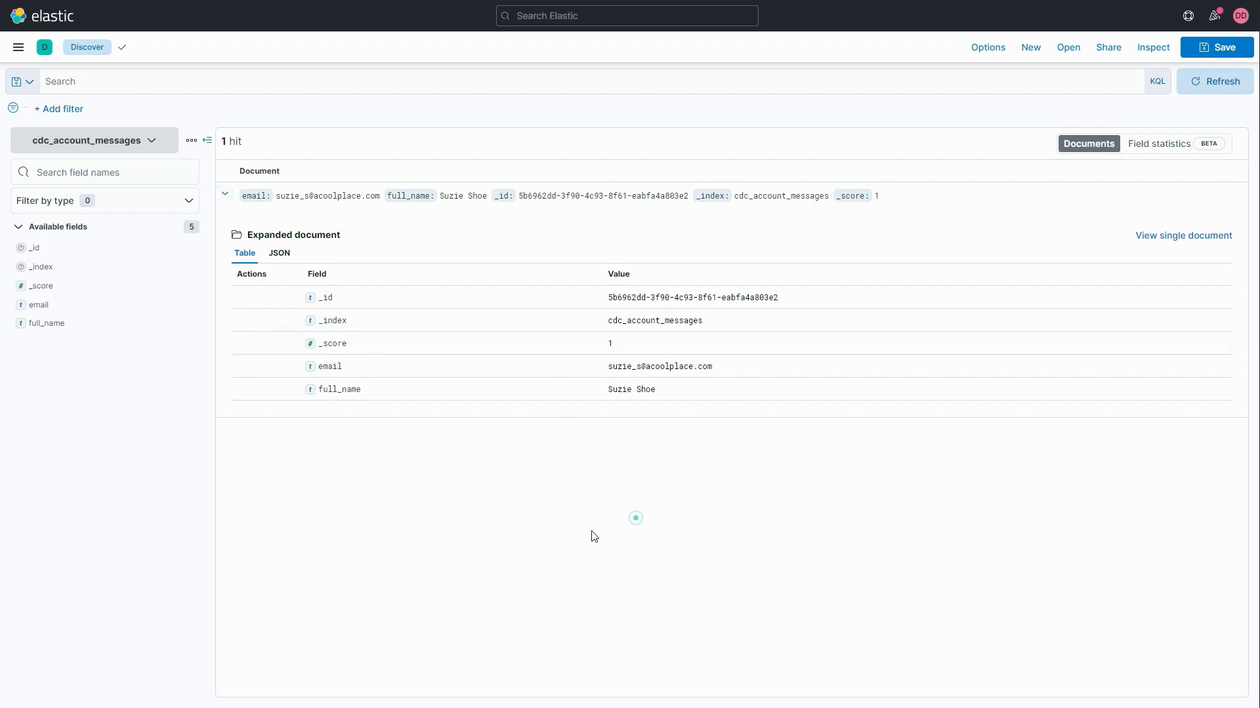
{"action": "mouse_move", "coordinate": [579, 534]}
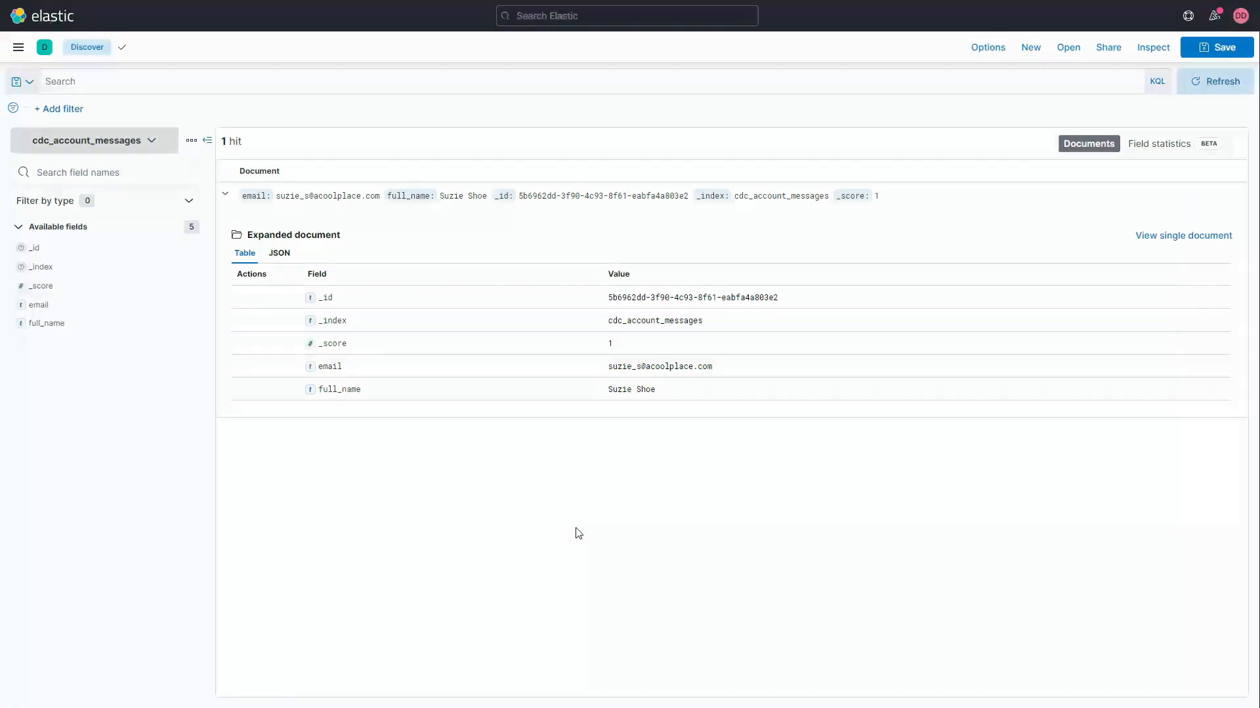